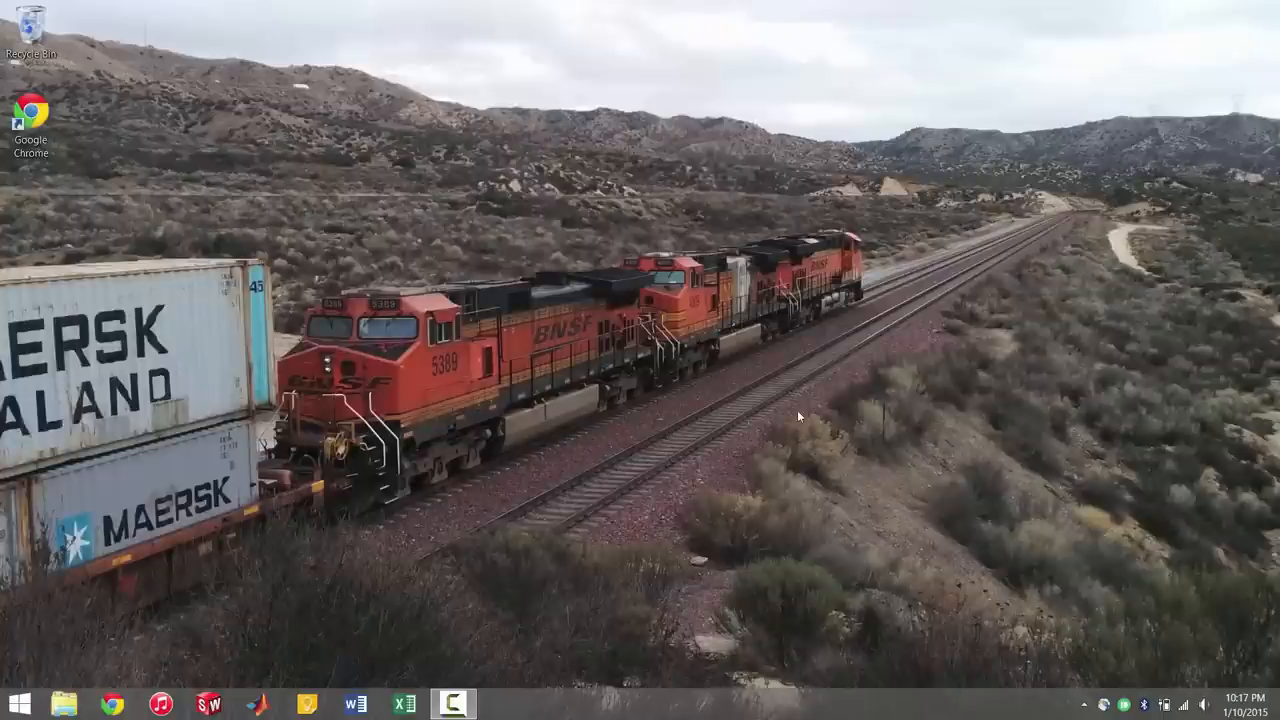
mouse_move(710, 464)
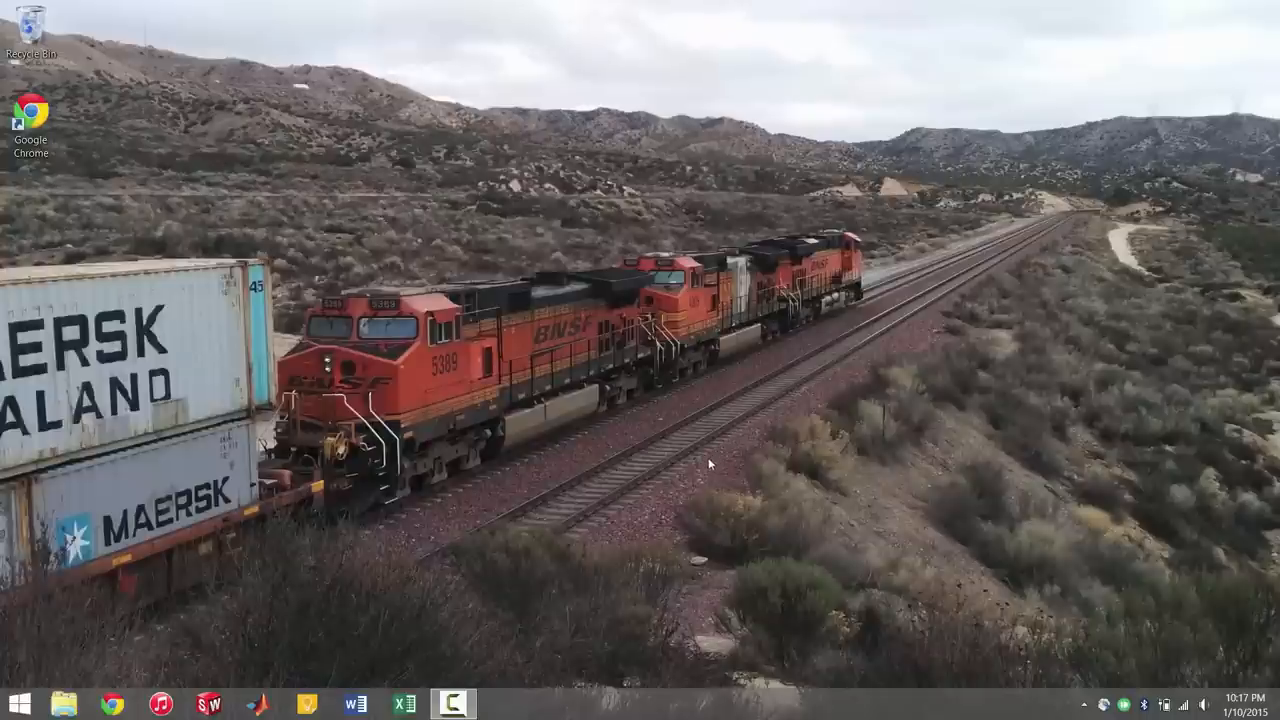
mouse_move(683, 497)
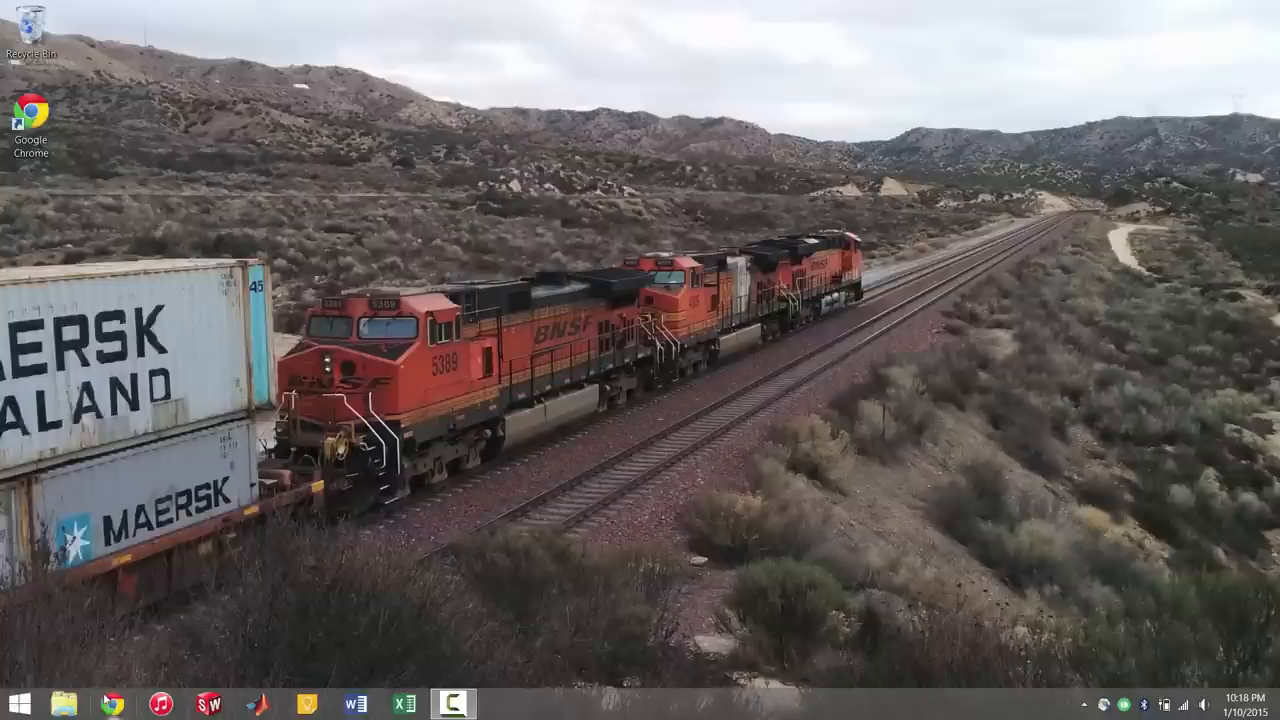
Step: Launch Google Chrome from the taskbar onto the java.com home page
left_click(112, 703)
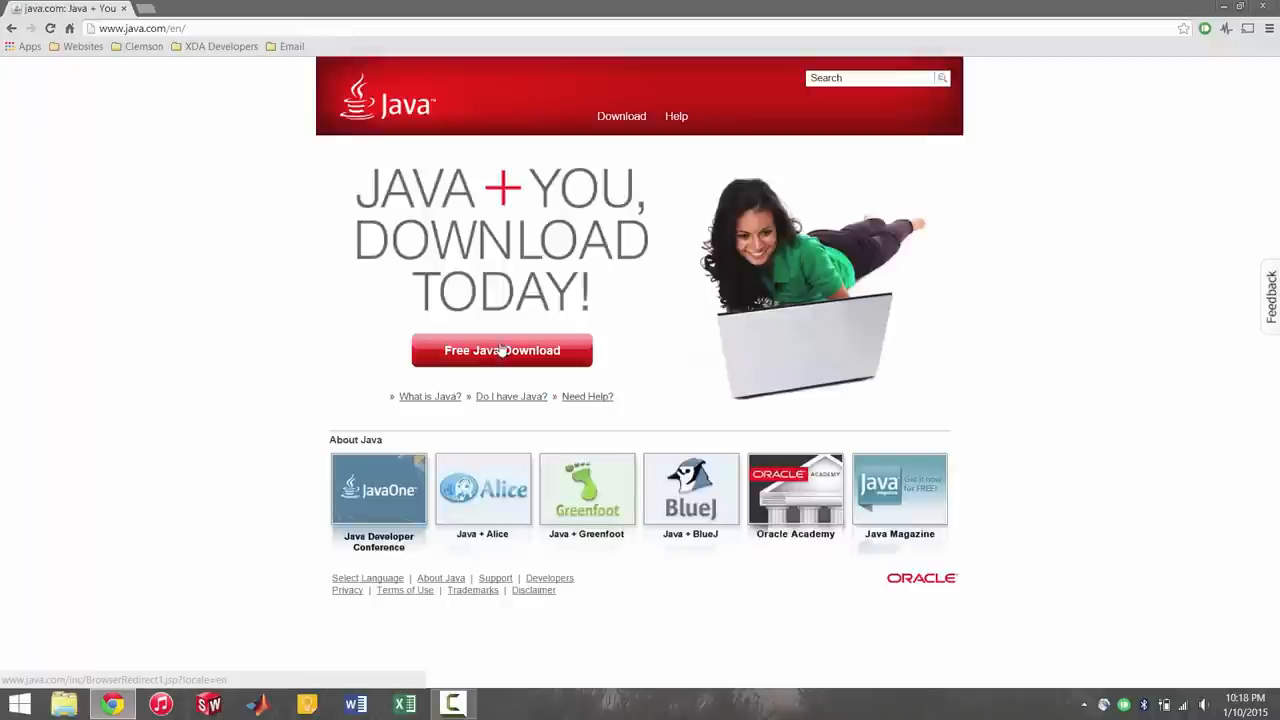
mouse_move(109, 267)
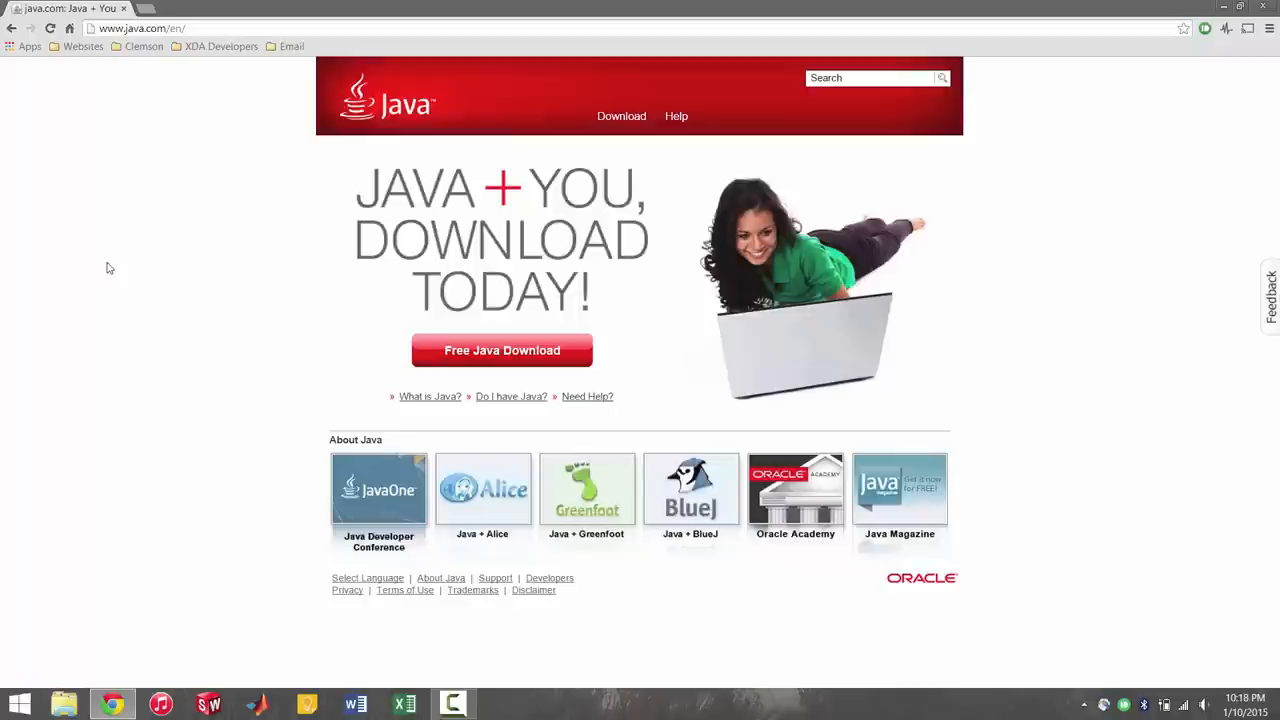
mouse_move(309, 250)
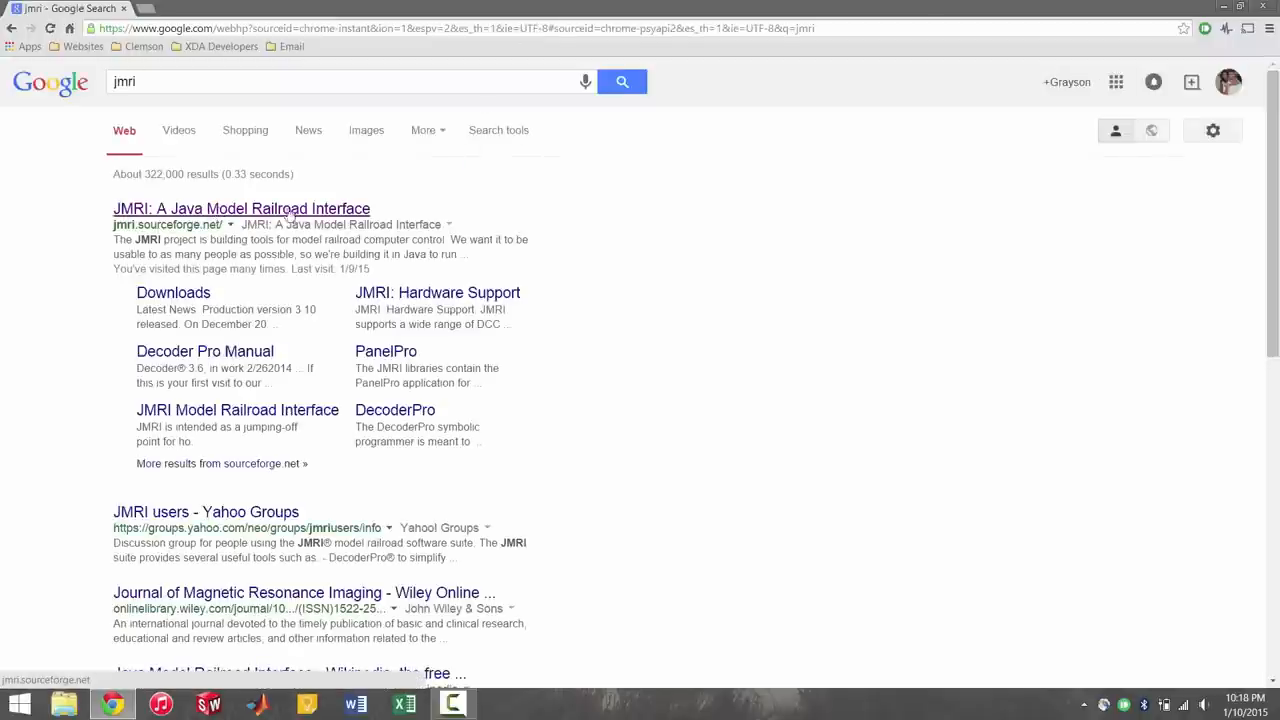
mouse_move(657, 265)
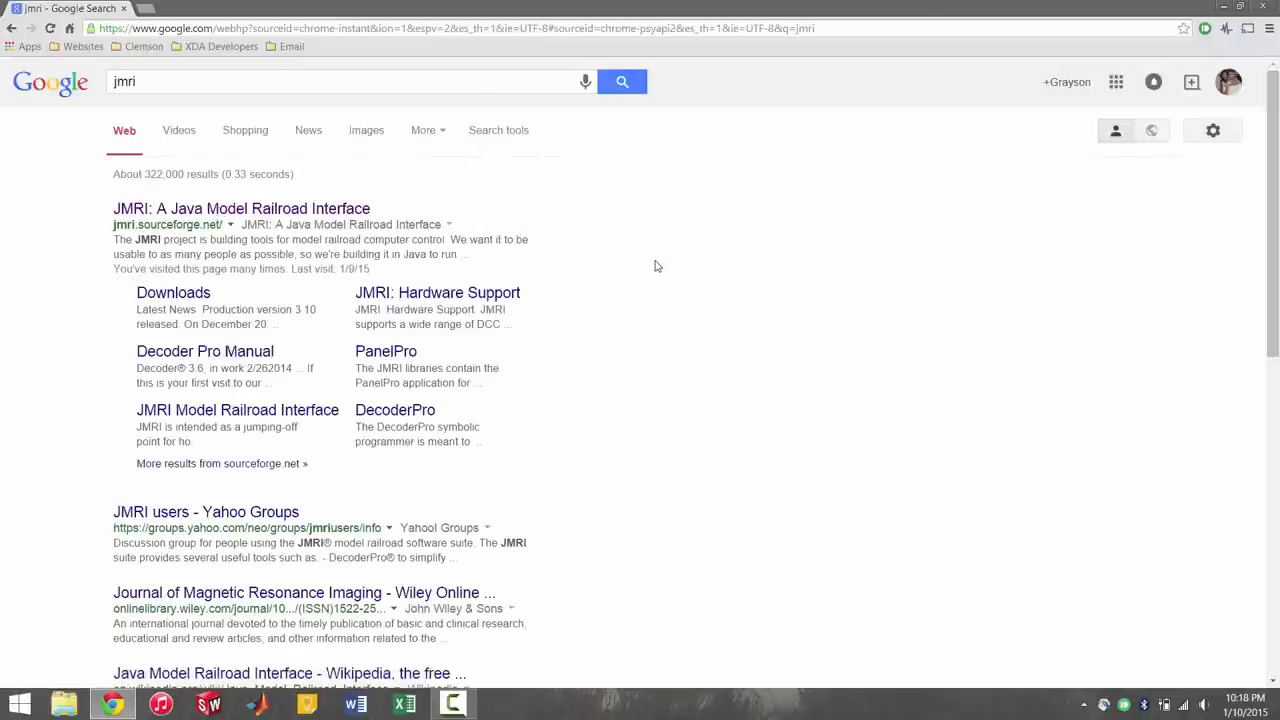
mouse_move(662, 268)
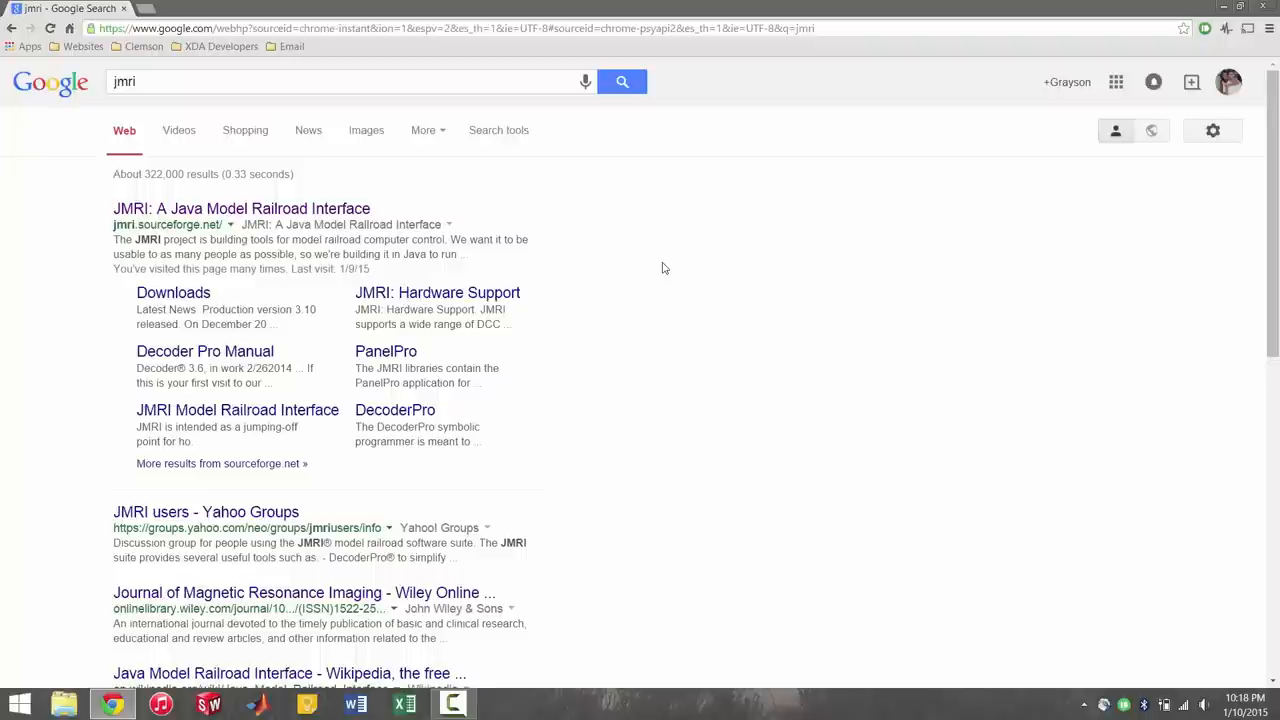
mouse_move(329, 214)
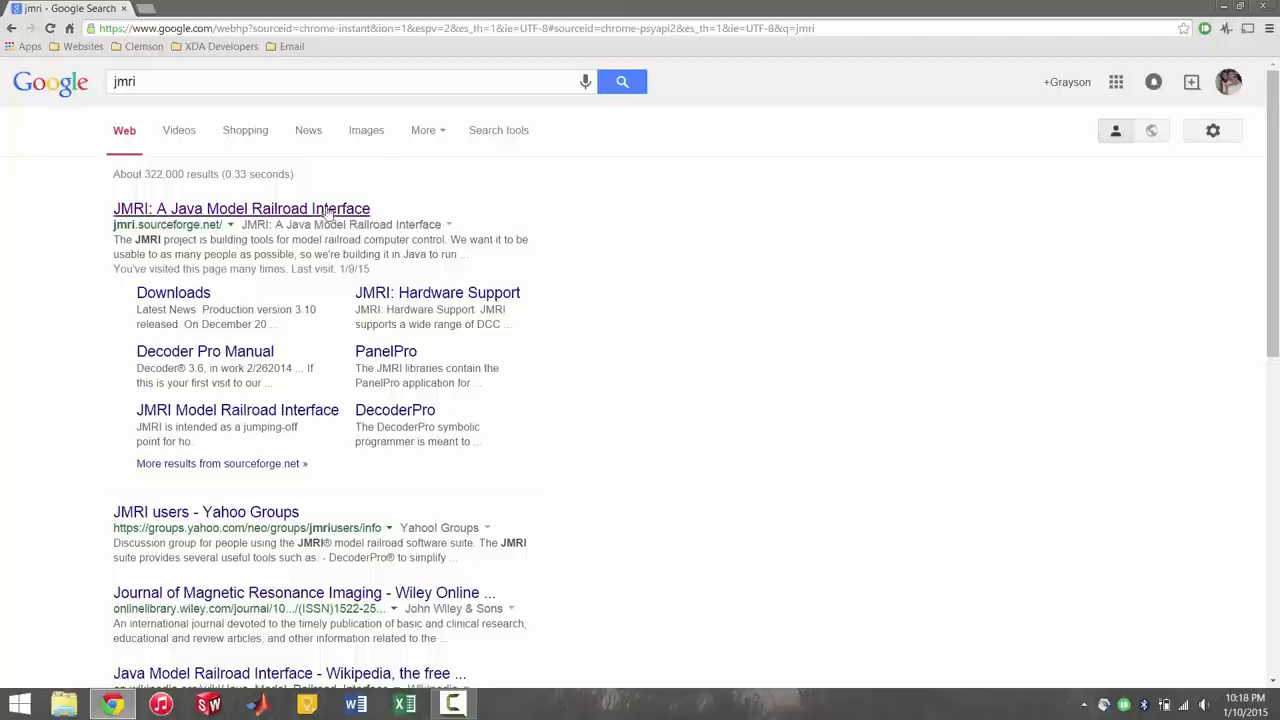
Step: Open the JMRI project site (jmri.sourceforge.net) from the search results
left_click(241, 208)
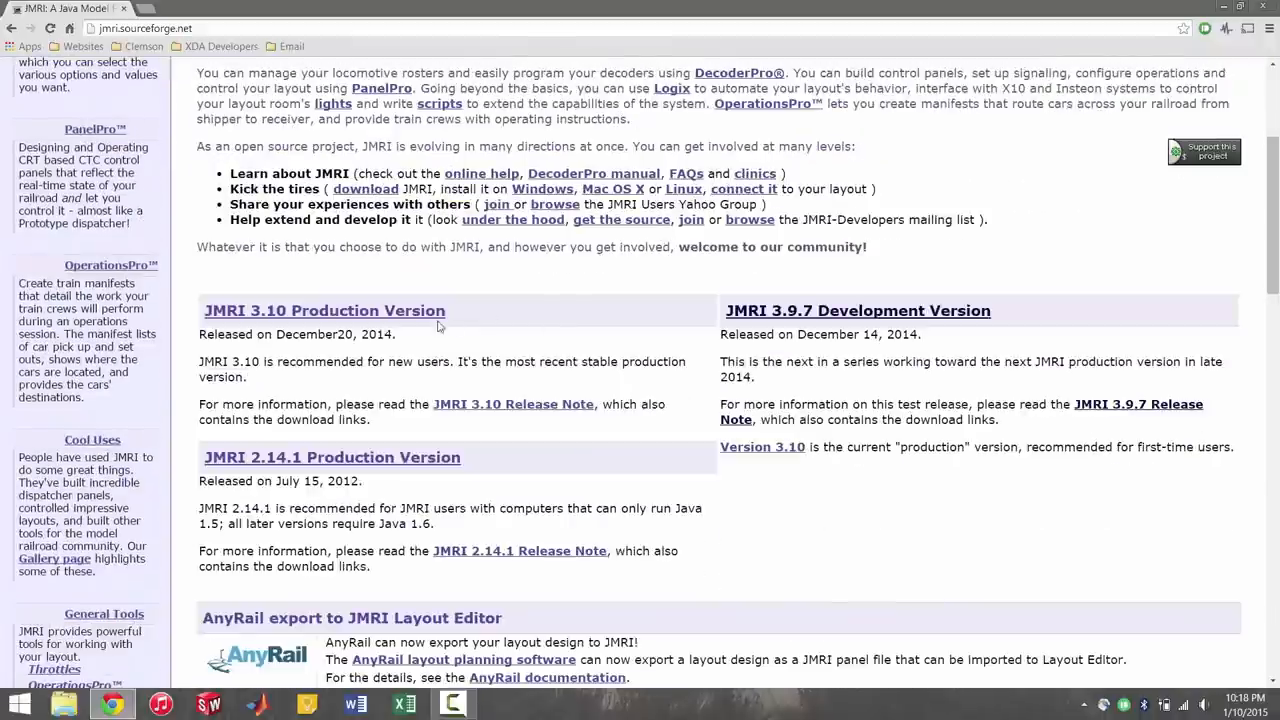
mouse_move(407, 345)
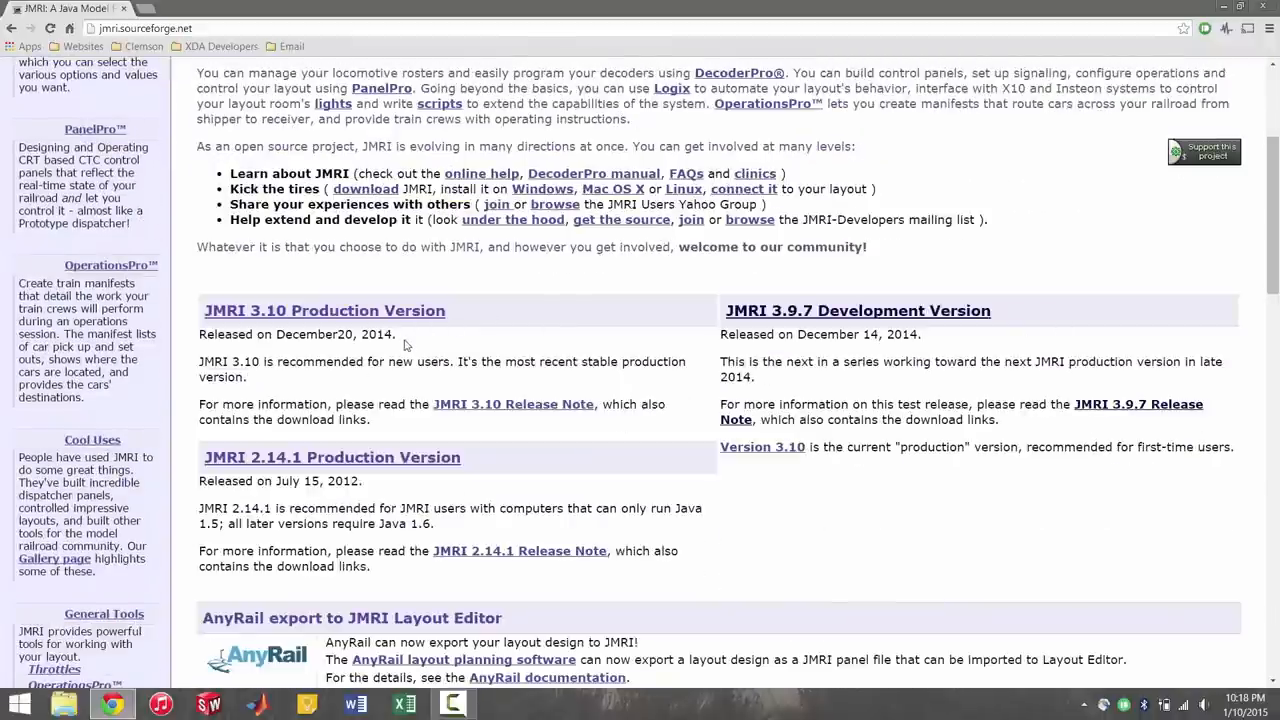
mouse_move(455, 327)
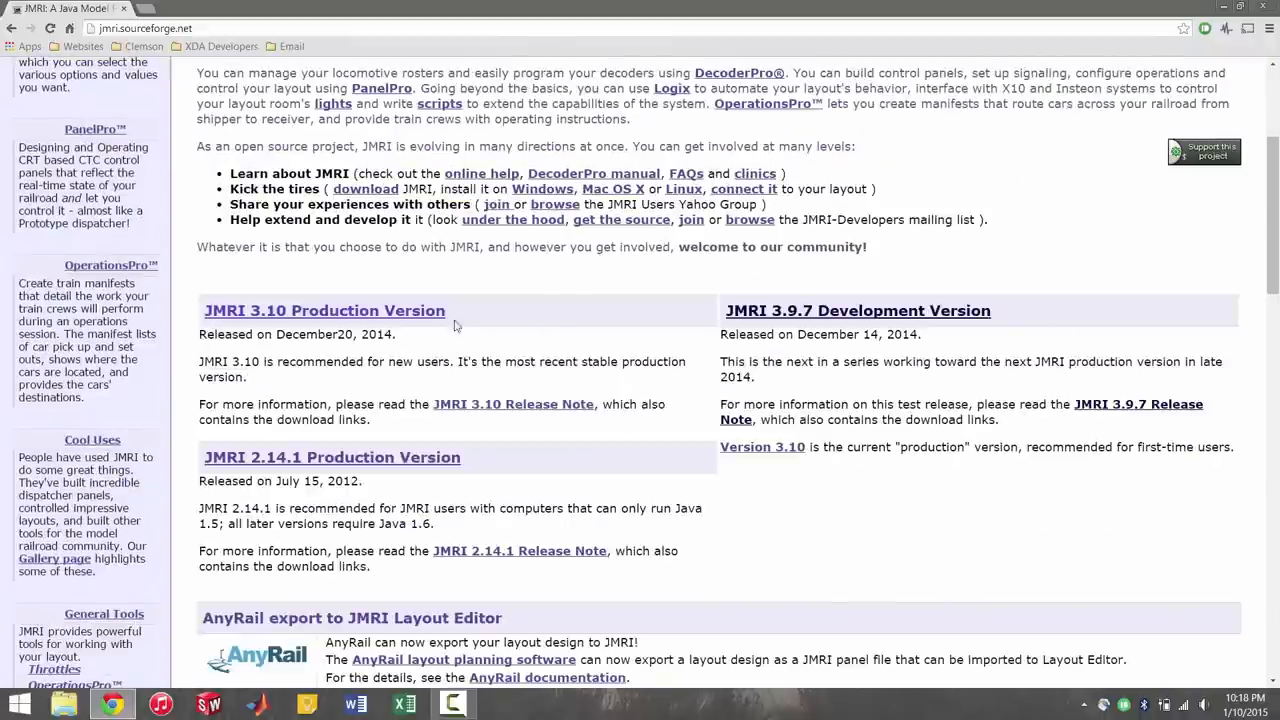
mouse_move(555, 325)
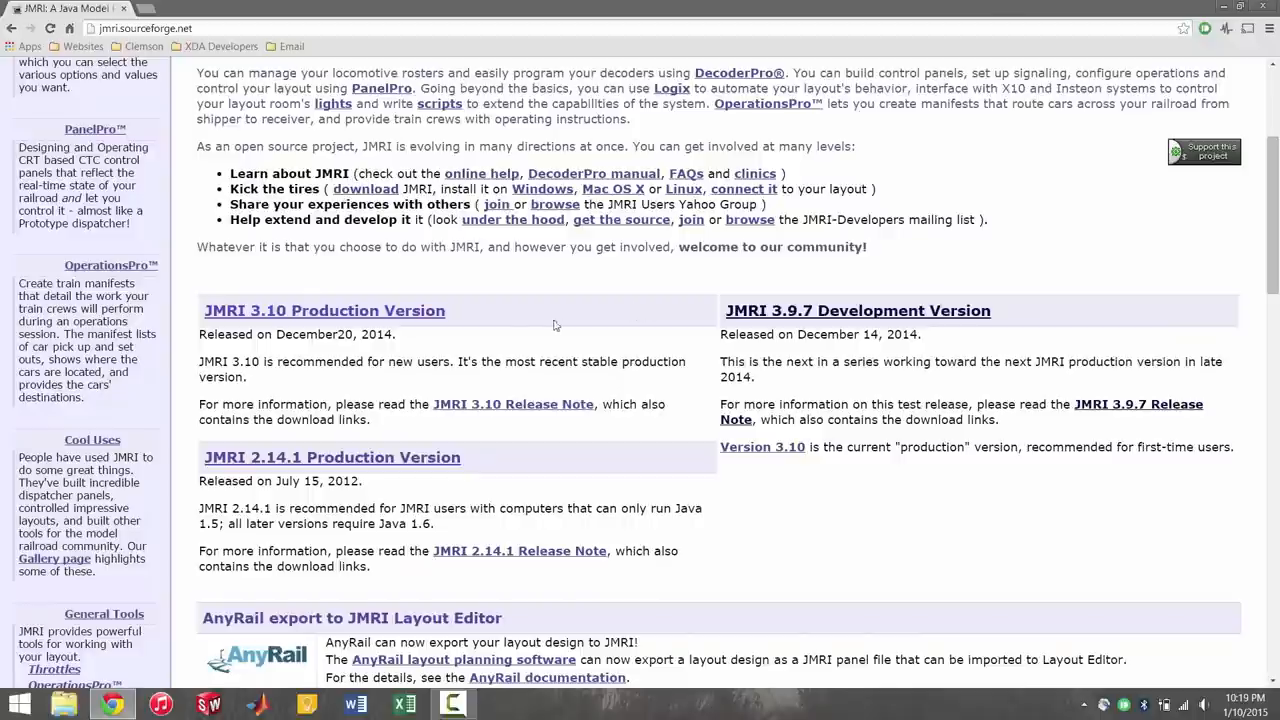
mouse_move(786, 311)
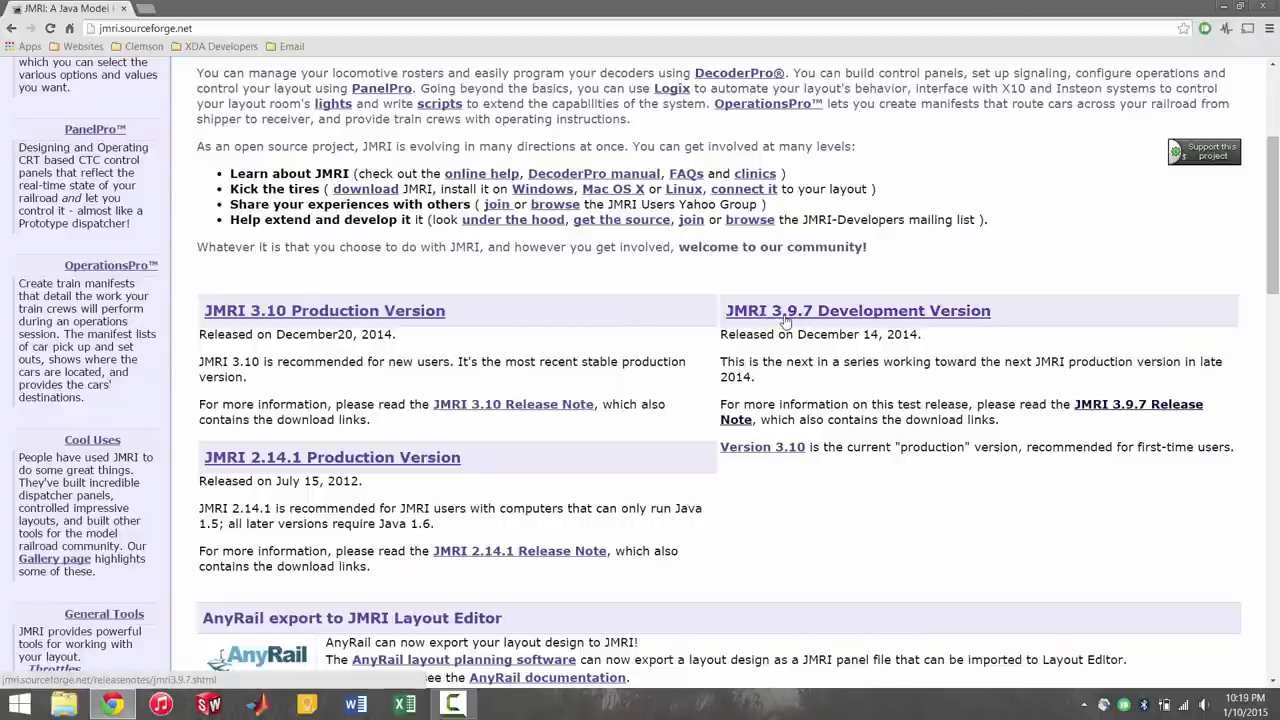
mouse_move(585, 358)
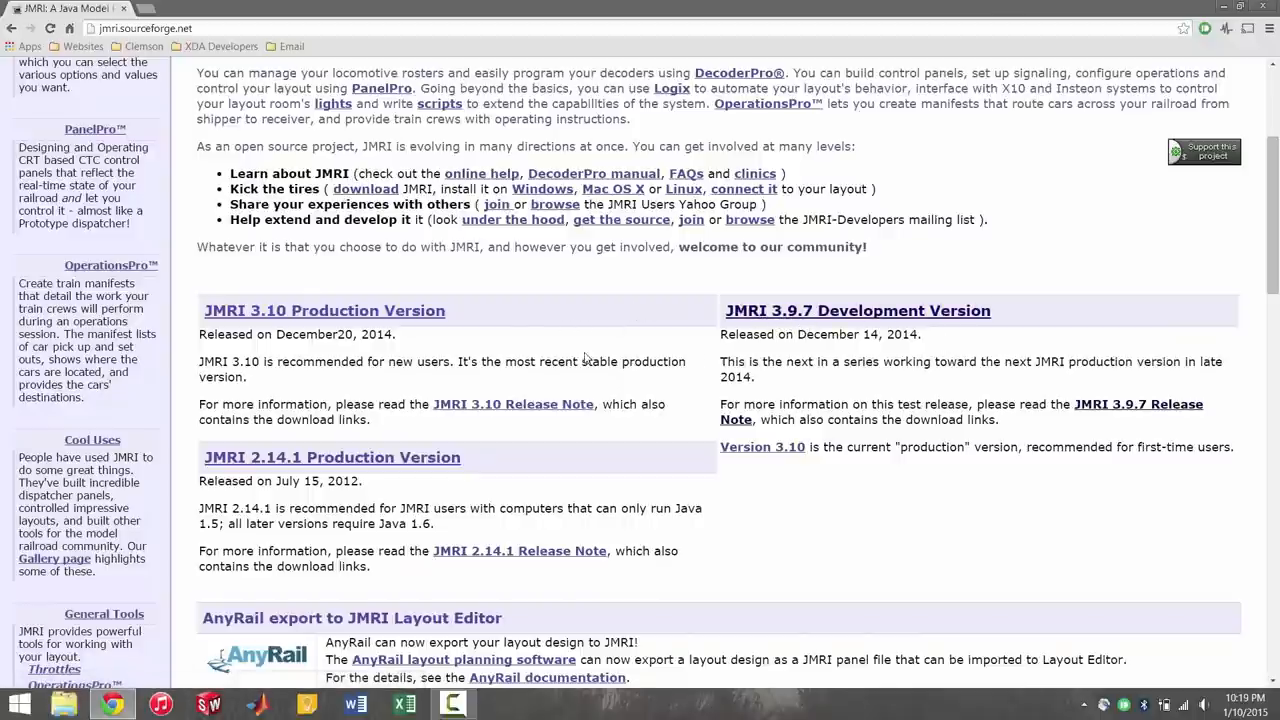
mouse_move(858, 310)
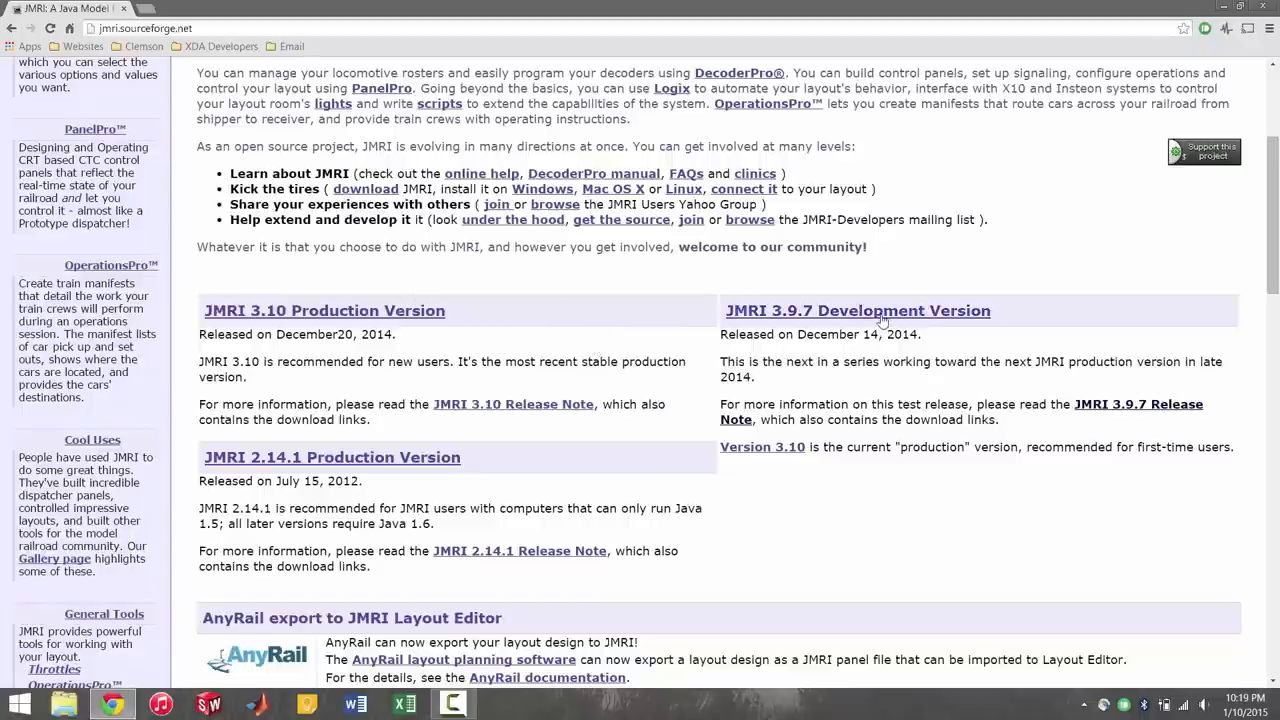
mouse_move(880, 318)
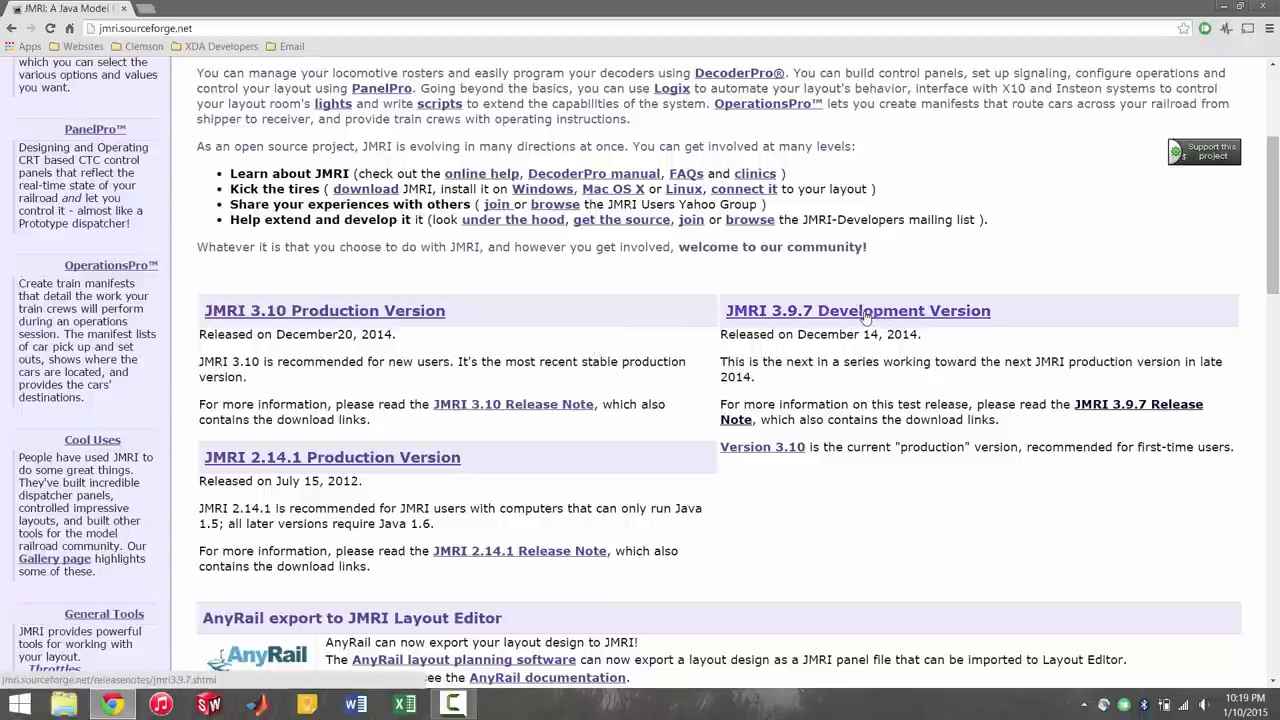
mouse_move(455, 315)
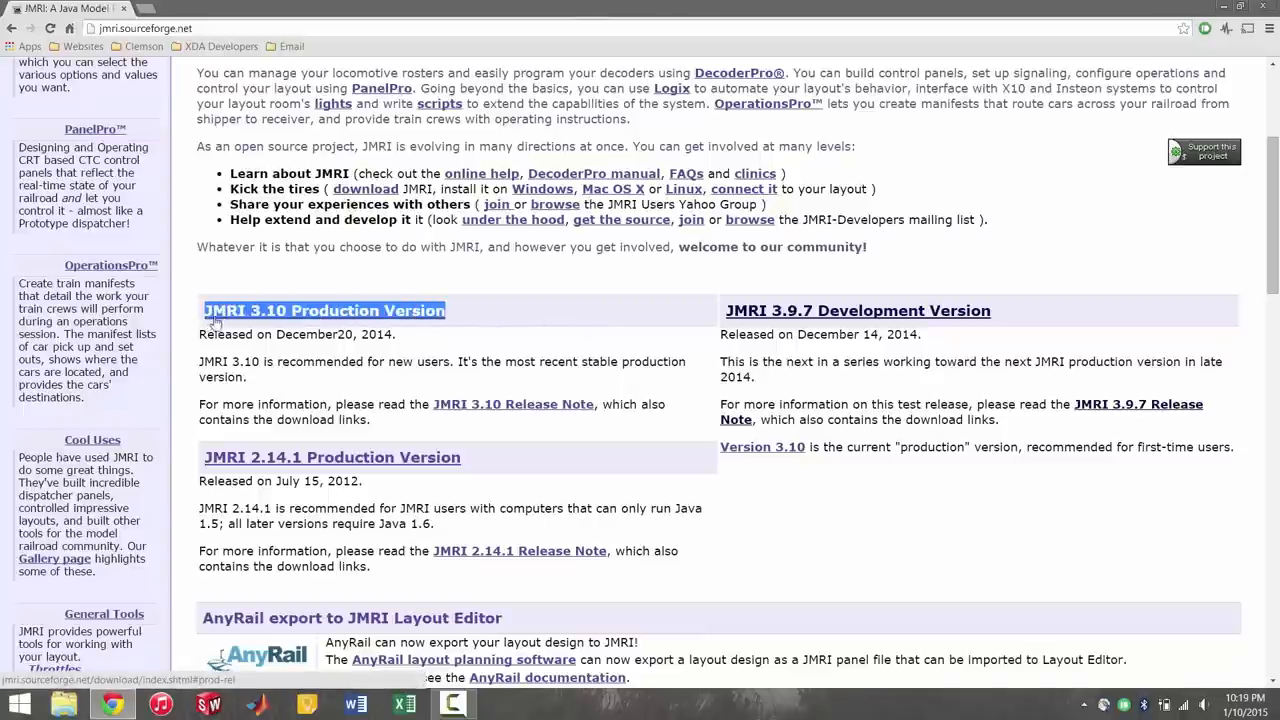
mouse_move(549, 319)
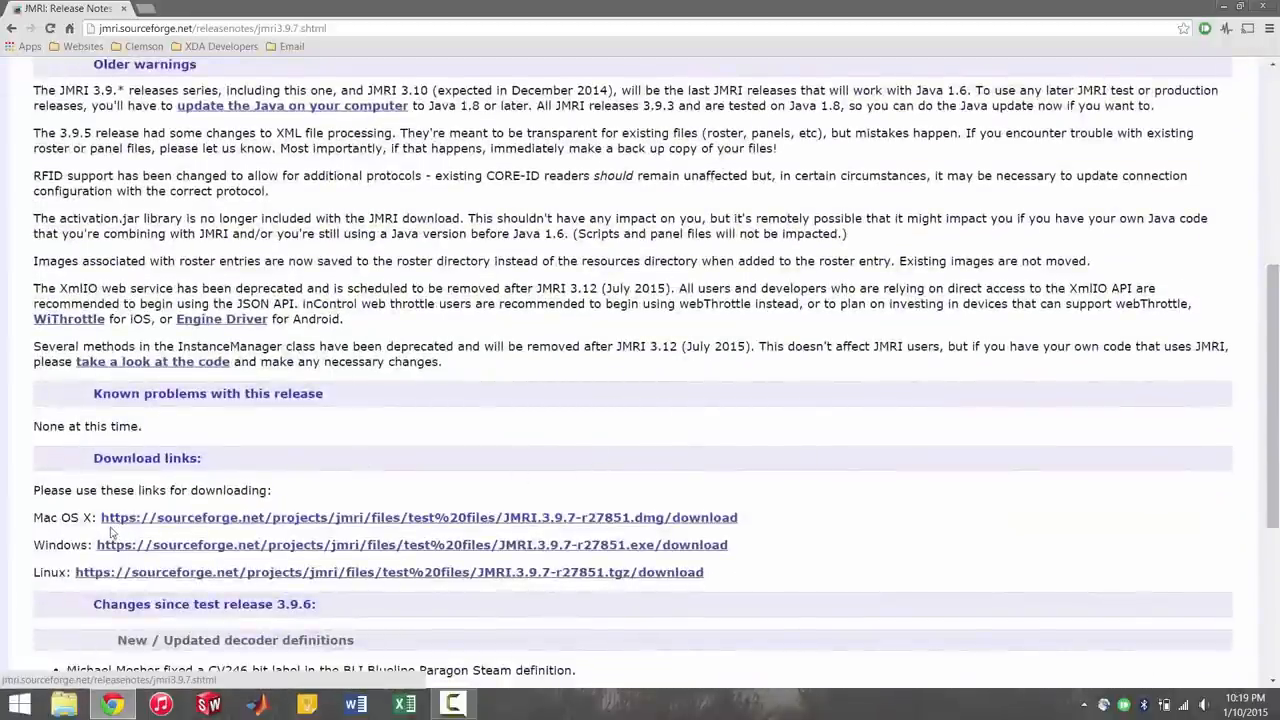
mouse_move(194, 572)
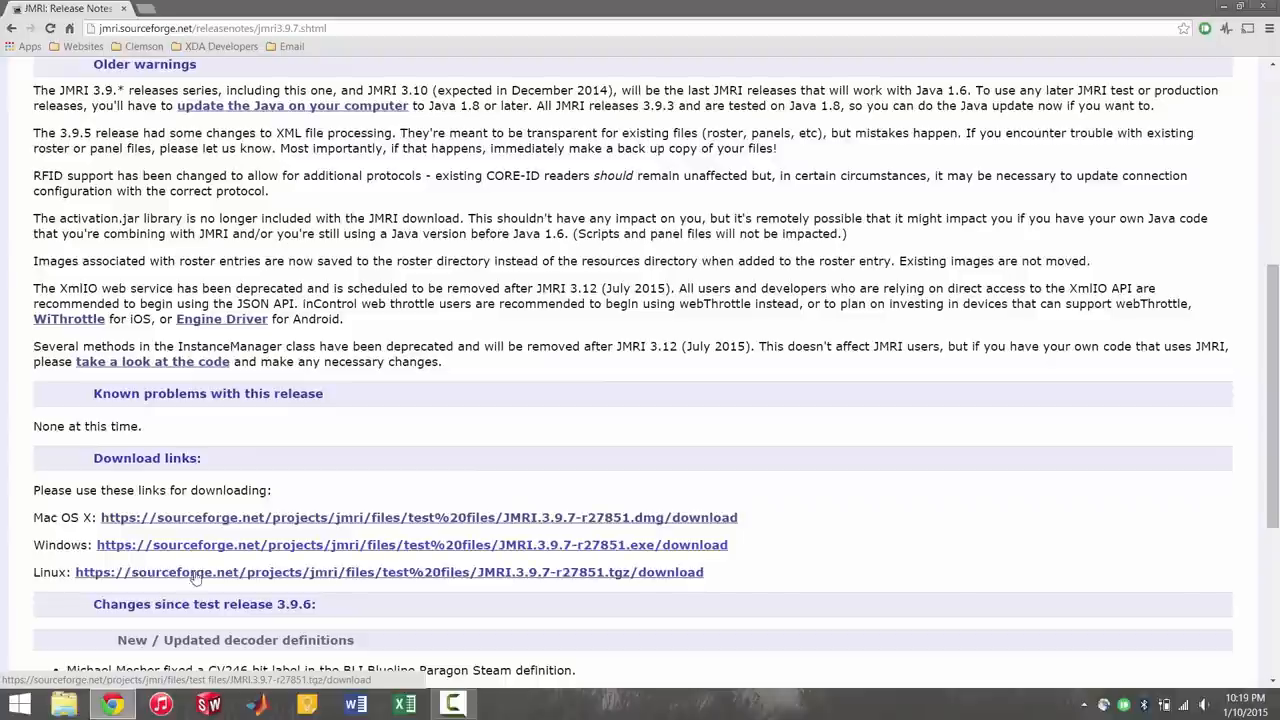
mouse_move(222, 580)
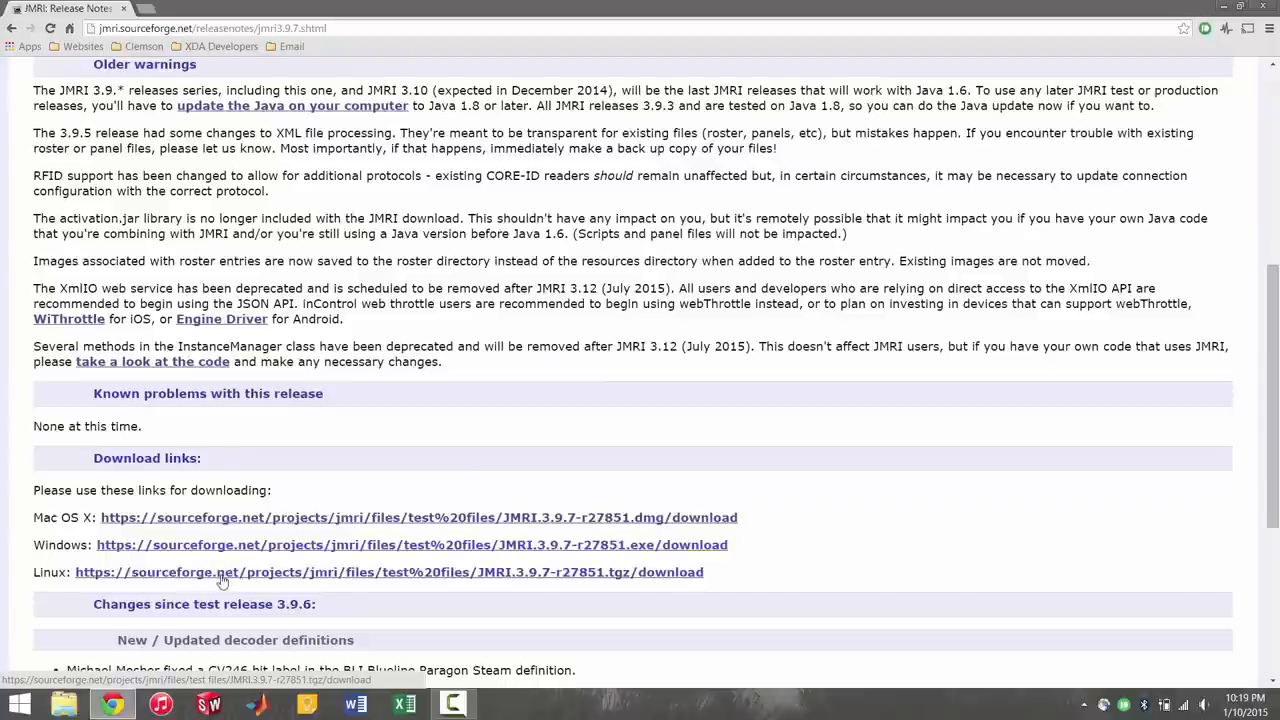
mouse_move(225, 587)
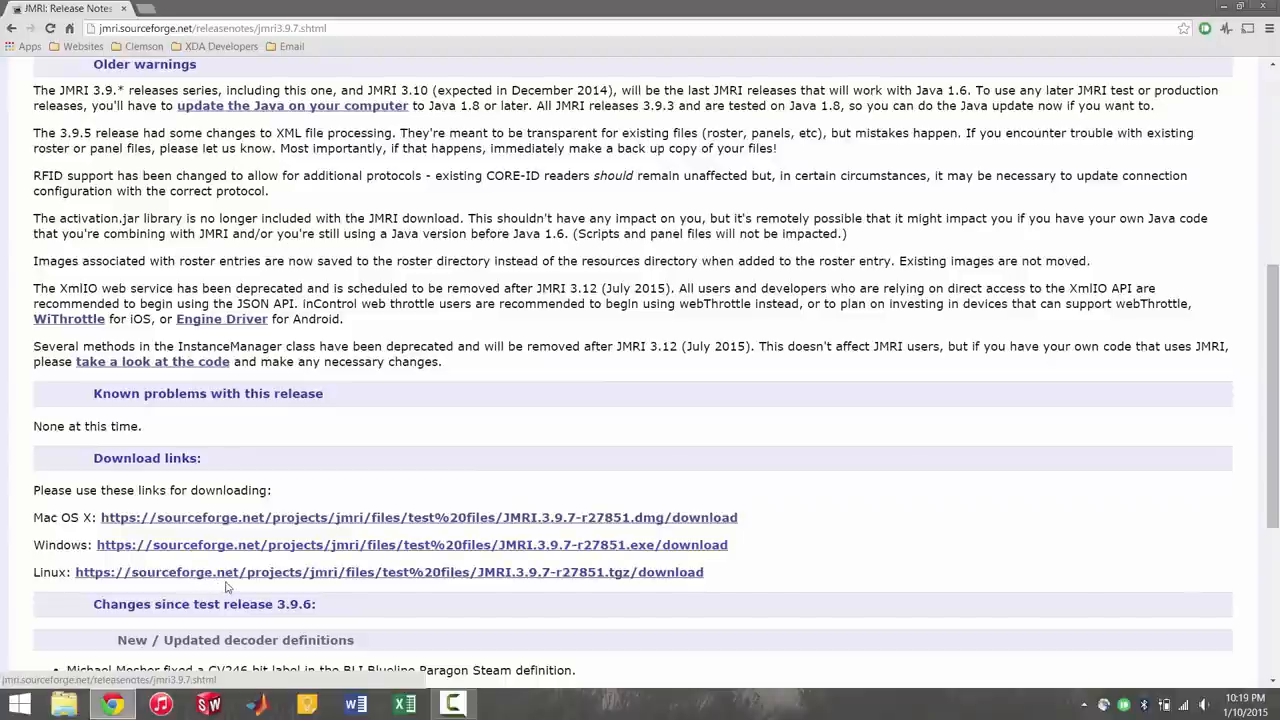
mouse_move(677, 532)
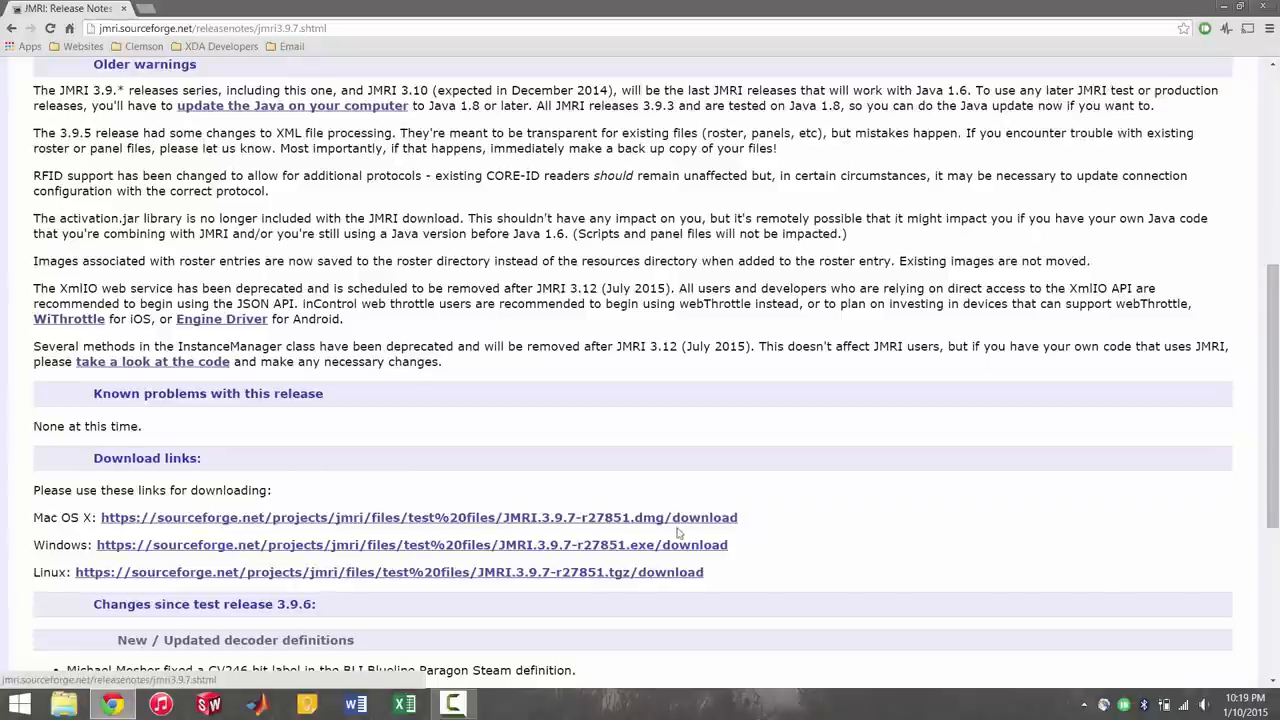
mouse_move(765, 531)
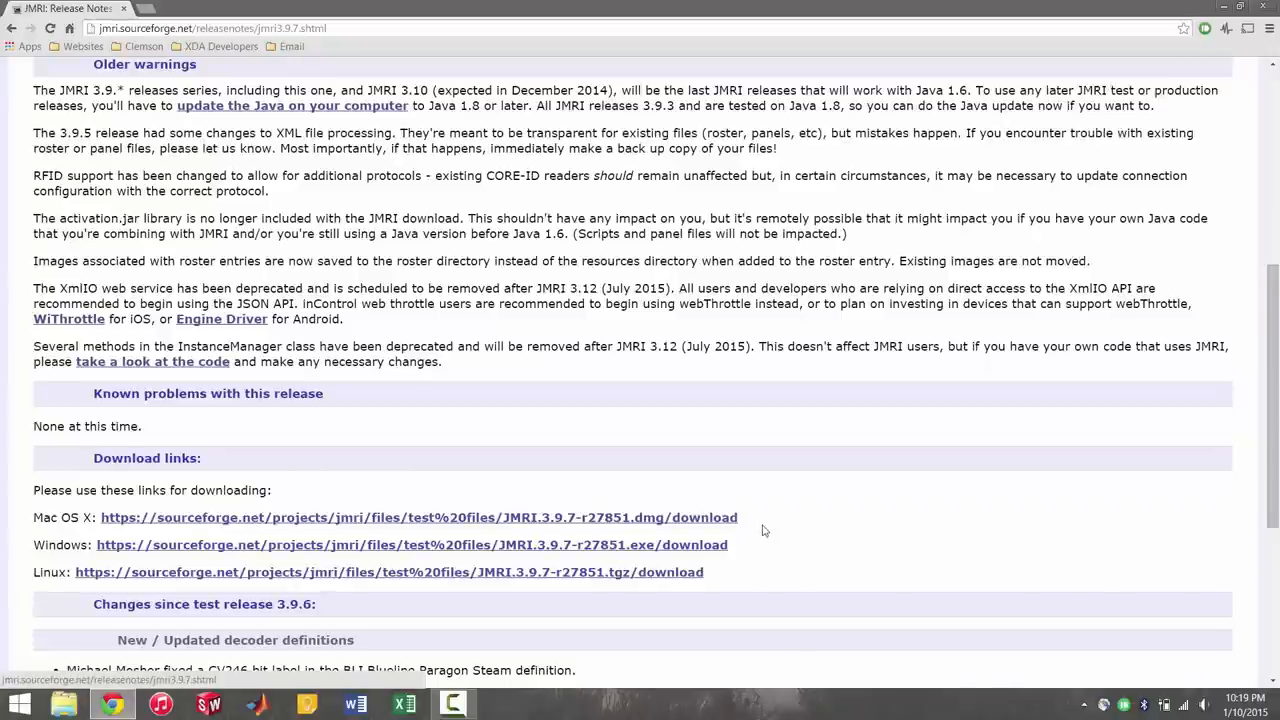
mouse_move(687, 560)
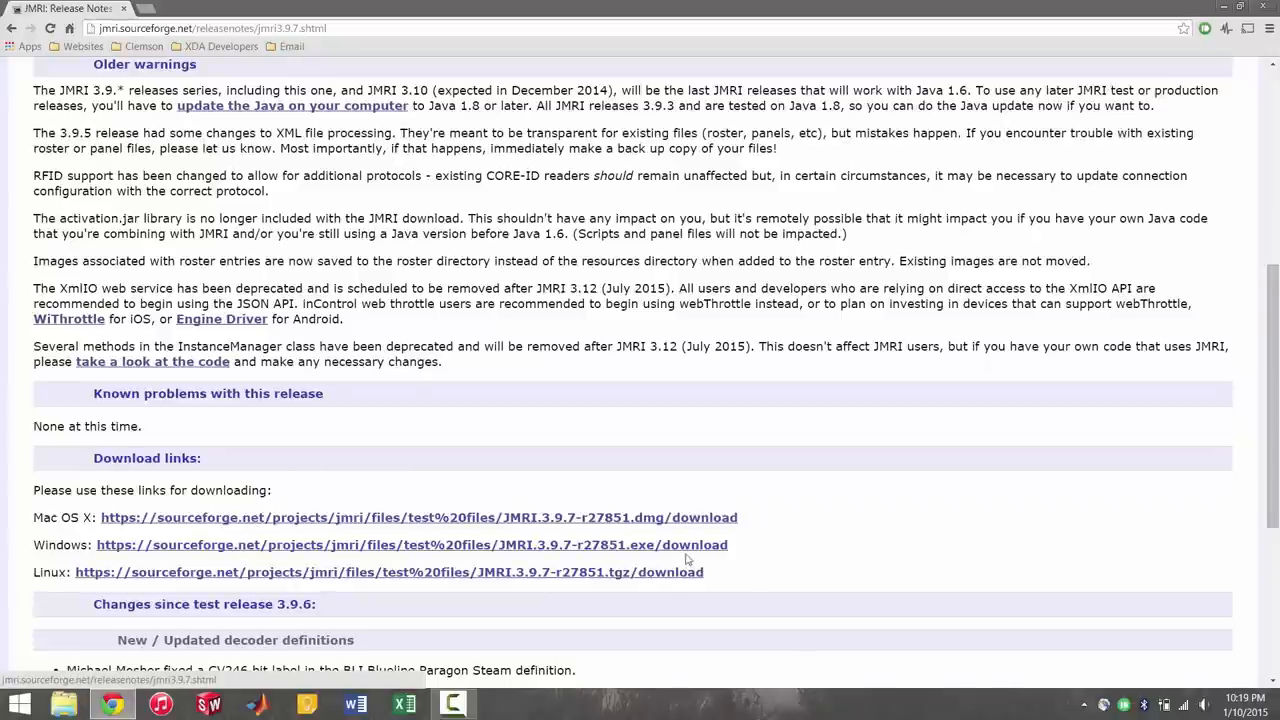
mouse_move(897, 540)
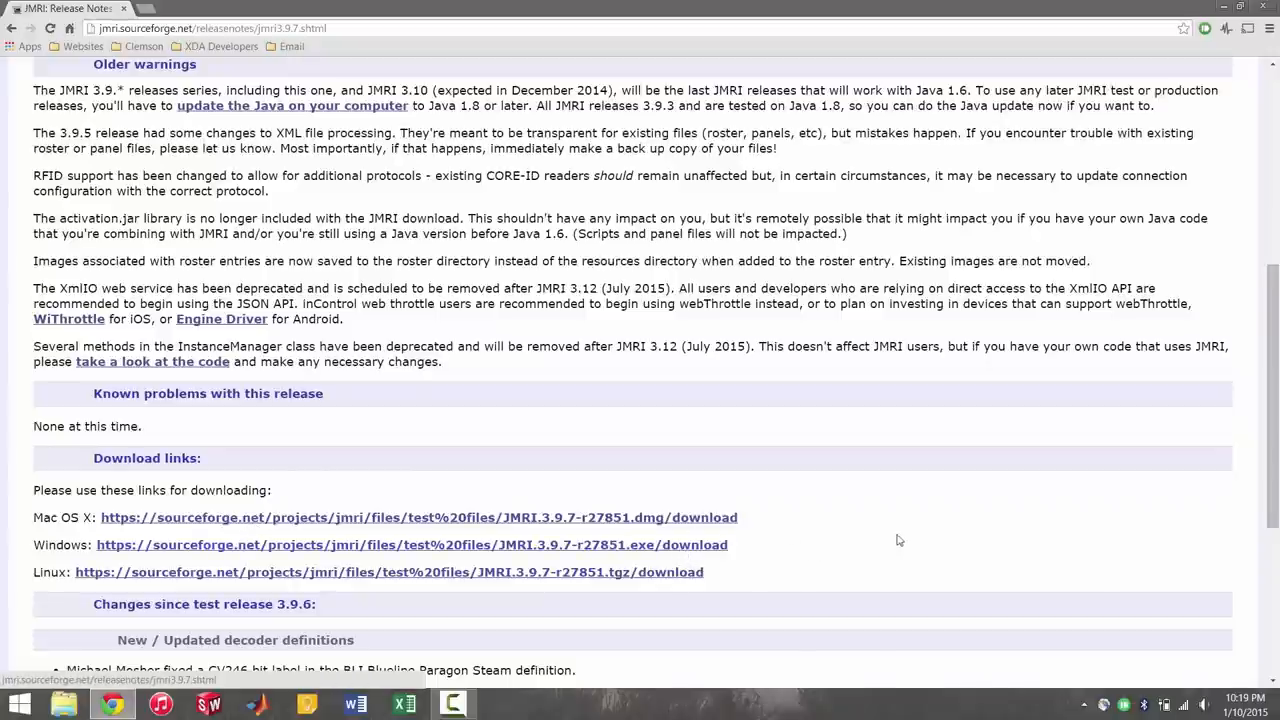
Step: Review the JMRI 3.9.7 release notes and download links, then return to the JMRI home page
scroll("down", 3)
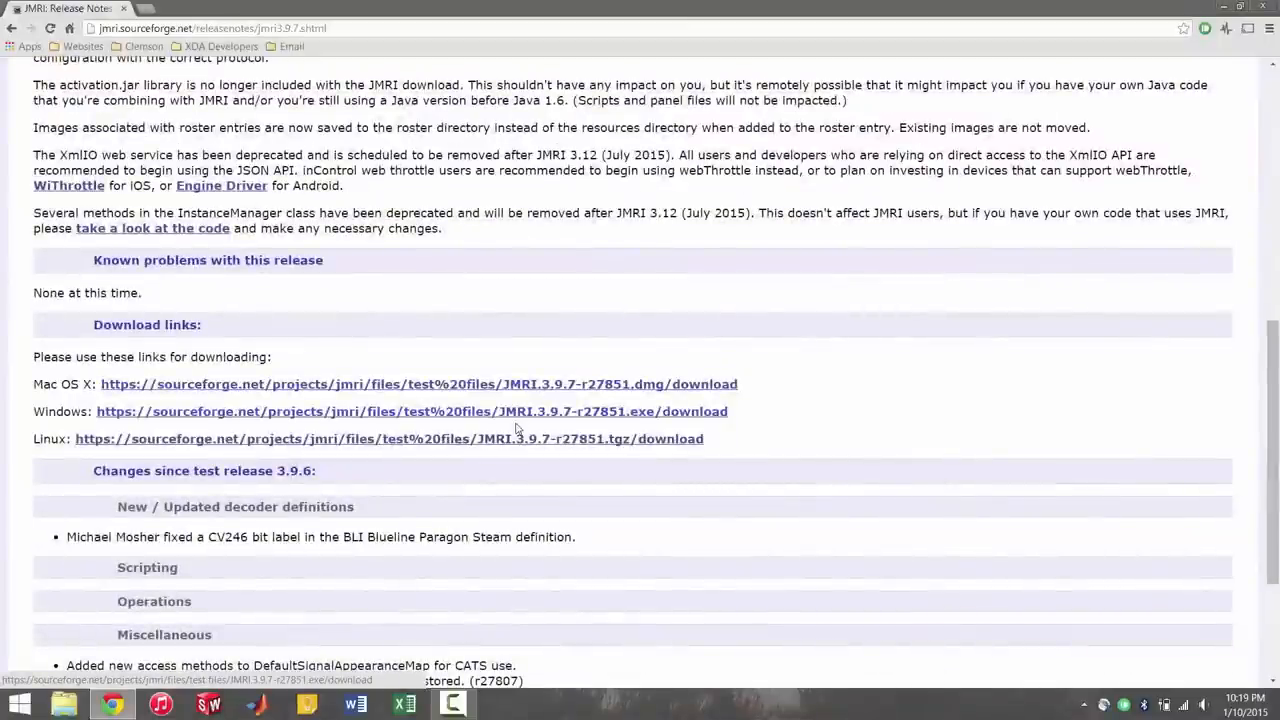
mouse_move(509, 417)
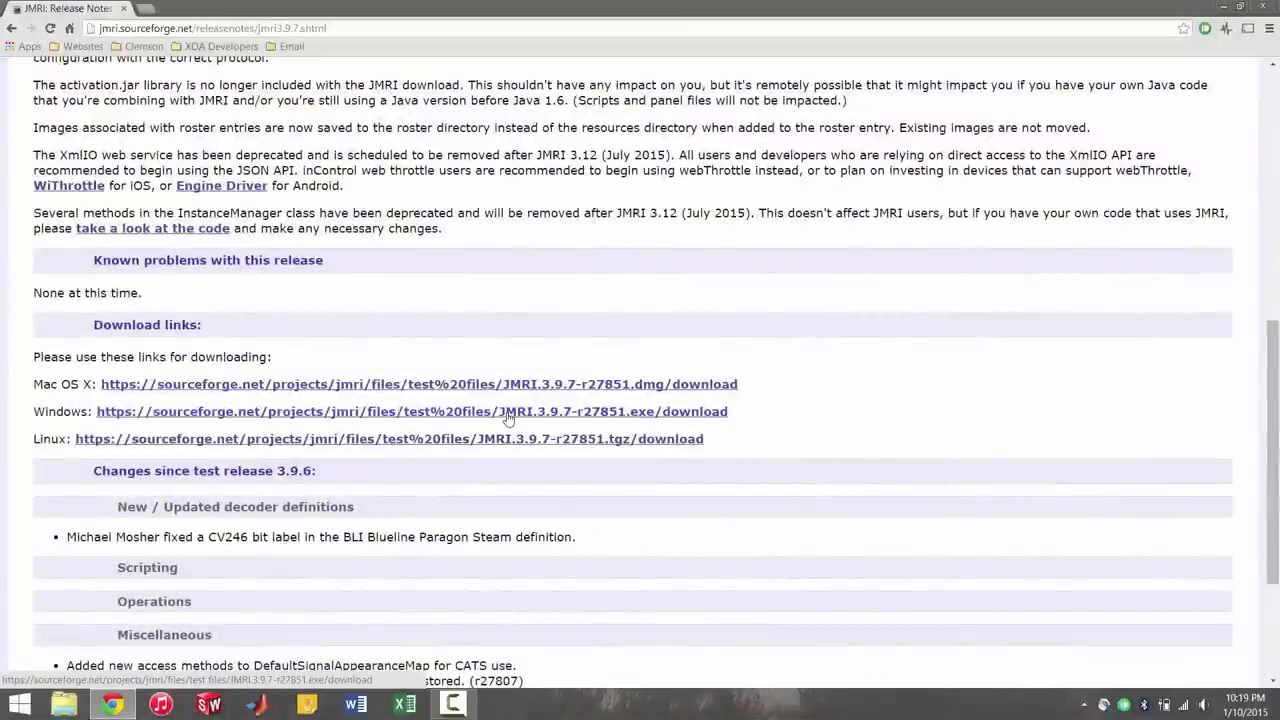
mouse_move(475, 415)
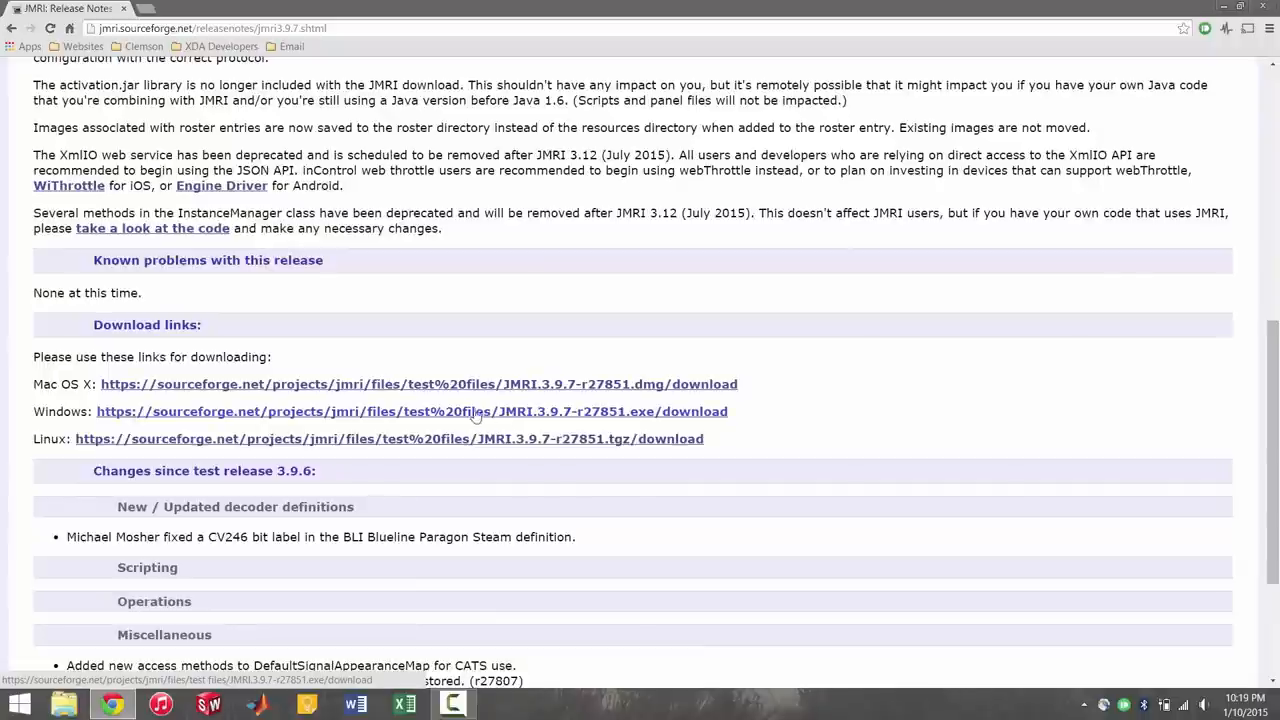
scroll("up", 3)
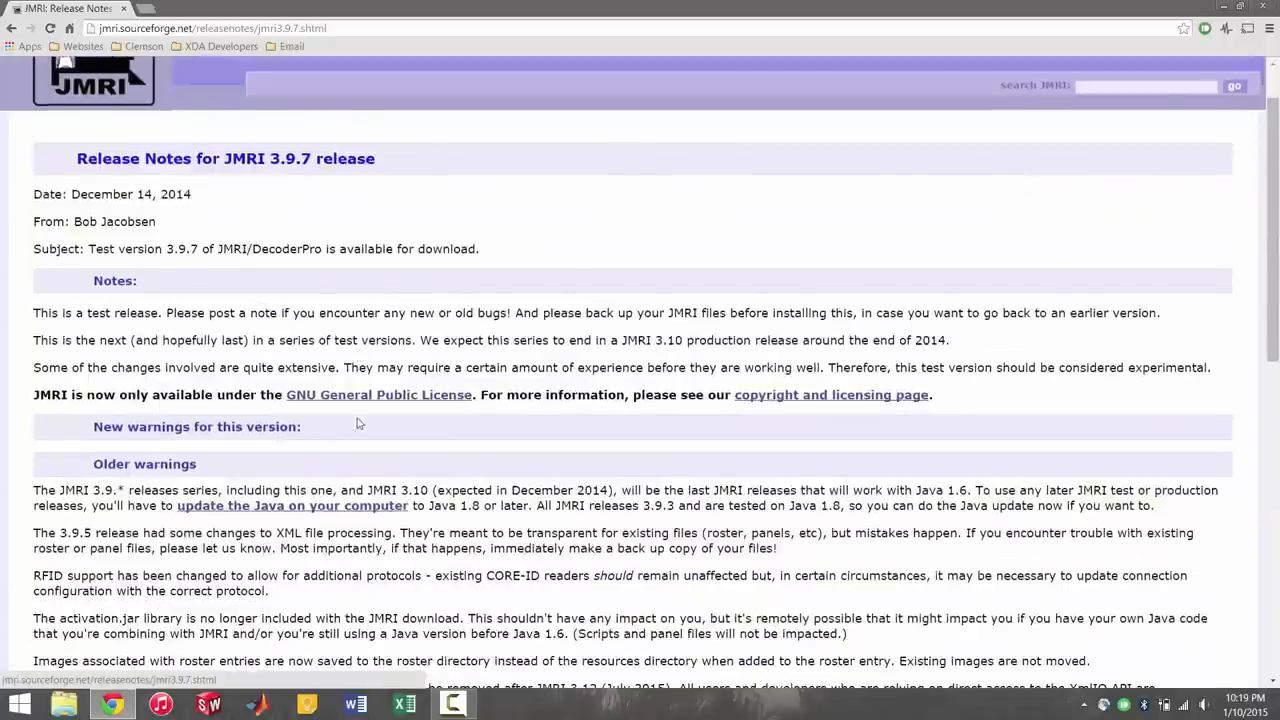
scroll("down", 3)
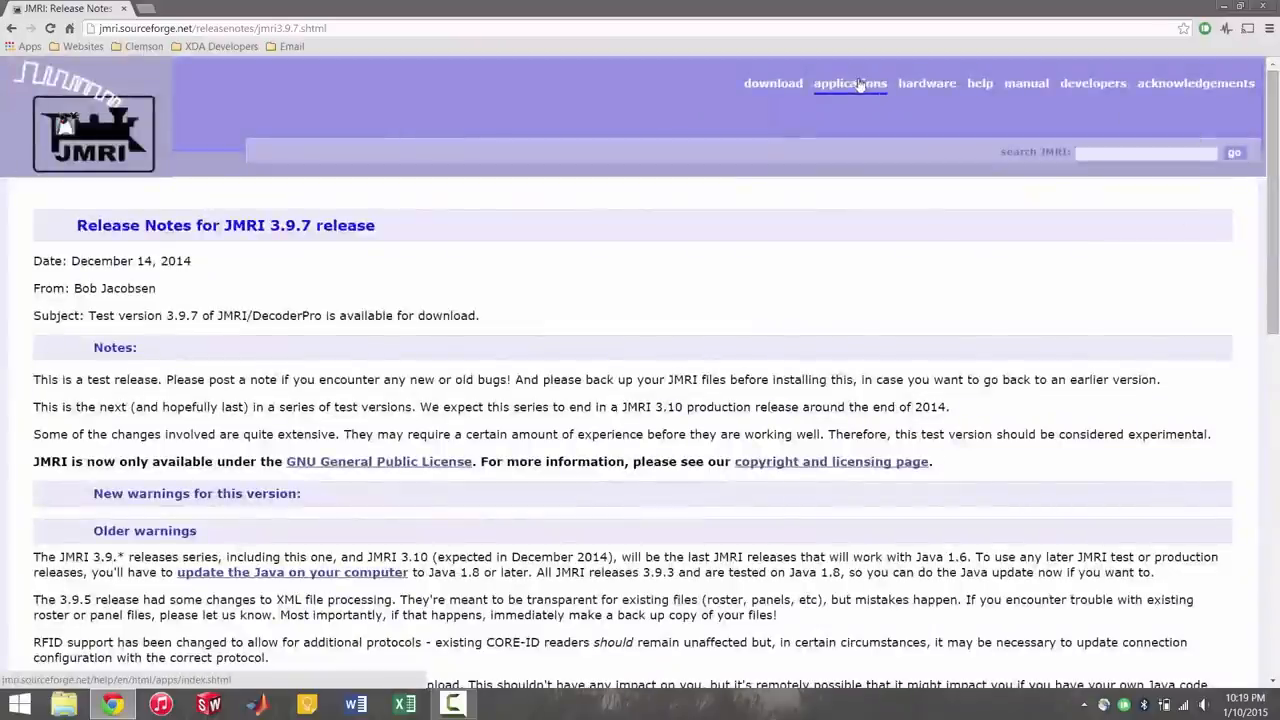
left_click(849, 83)
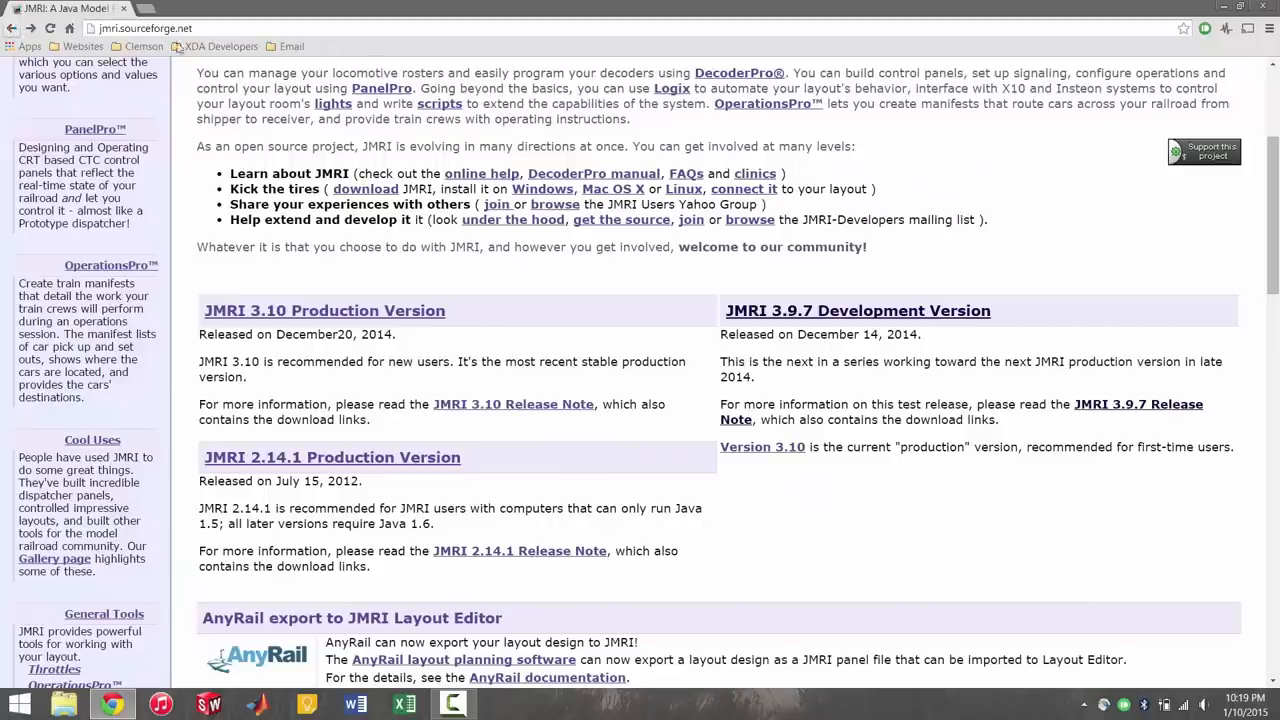
Step: Search for the Crandic Automated Traffic System and open the home.comcast.net CATS home page
left_click(146, 28)
type("crandic automated traffic system")
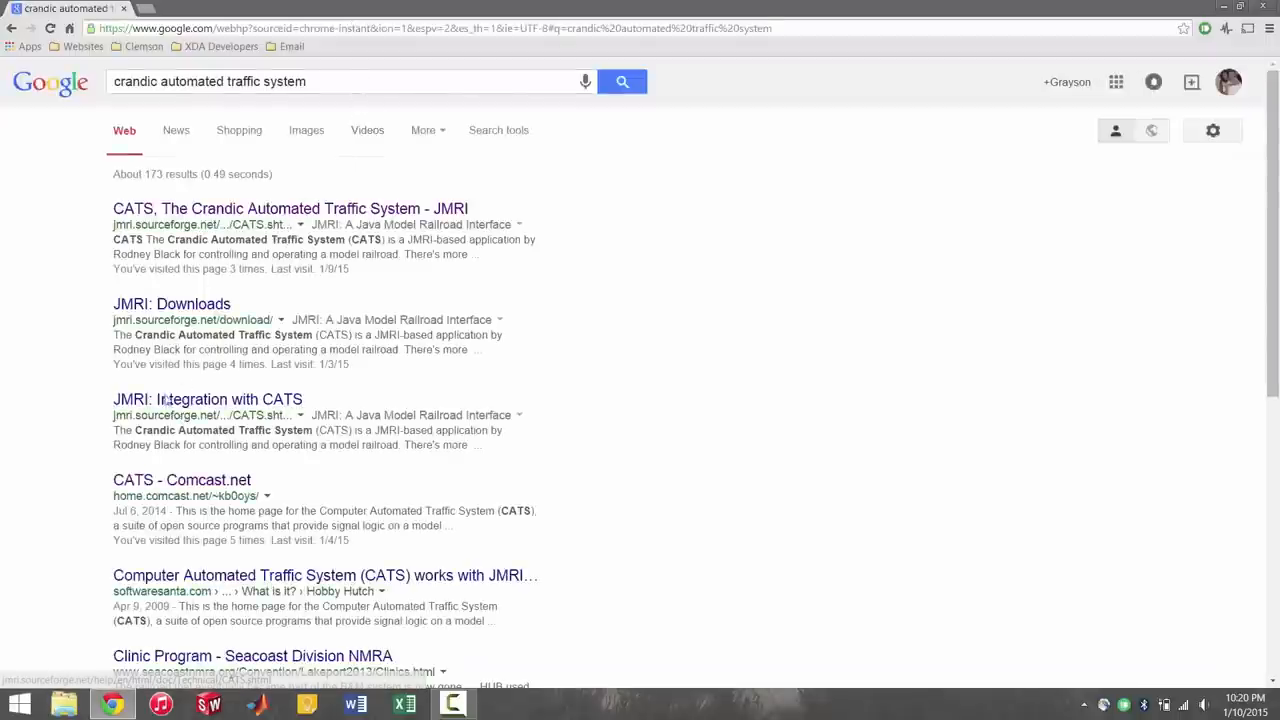
left_click(181, 480)
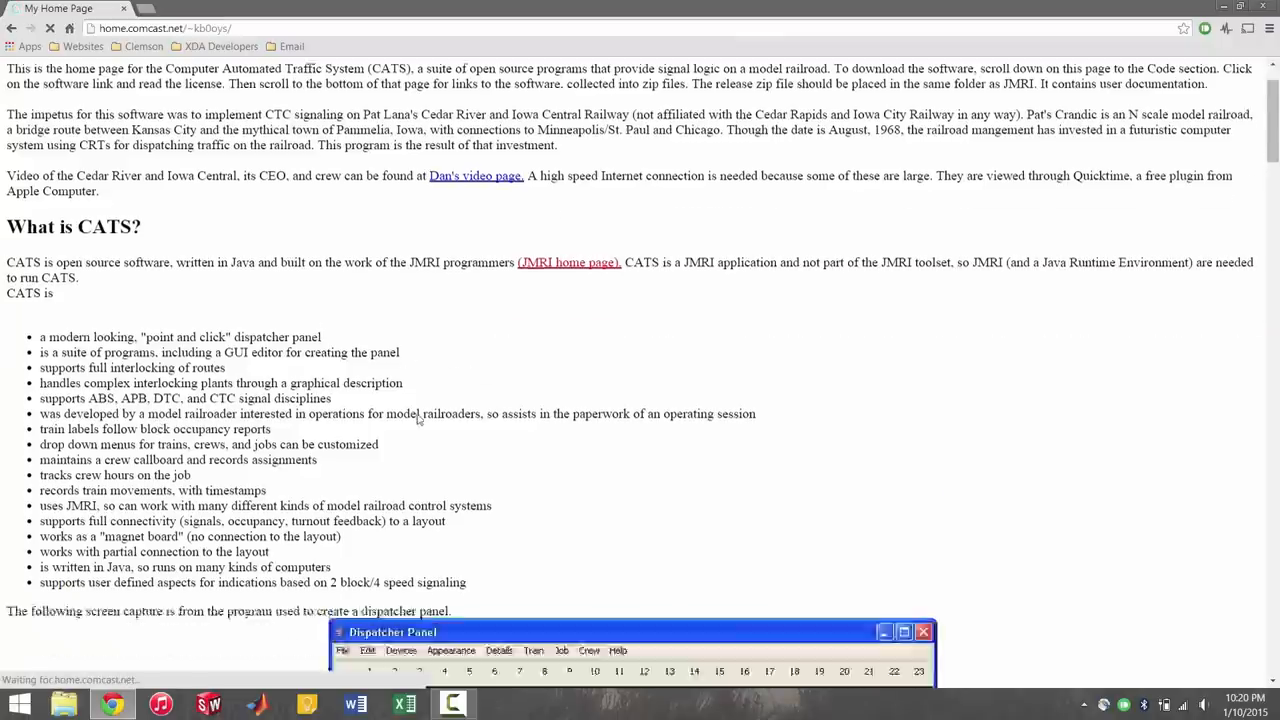
scroll("down", 3)
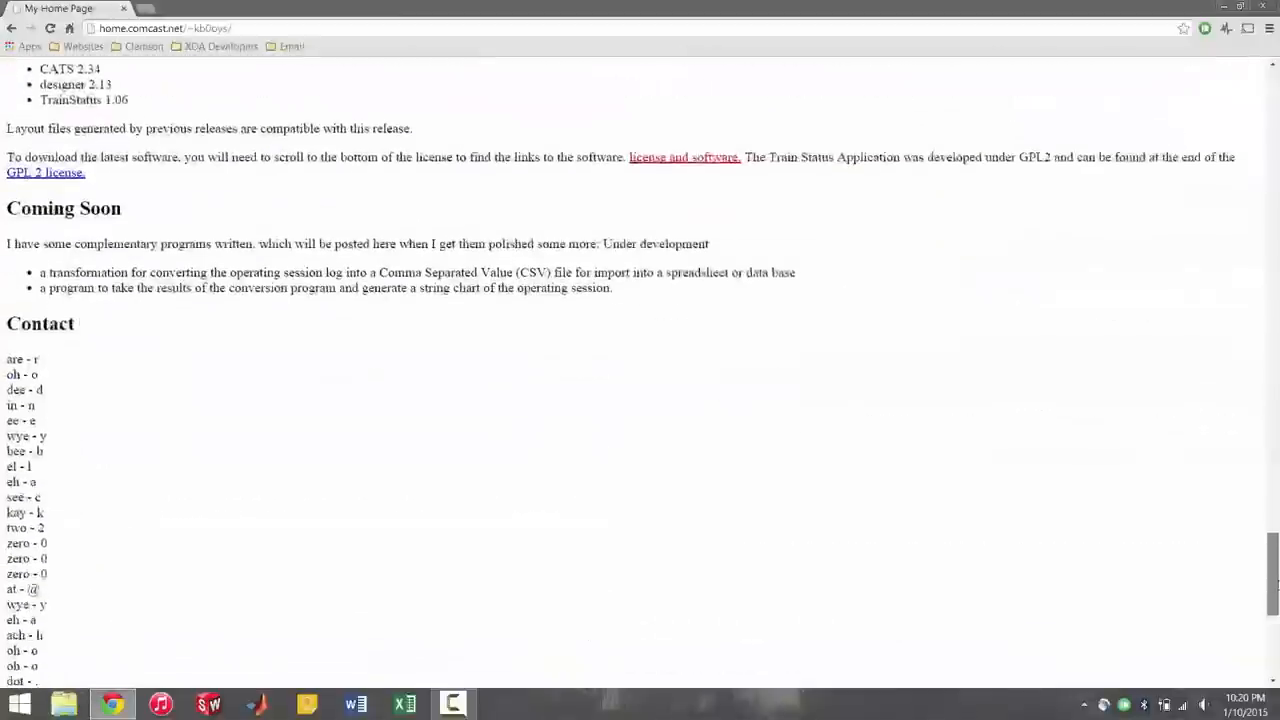
scroll("up", 3)
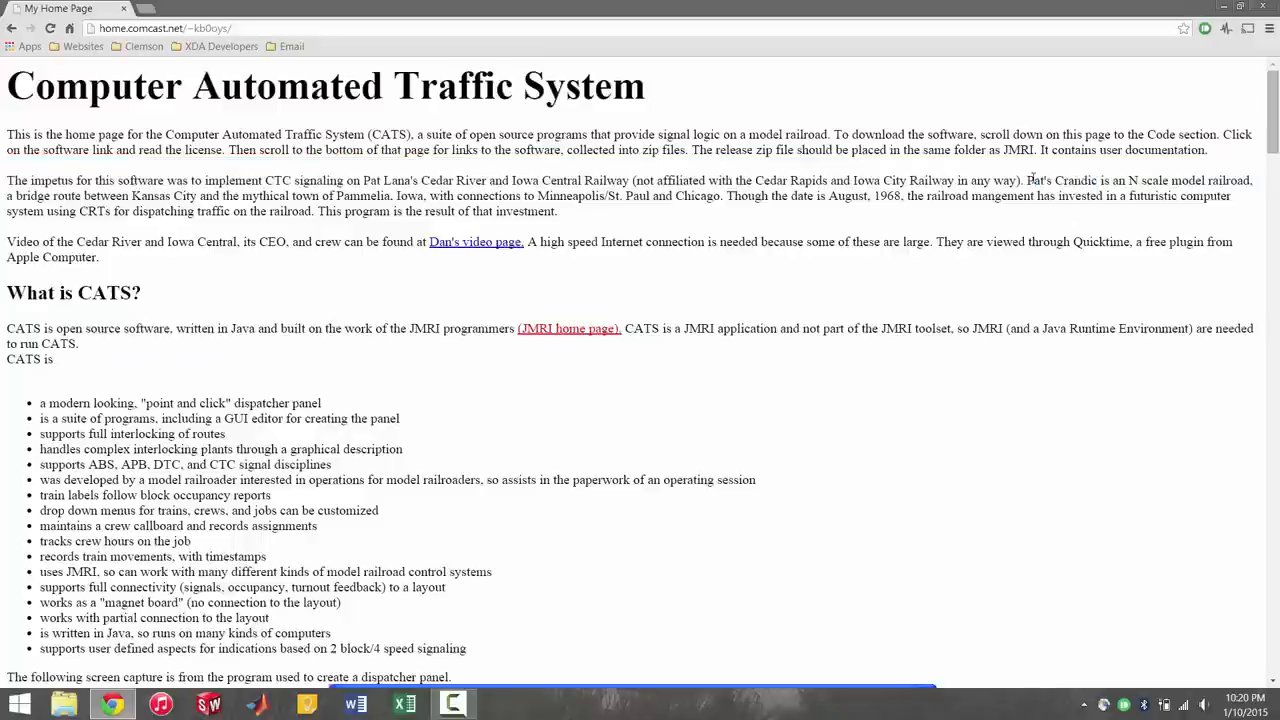
mouse_move(933, 230)
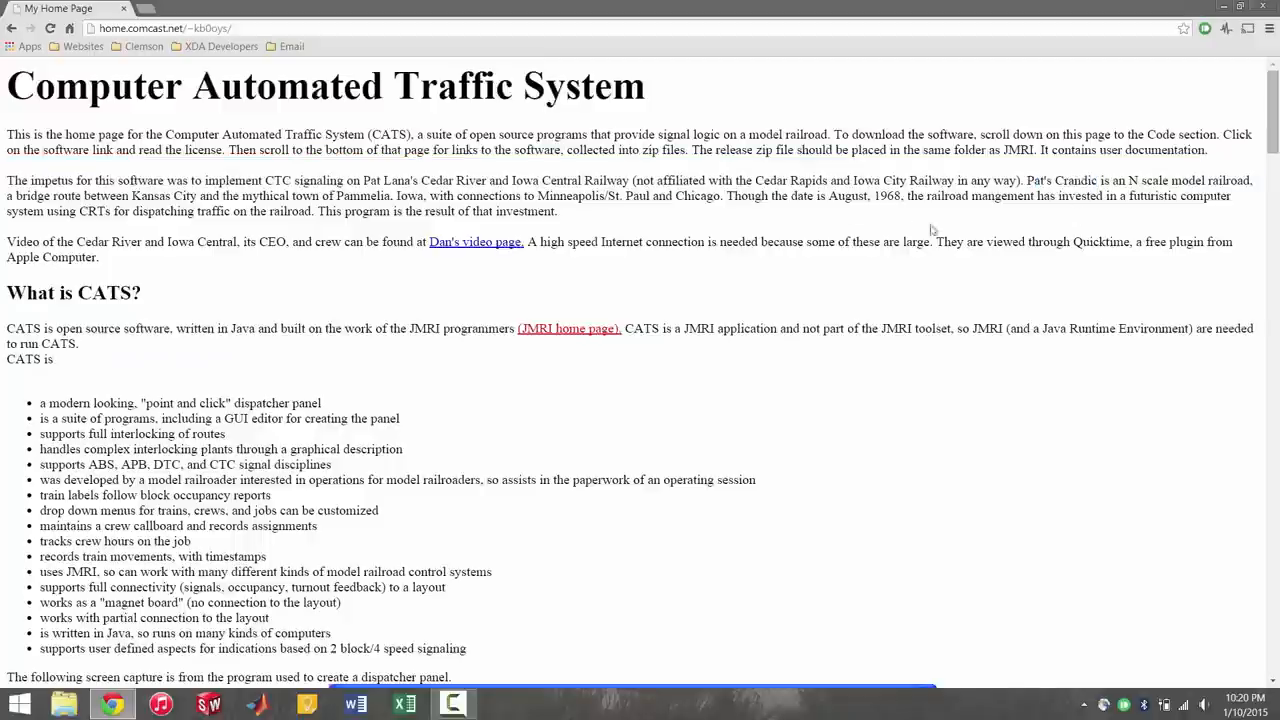
mouse_move(975, 182)
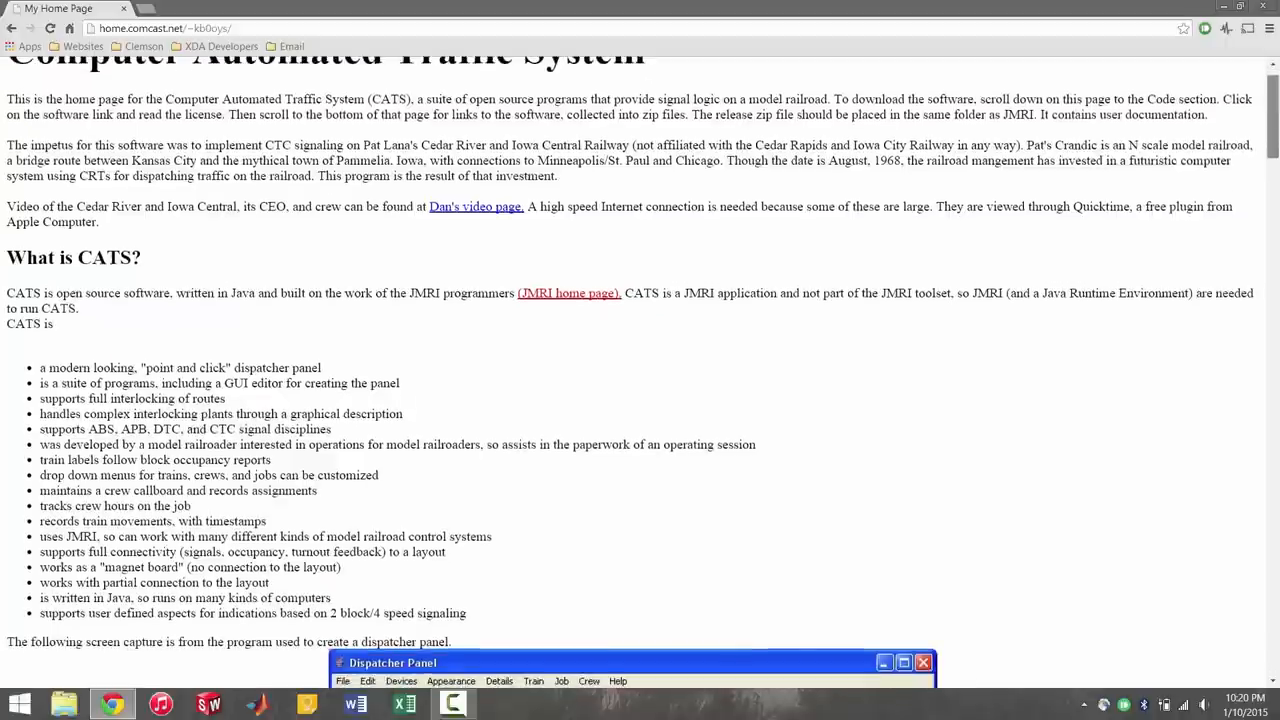
Step: Scroll the CATS home page down to its Code section listing CATS 2.34, designer 2.13 and TrainStatus 1.06
scroll("down", 3)
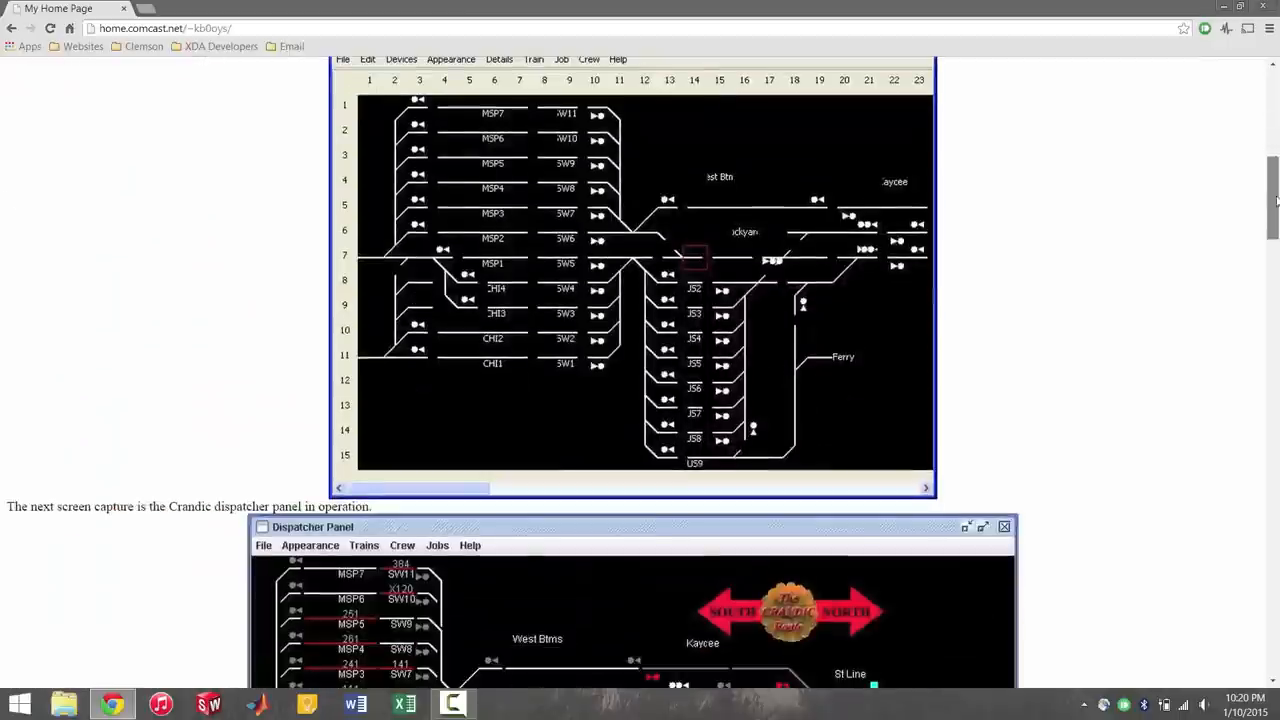
scroll("down", 3)
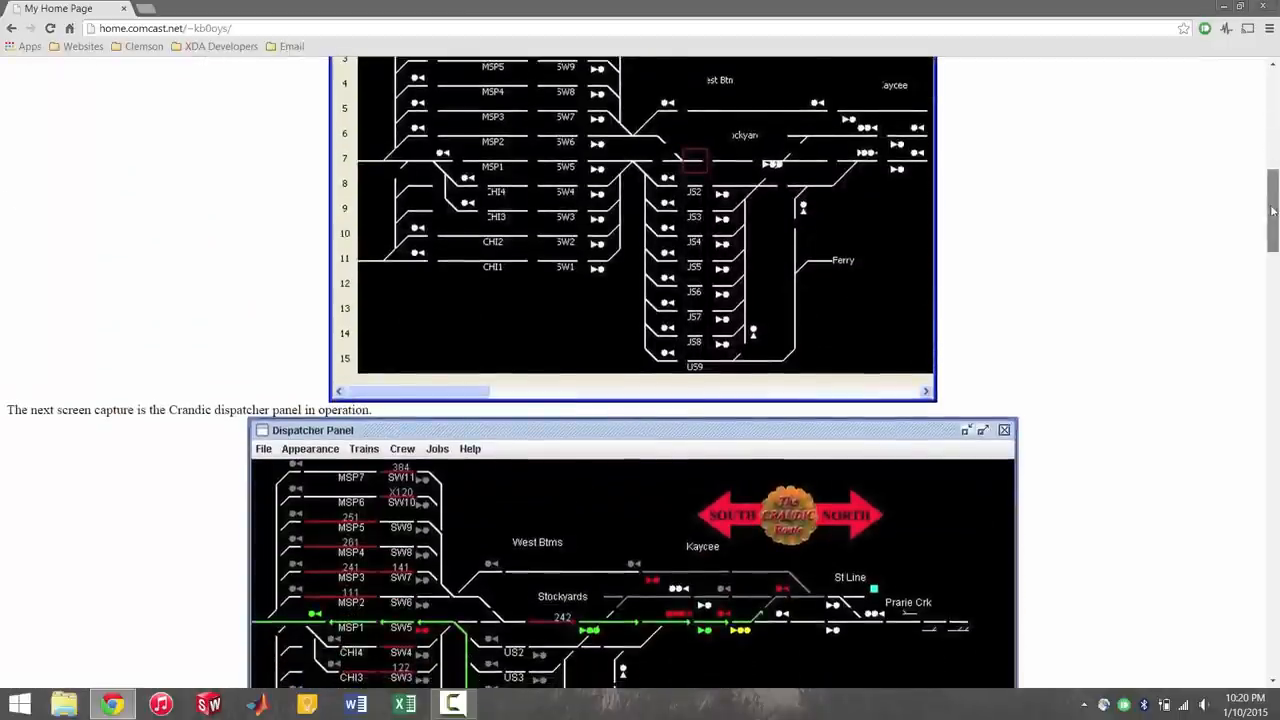
scroll("down", 3)
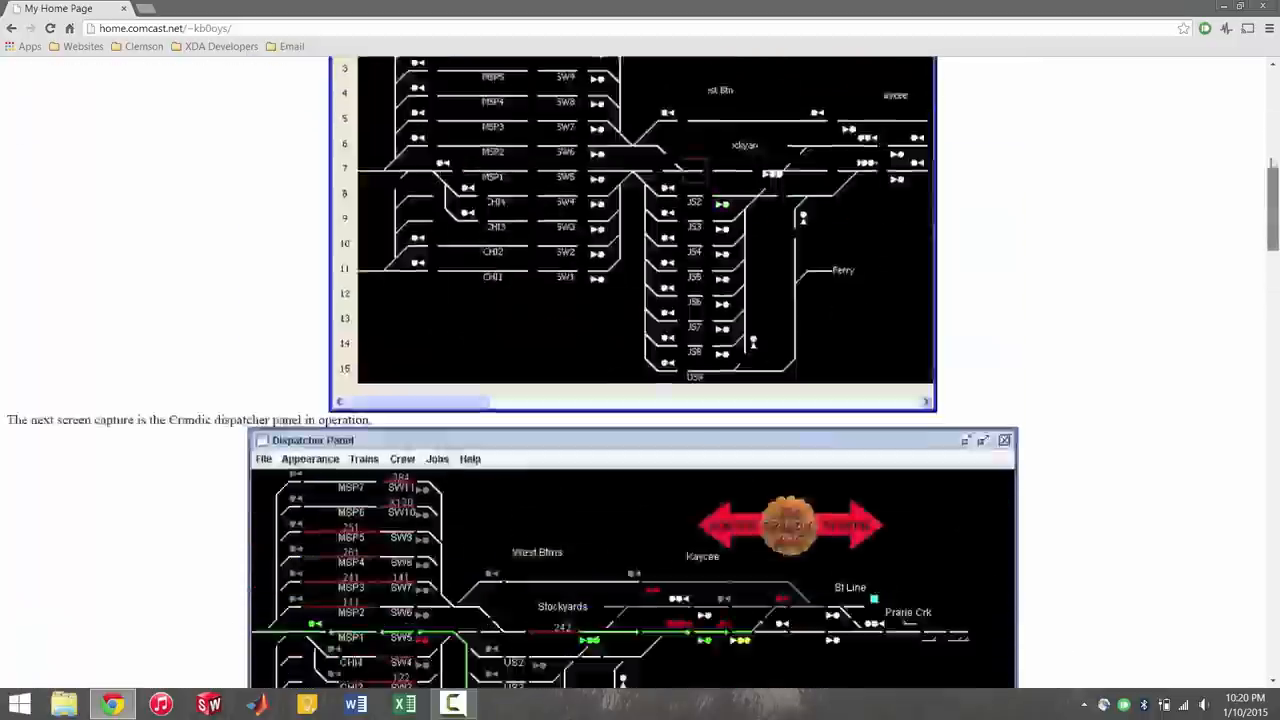
scroll("up", 3)
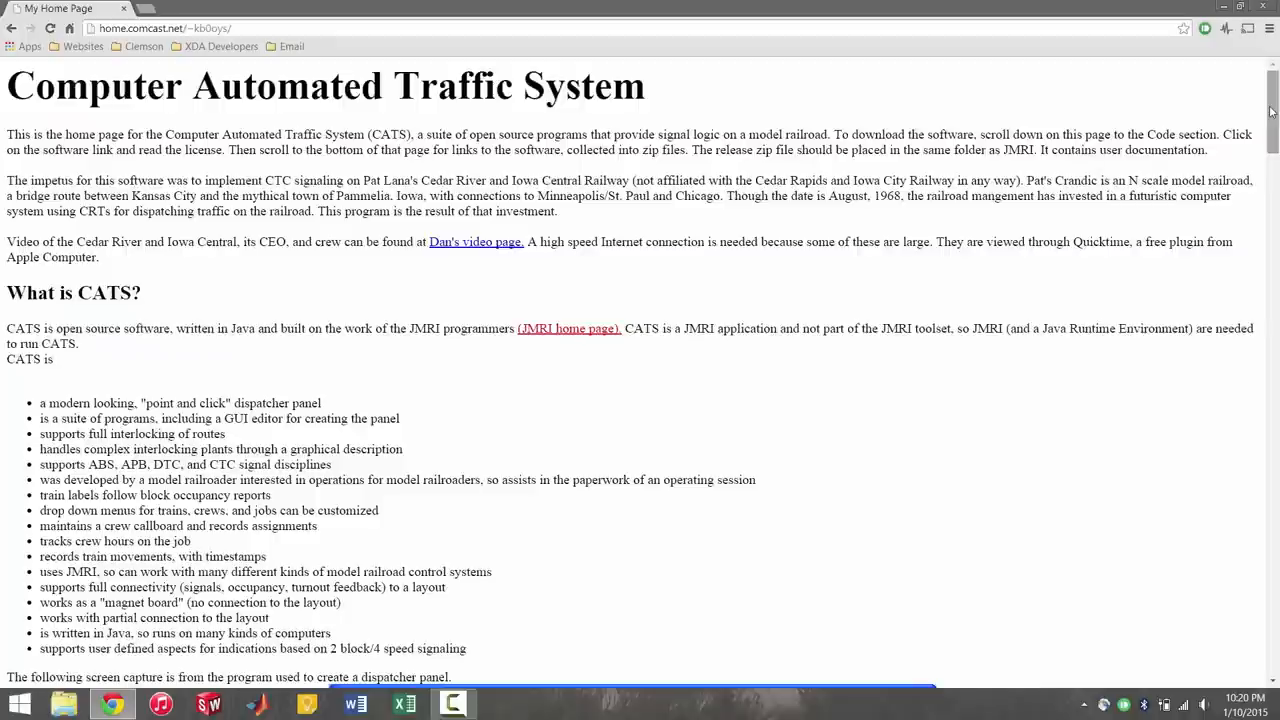
scroll("down", 3)
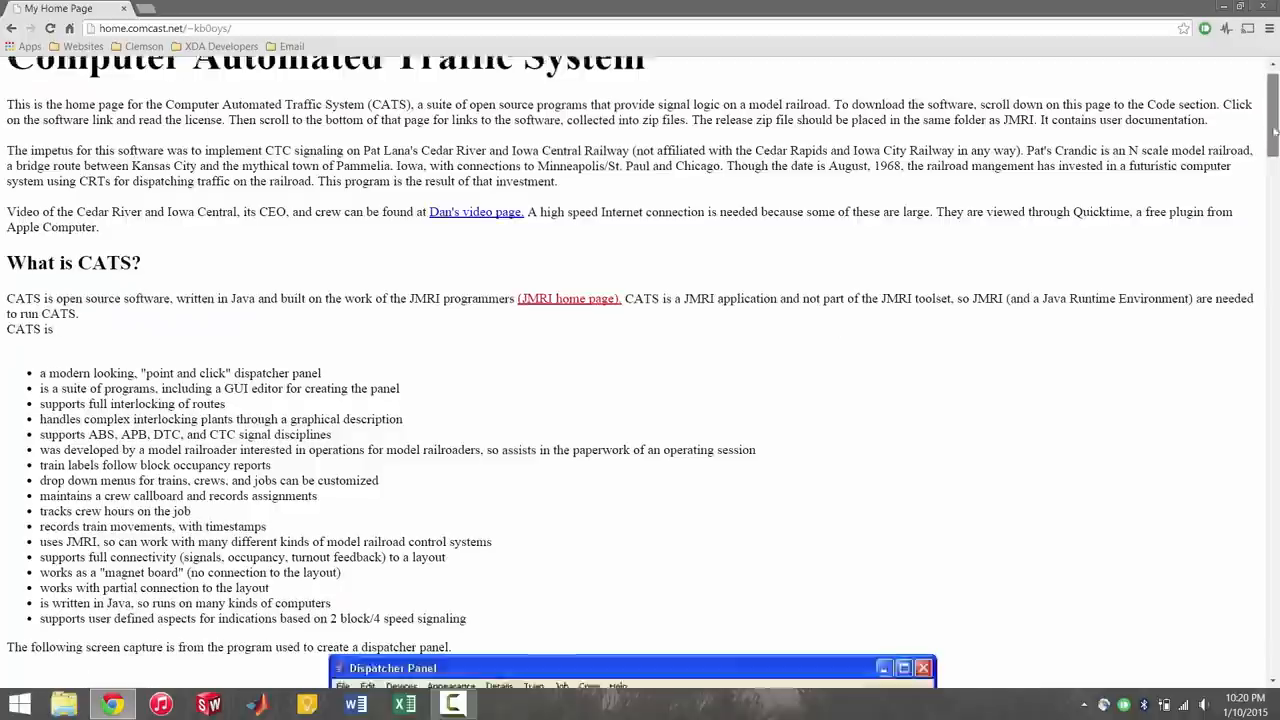
scroll("down", 3)
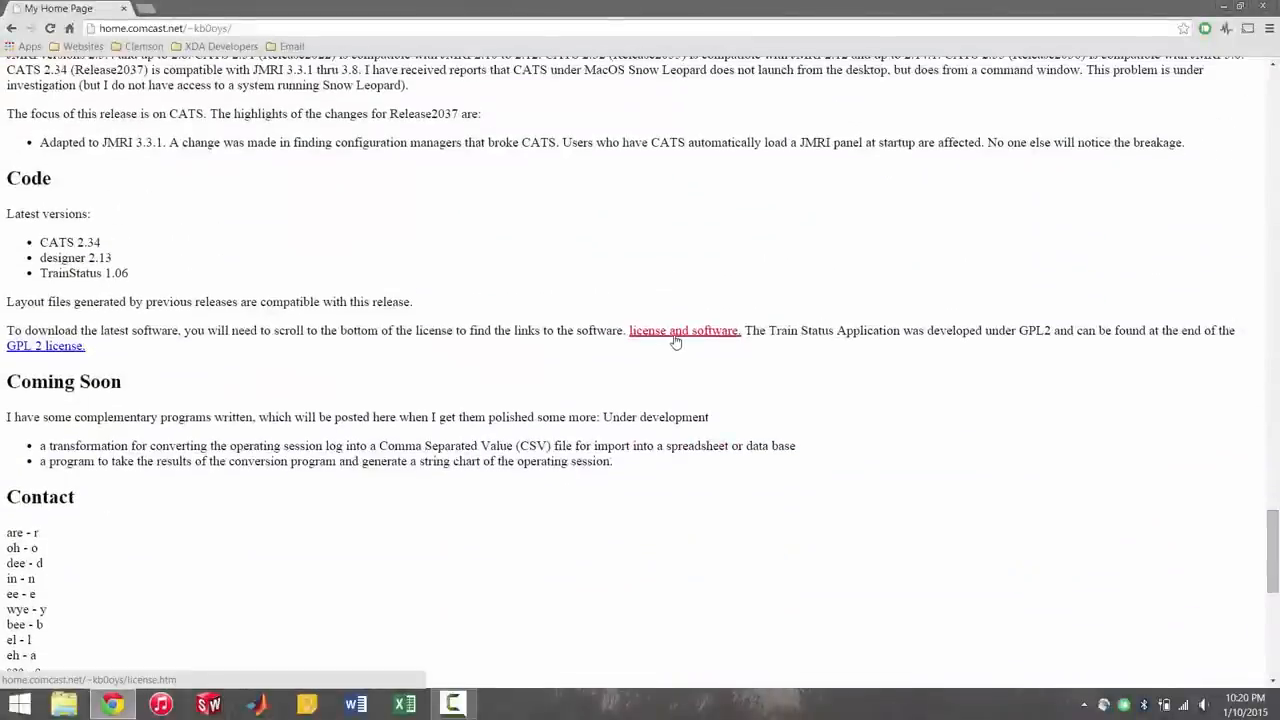
Step: From the license and software page, download release2037.zip, the executables compatible with JMRI 3.3.1
left_click(684, 330)
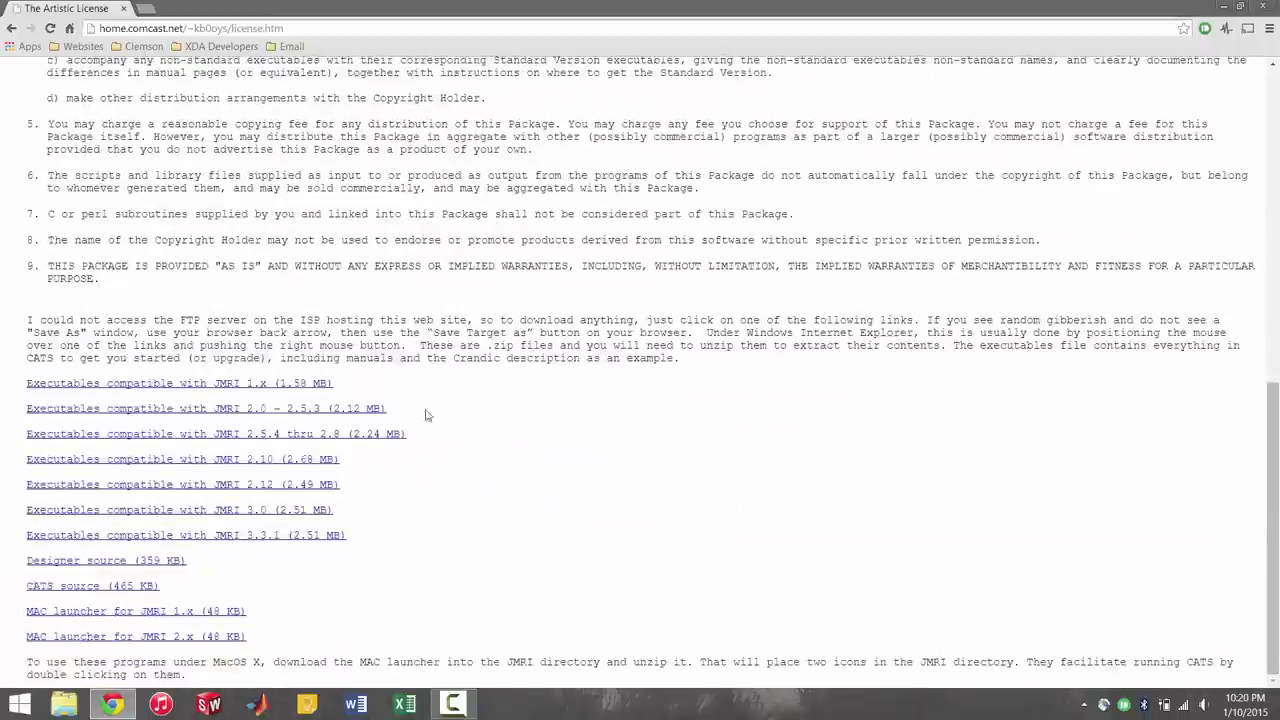
mouse_move(70, 535)
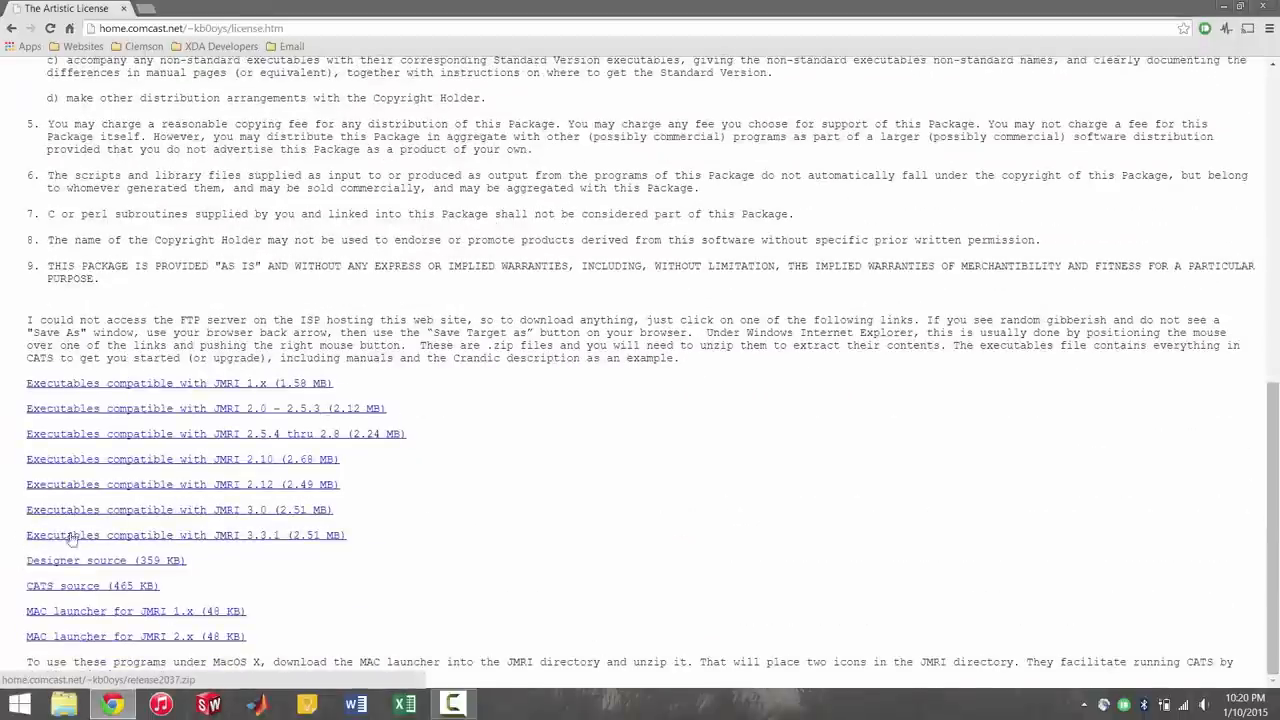
double_click(186, 534)
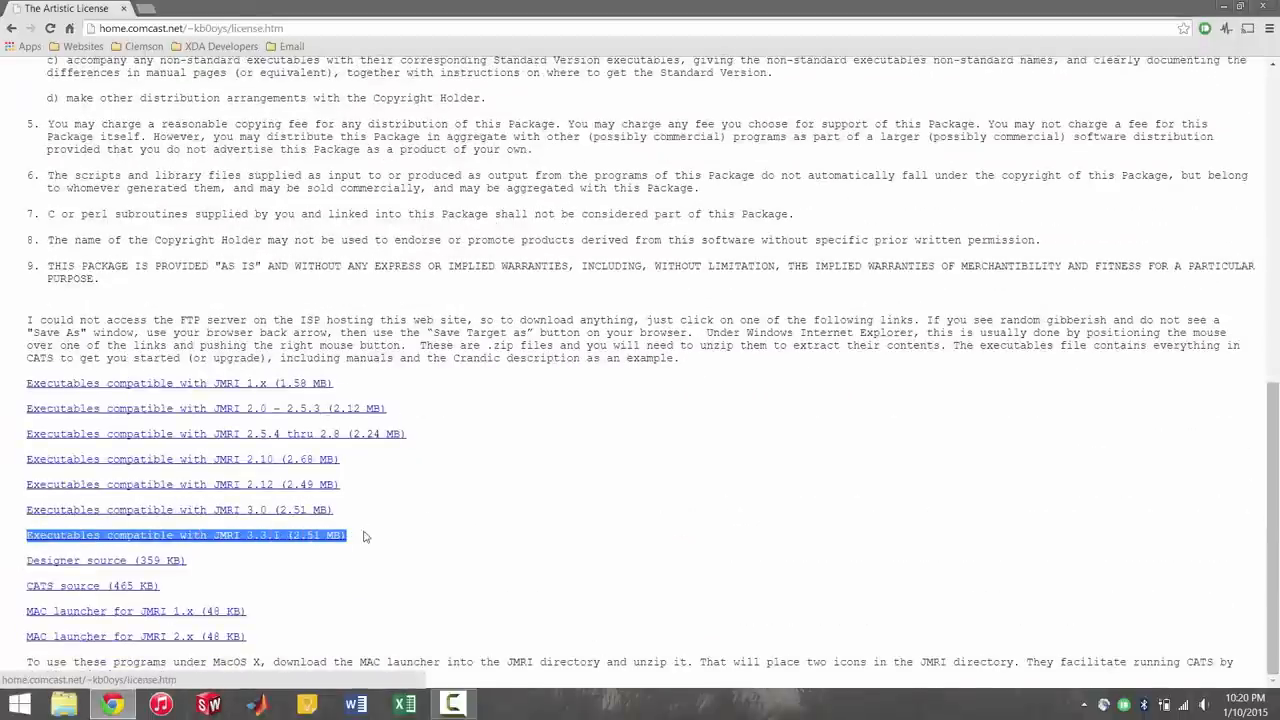
mouse_move(360, 546)
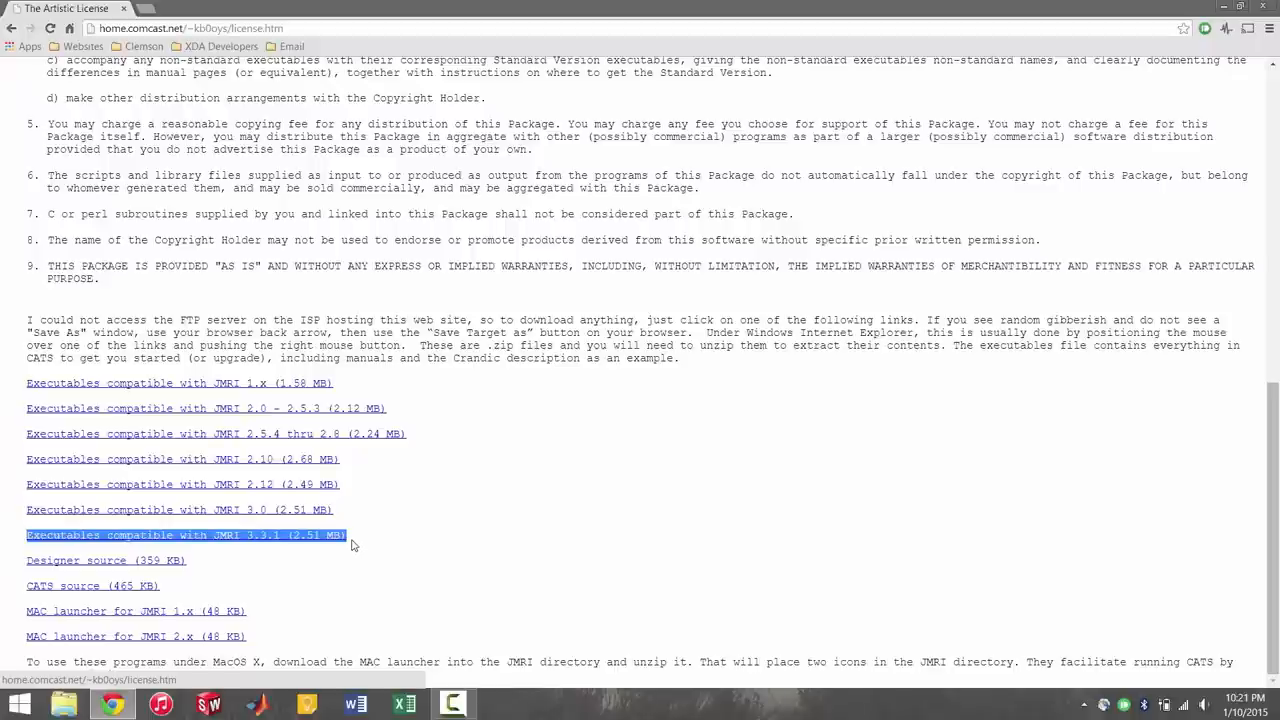
left_click(185, 534)
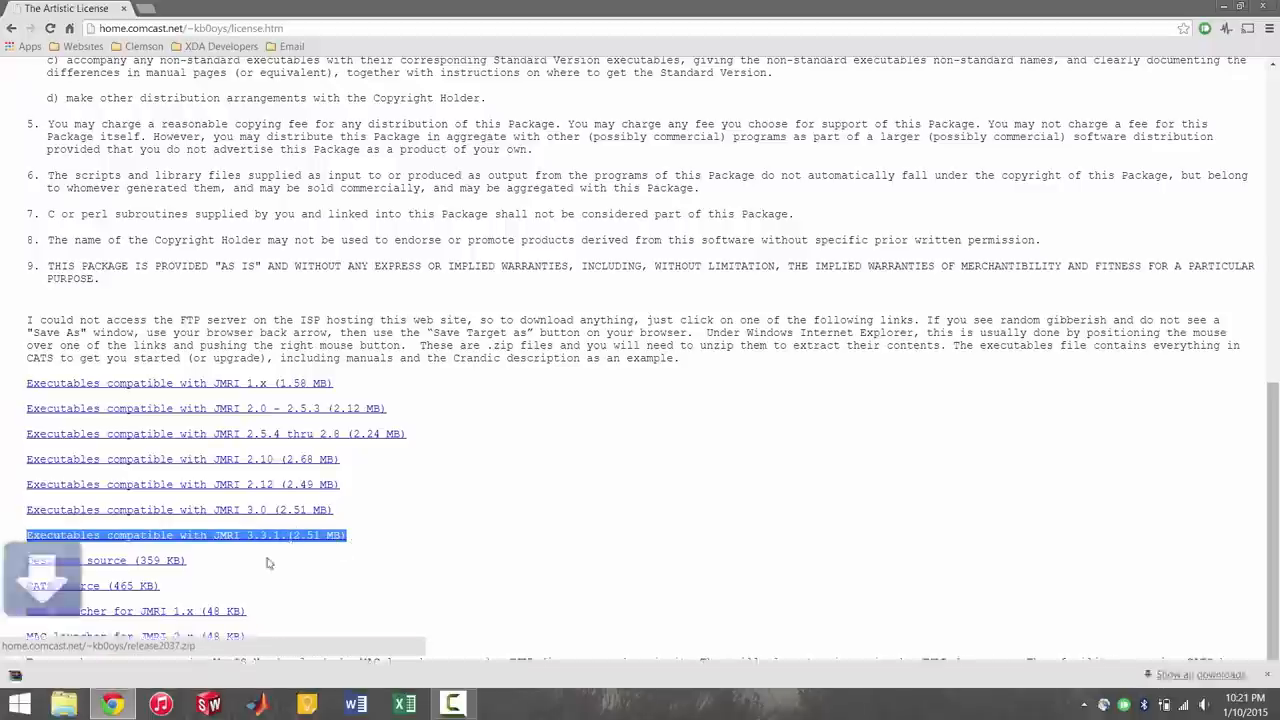
left_click(184, 534)
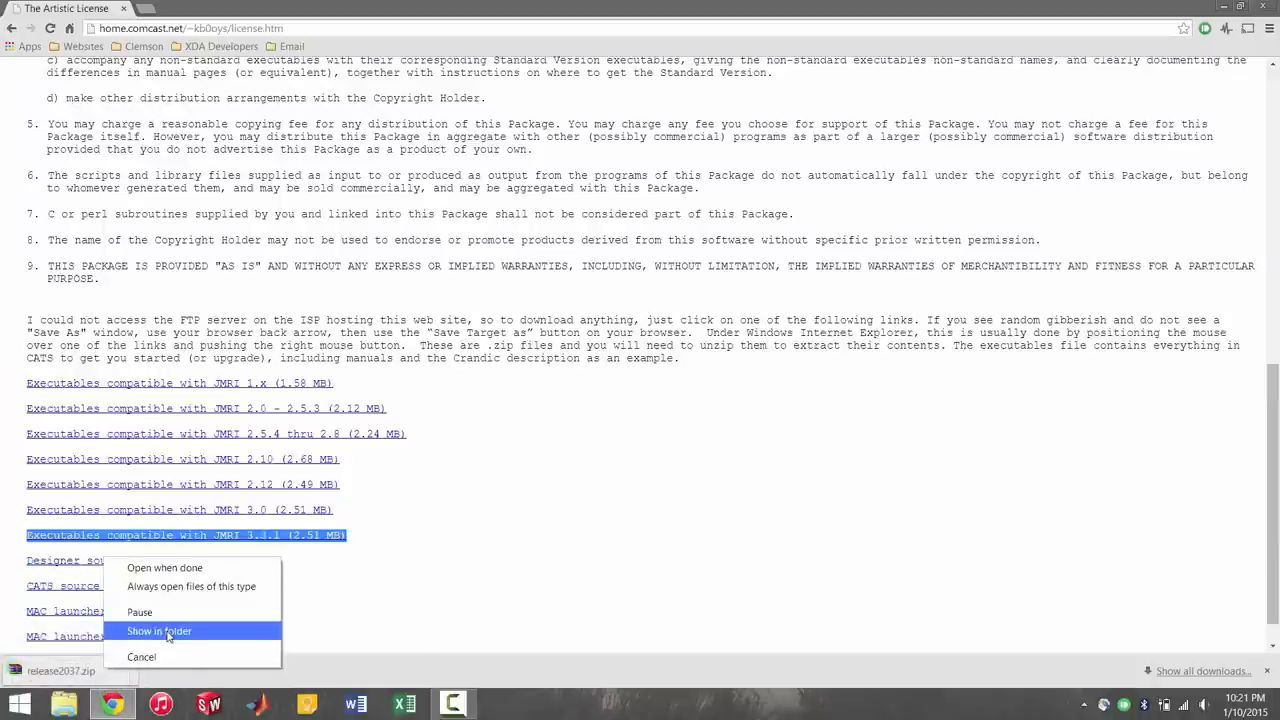
Step: Extract release2037.zip in Downloads and open the release2037 folder with its 16 CATS files
left_click(159, 630)
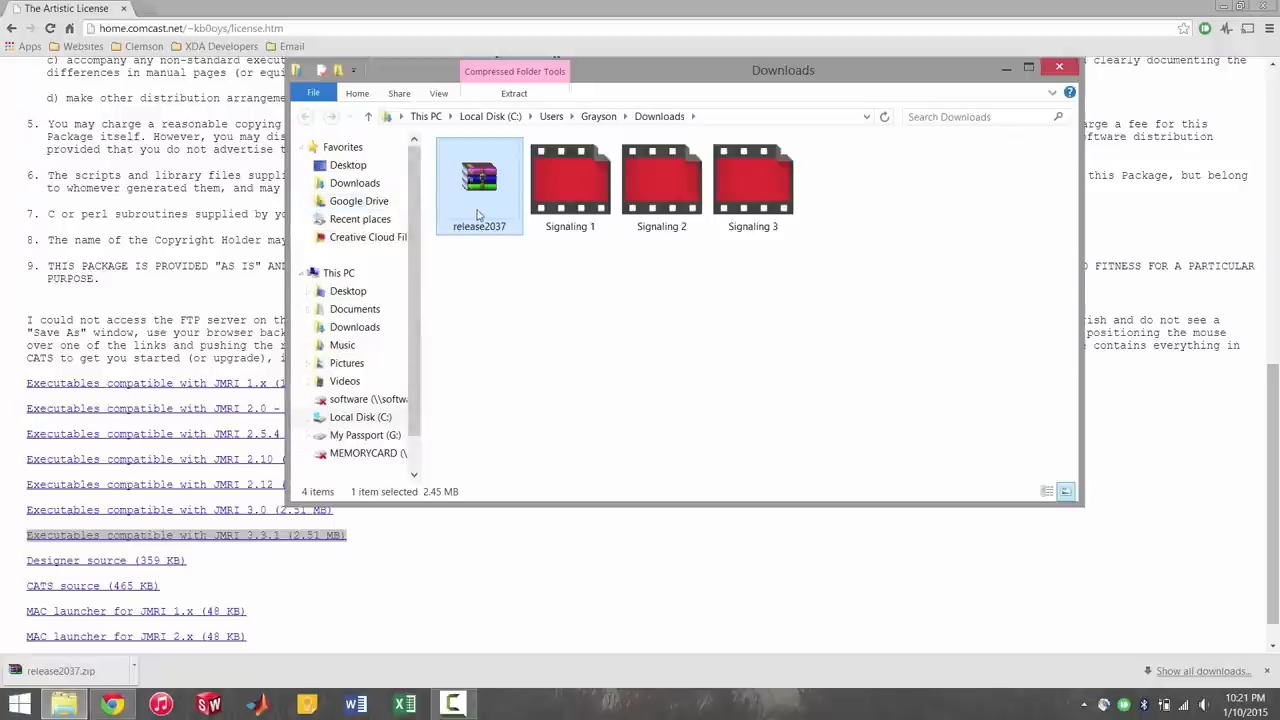
mouse_move(520, 225)
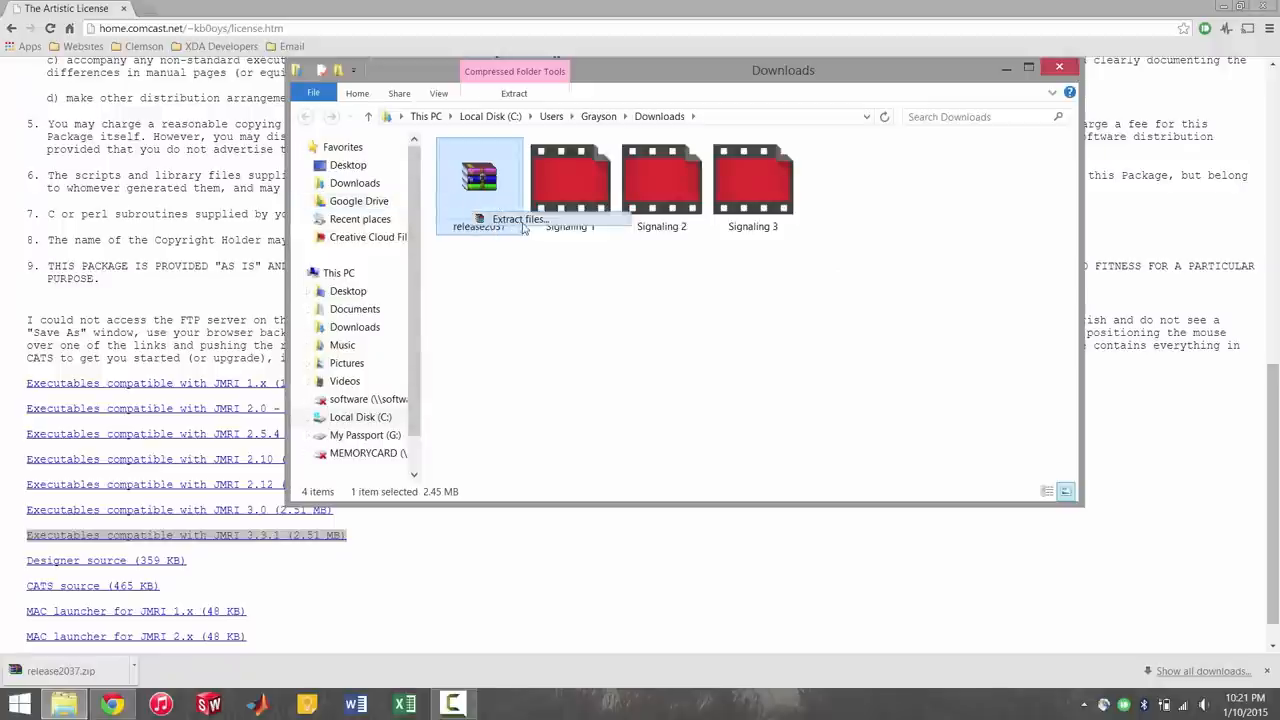
left_click(518, 219)
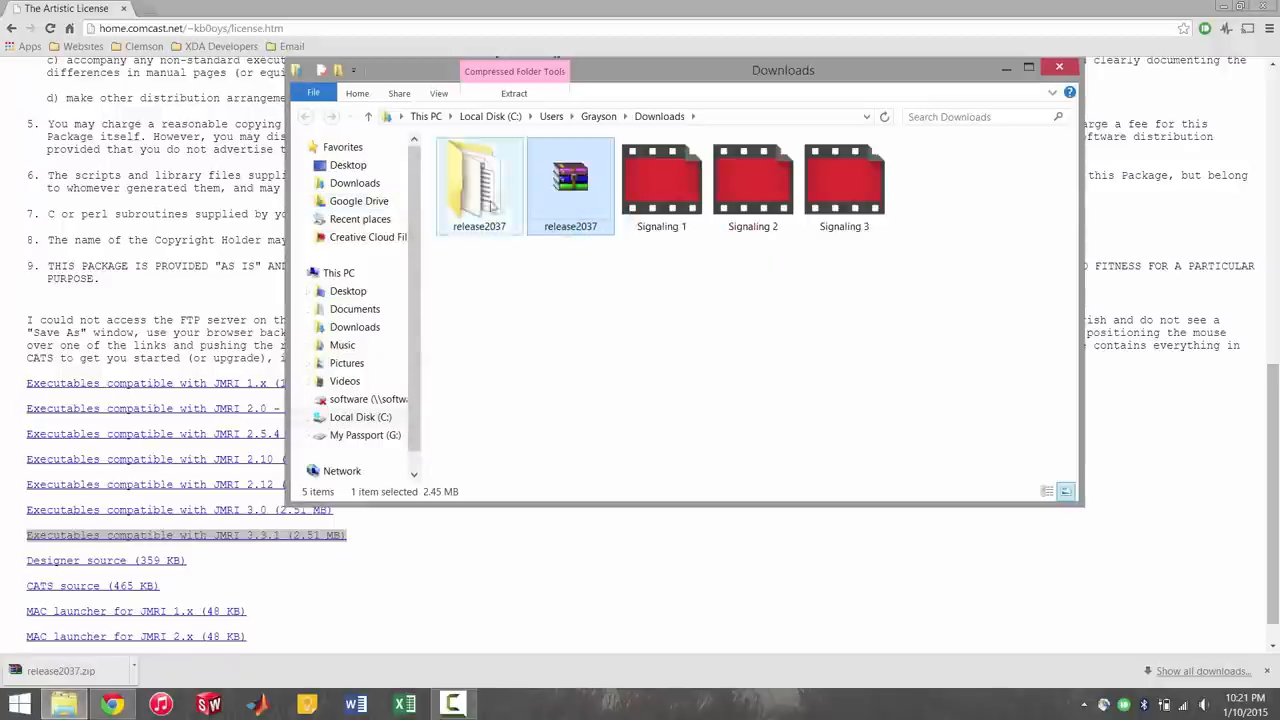
double_click(479, 180)
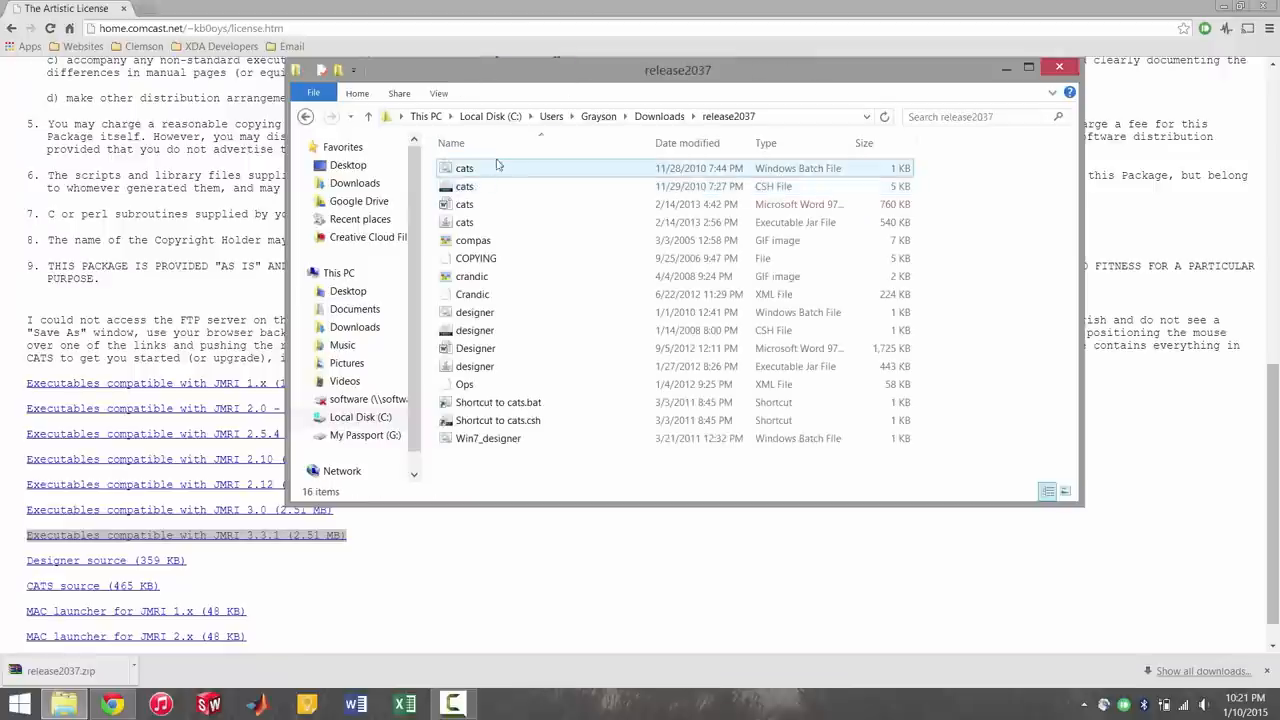
mouse_move(533, 183)
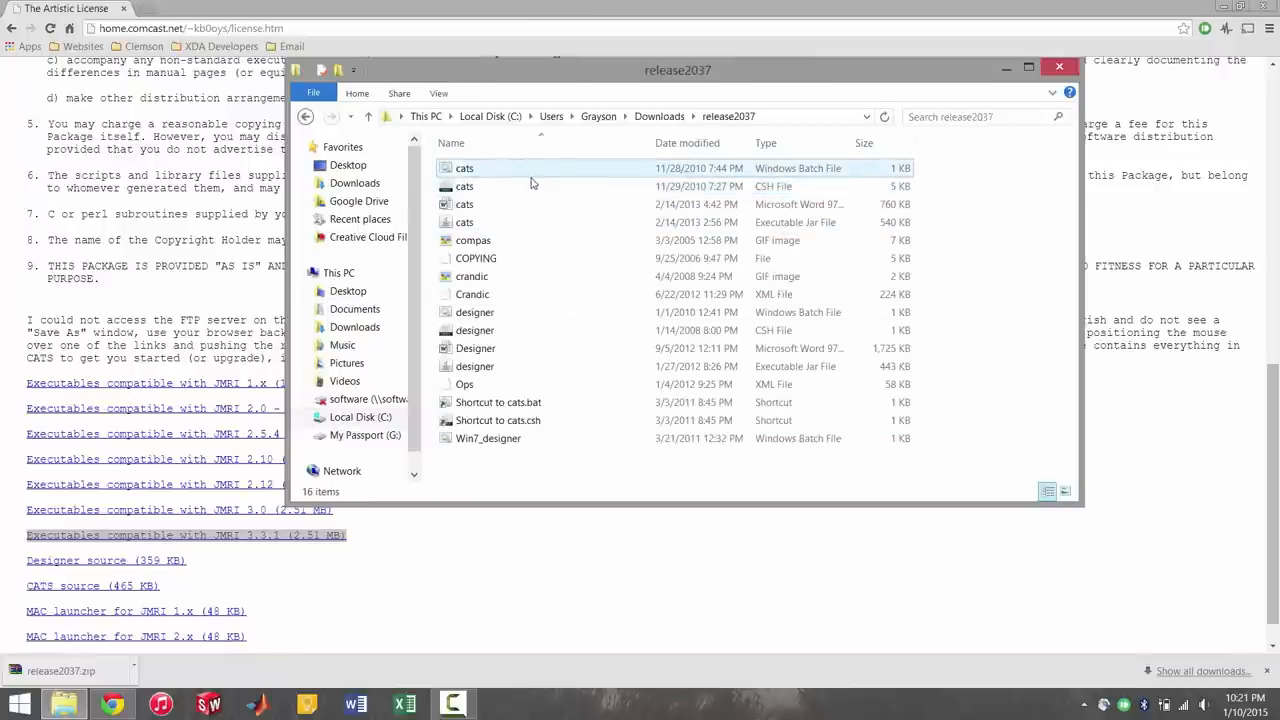
left_click(464, 186)
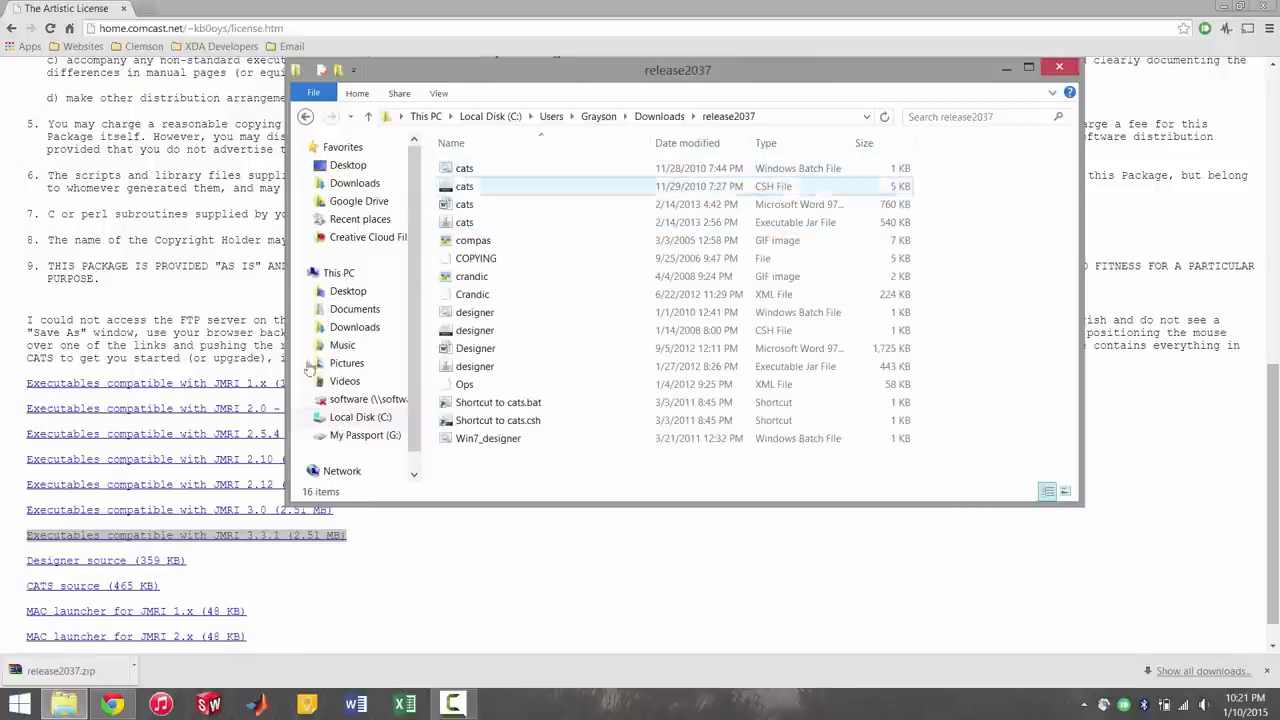
right_click(63, 705)
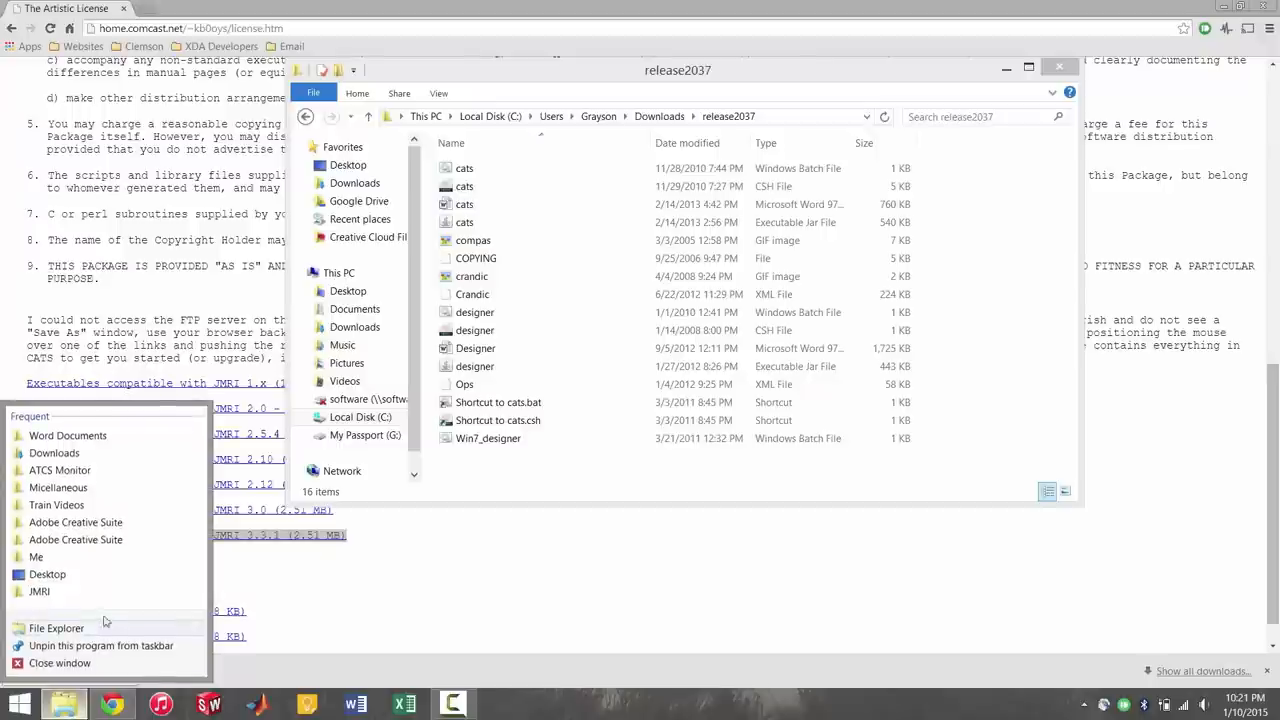
Step: Open a second File Explorer window beside release2037 and pick out the cats batch and jar files
left_click(56, 628)
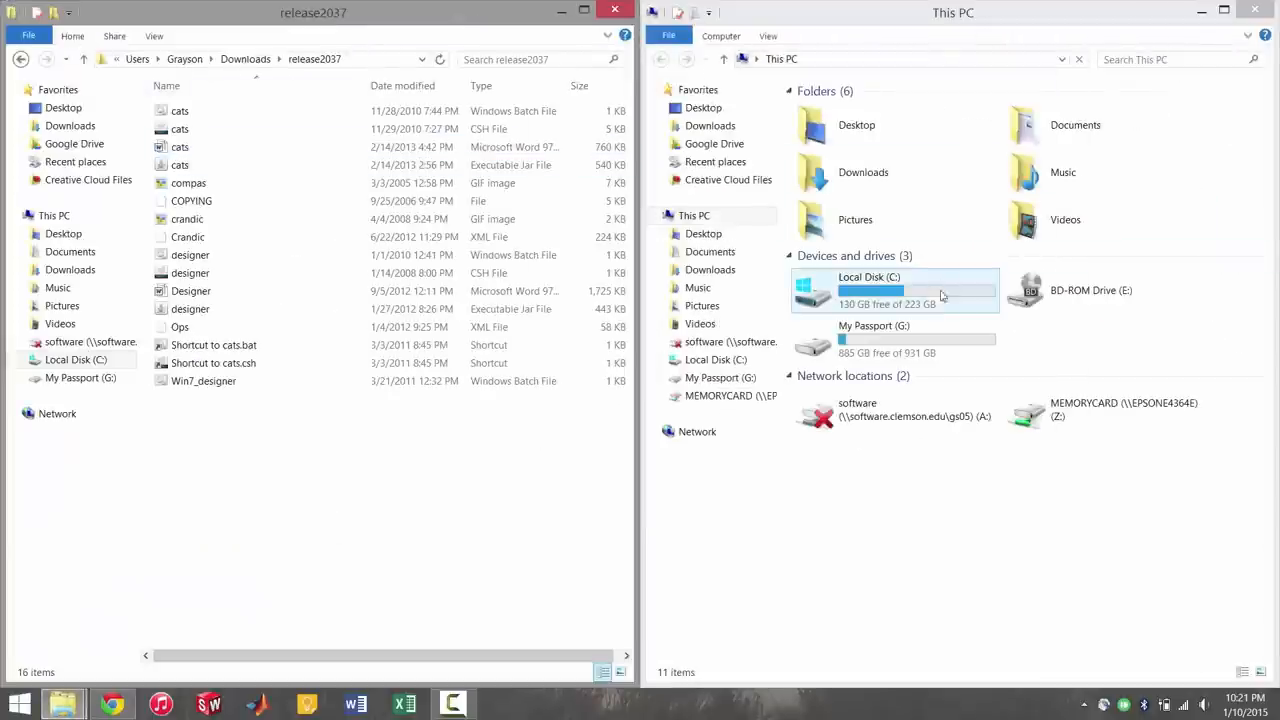
double_click(870, 290)
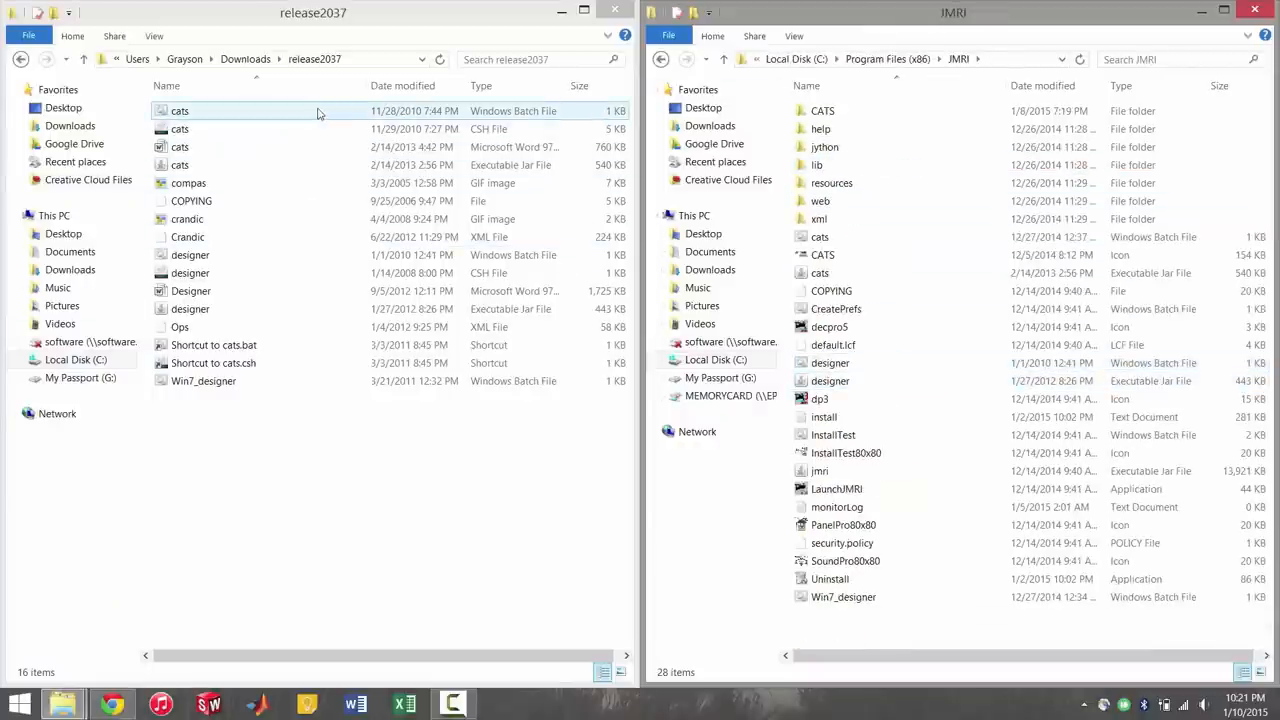
left_click(180, 165)
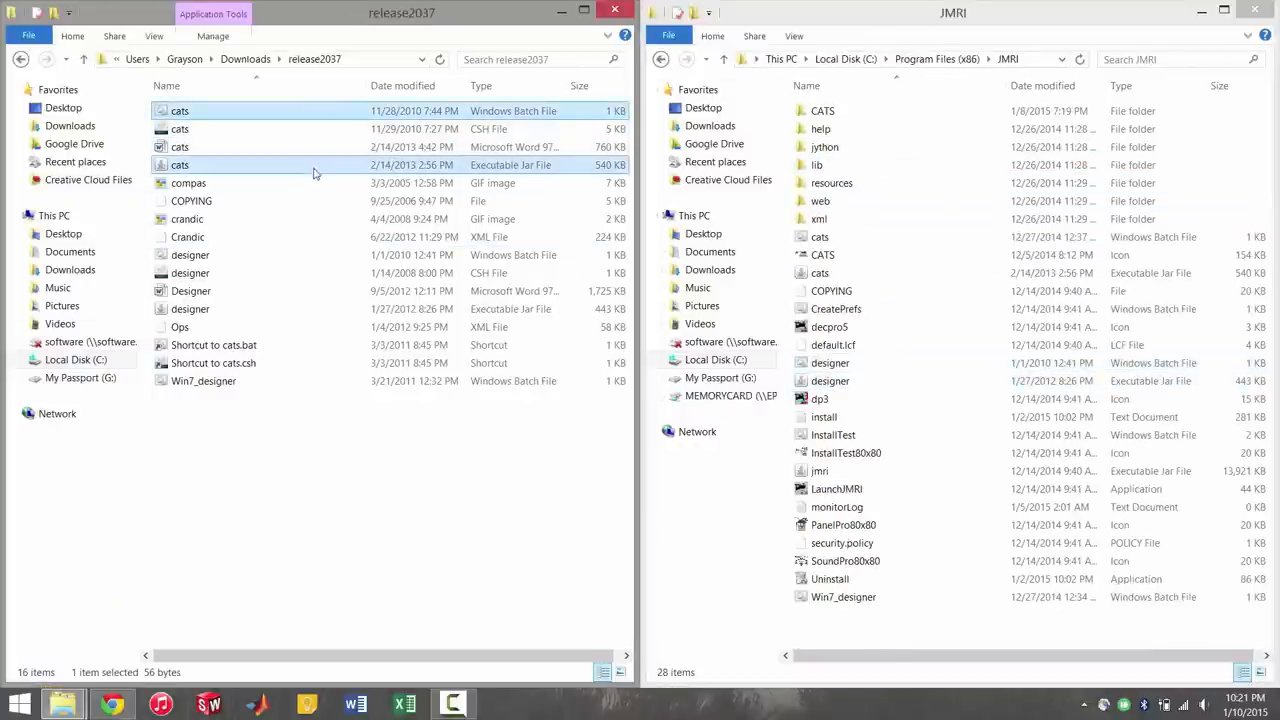
left_click(190, 273)
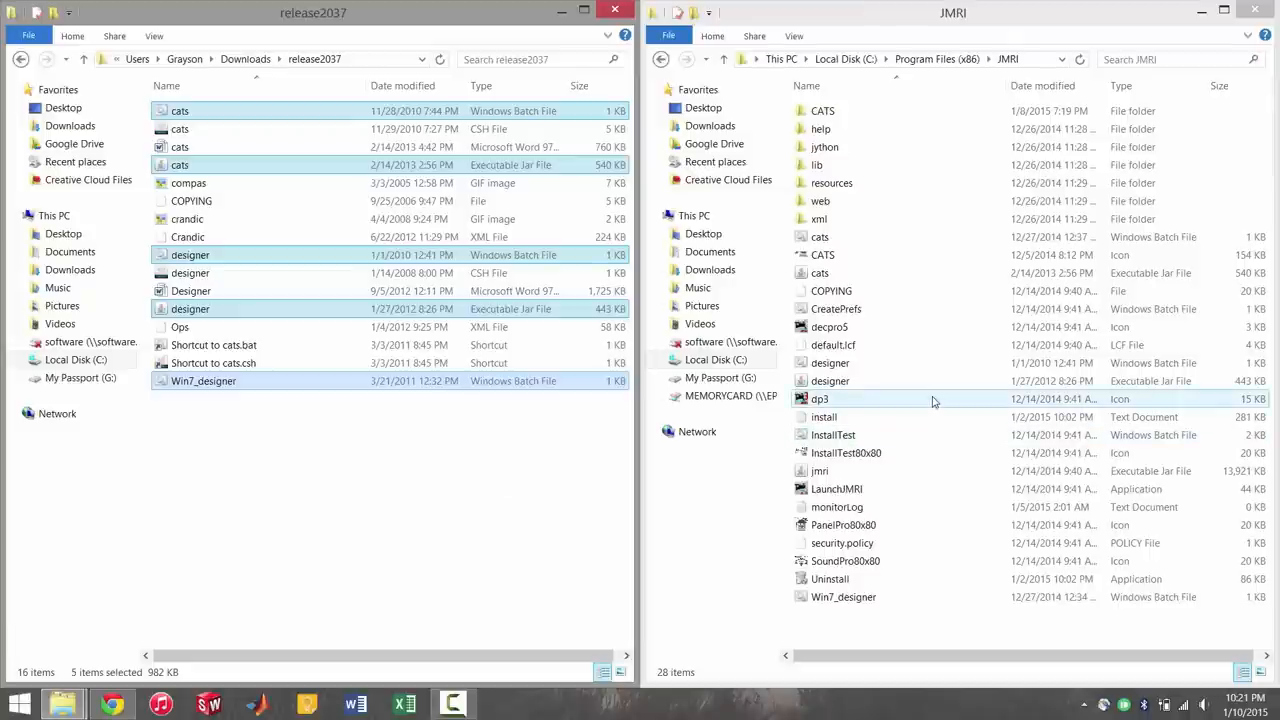
left_click(830, 381)
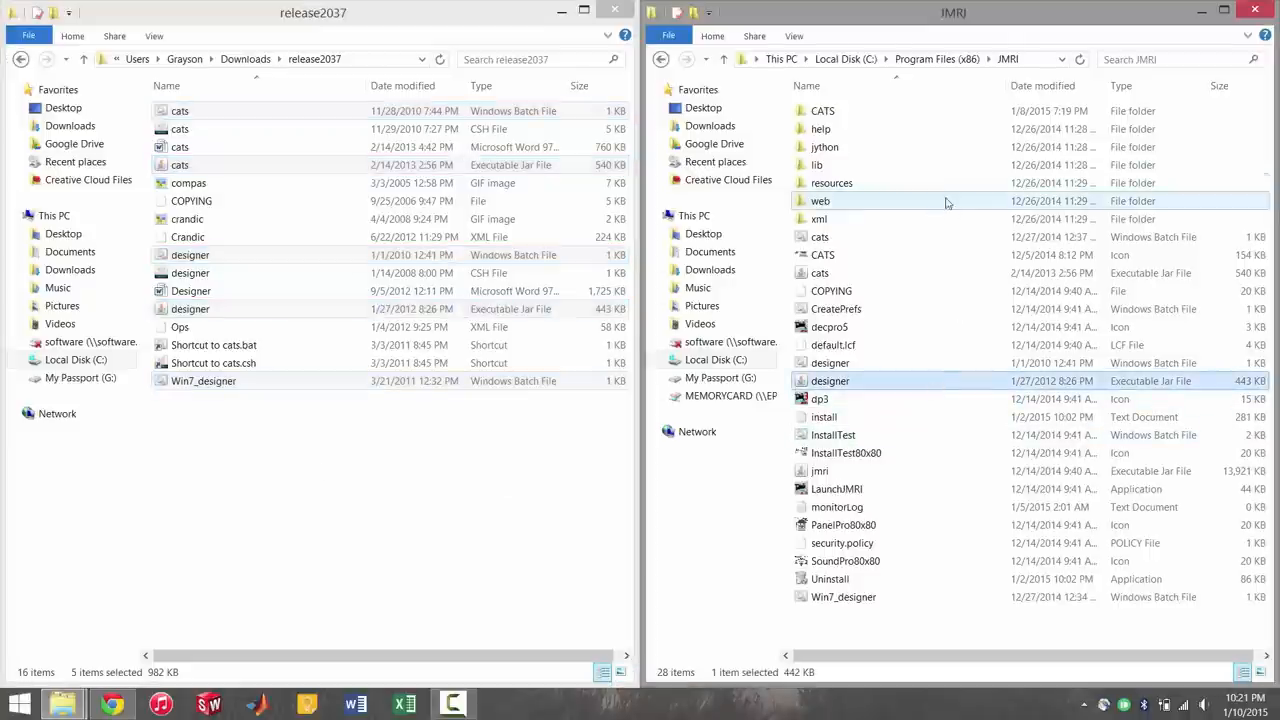
Step: Browse Local Disk (C:) > Program Files (x86) > JMRI in the second window
left_click(936, 58)
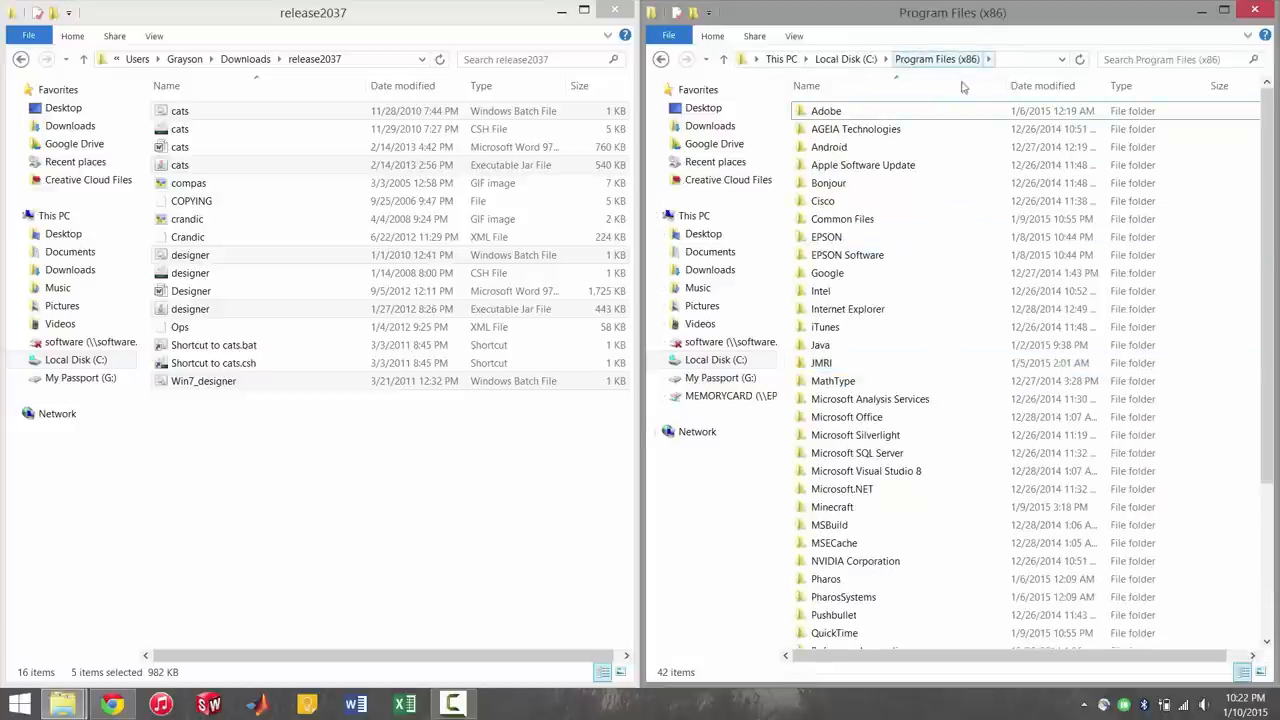
left_click(862, 165)
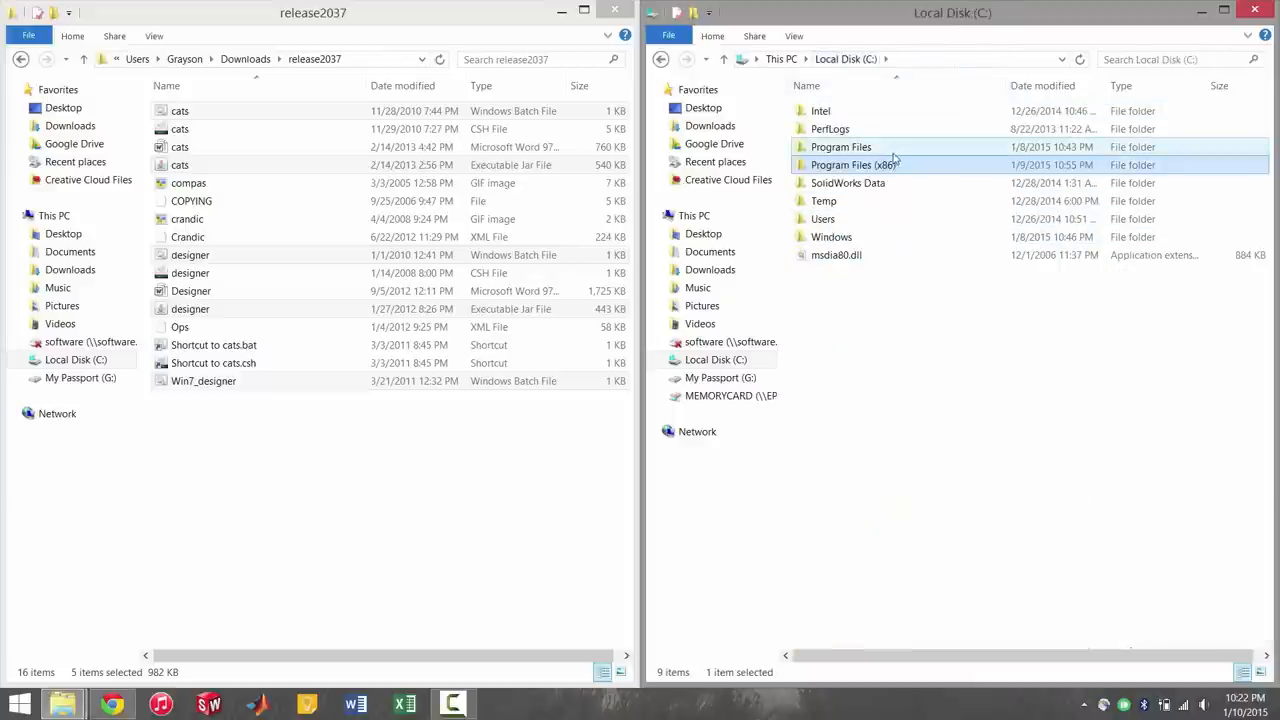
left_click(841, 147)
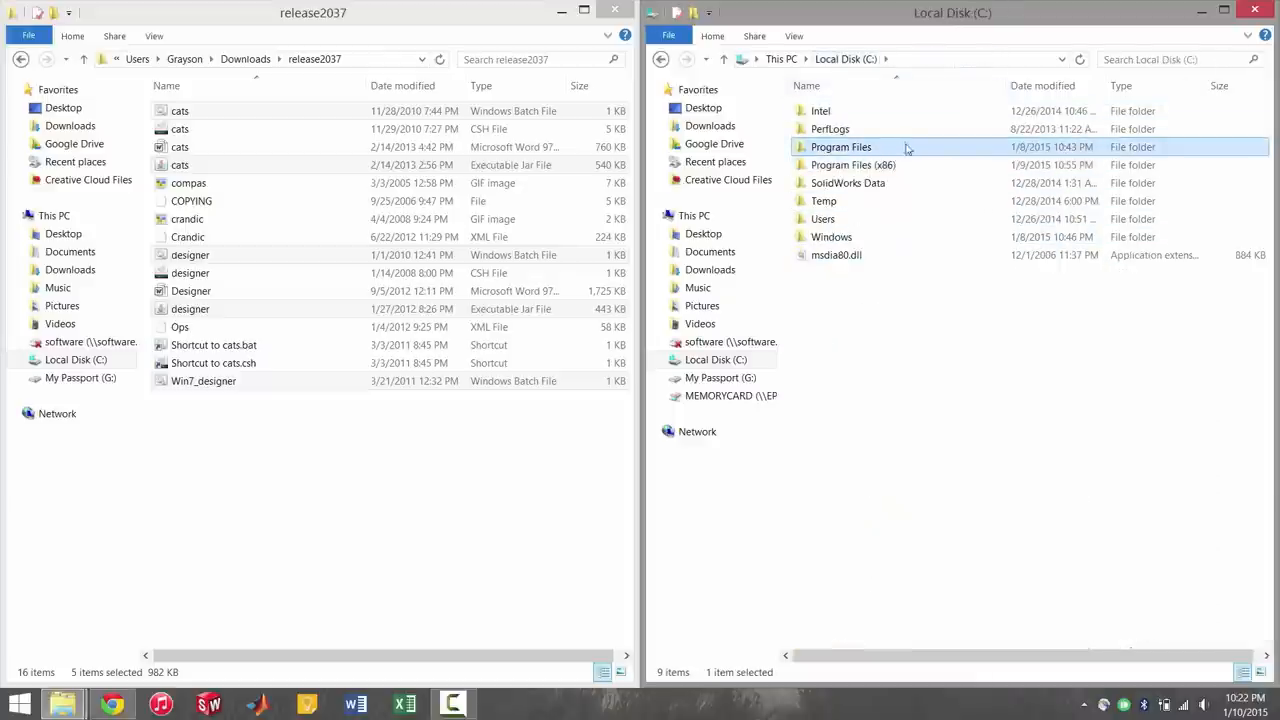
mouse_move(905, 147)
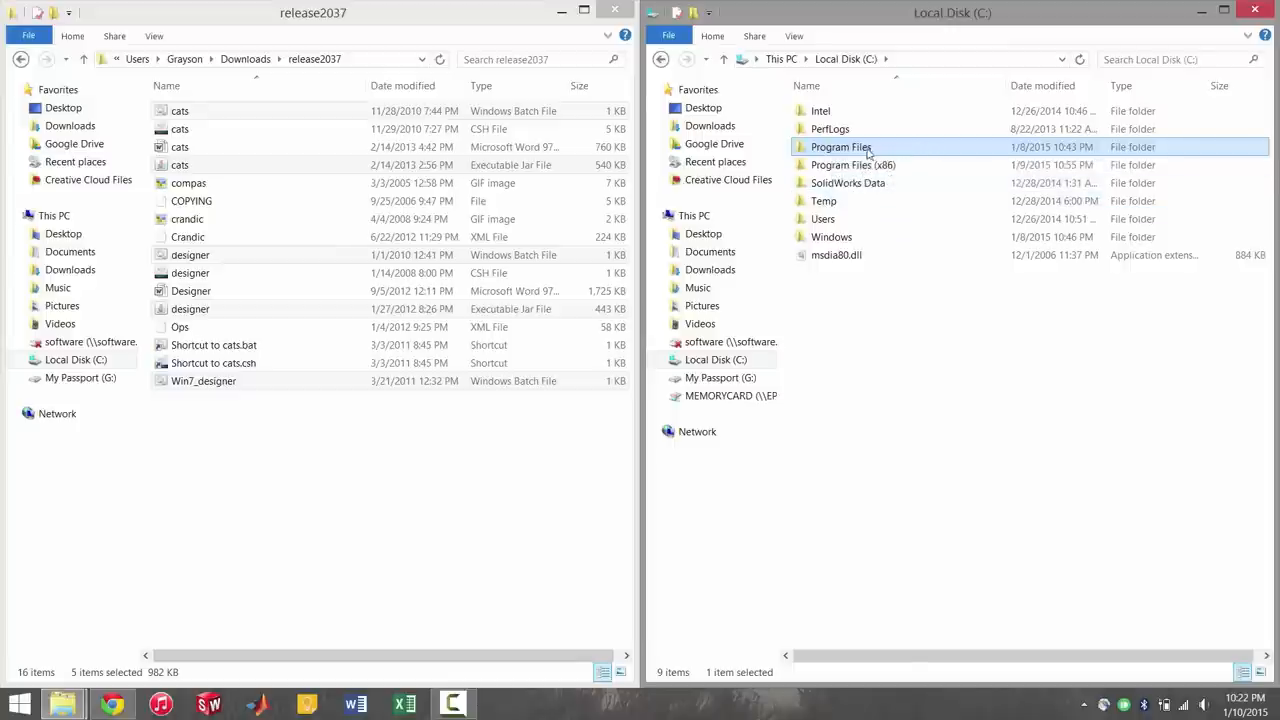
mouse_move(899, 147)
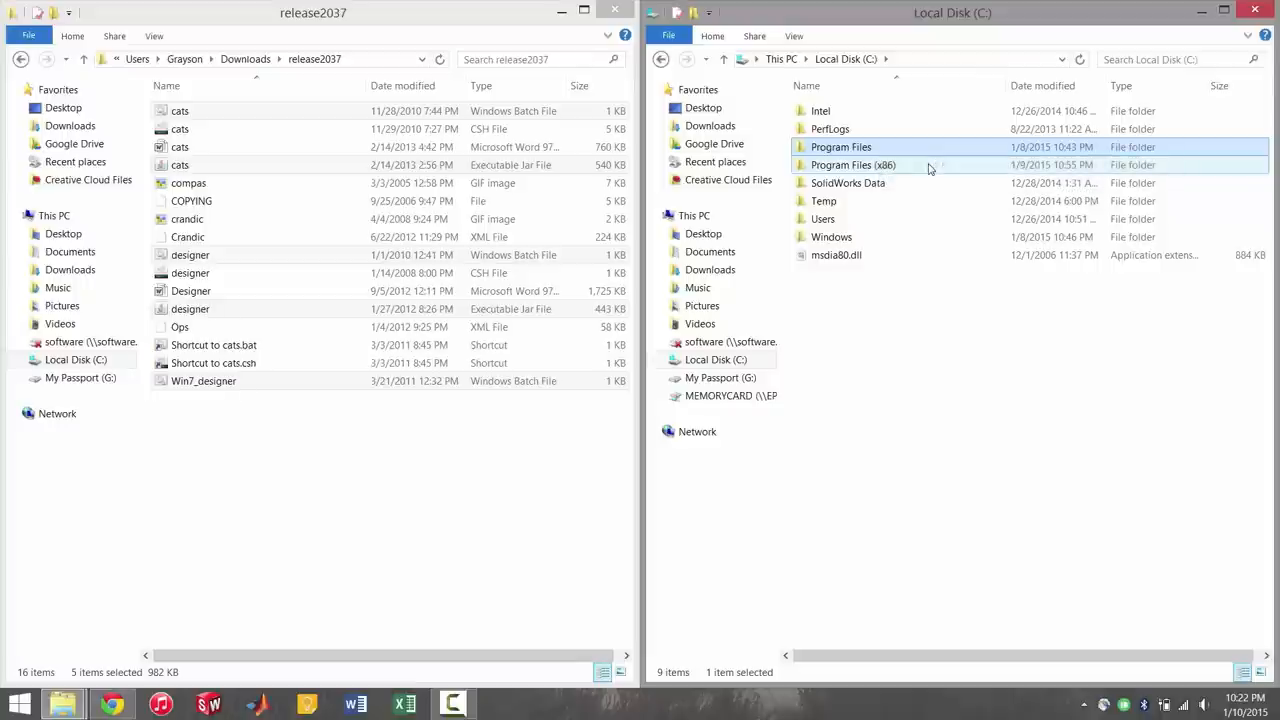
mouse_move(935, 165)
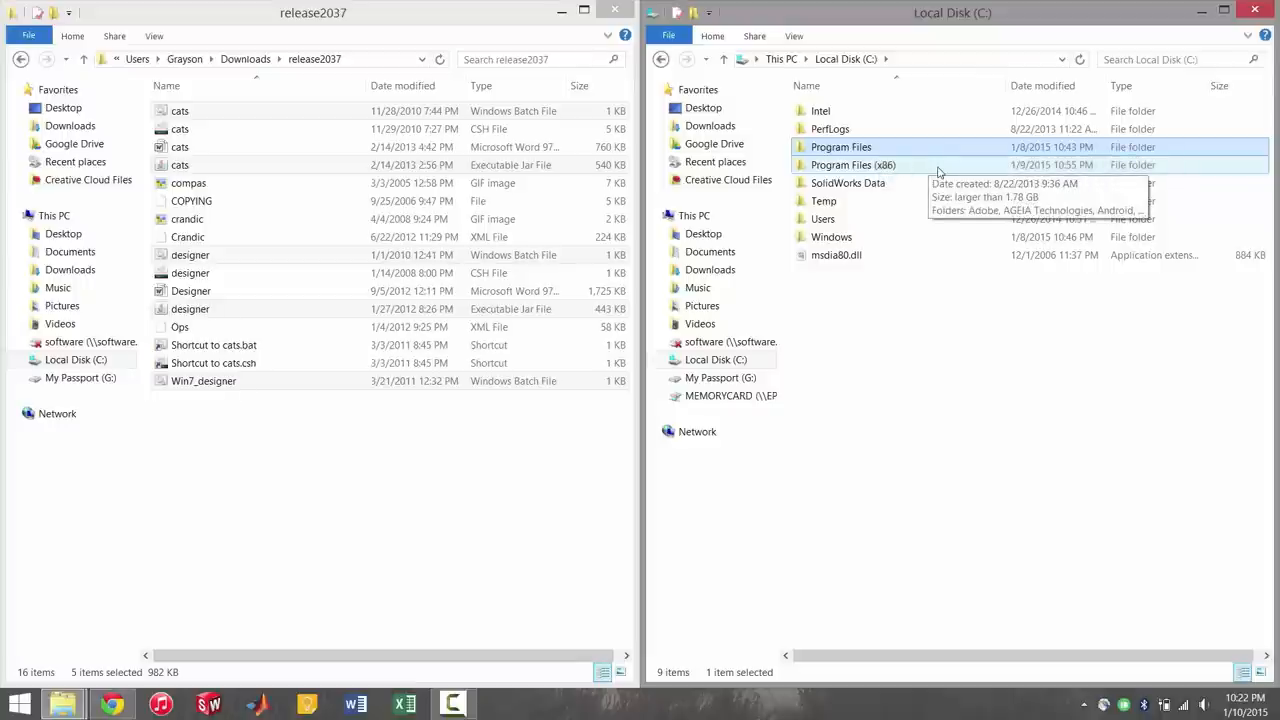
double_click(853, 165)
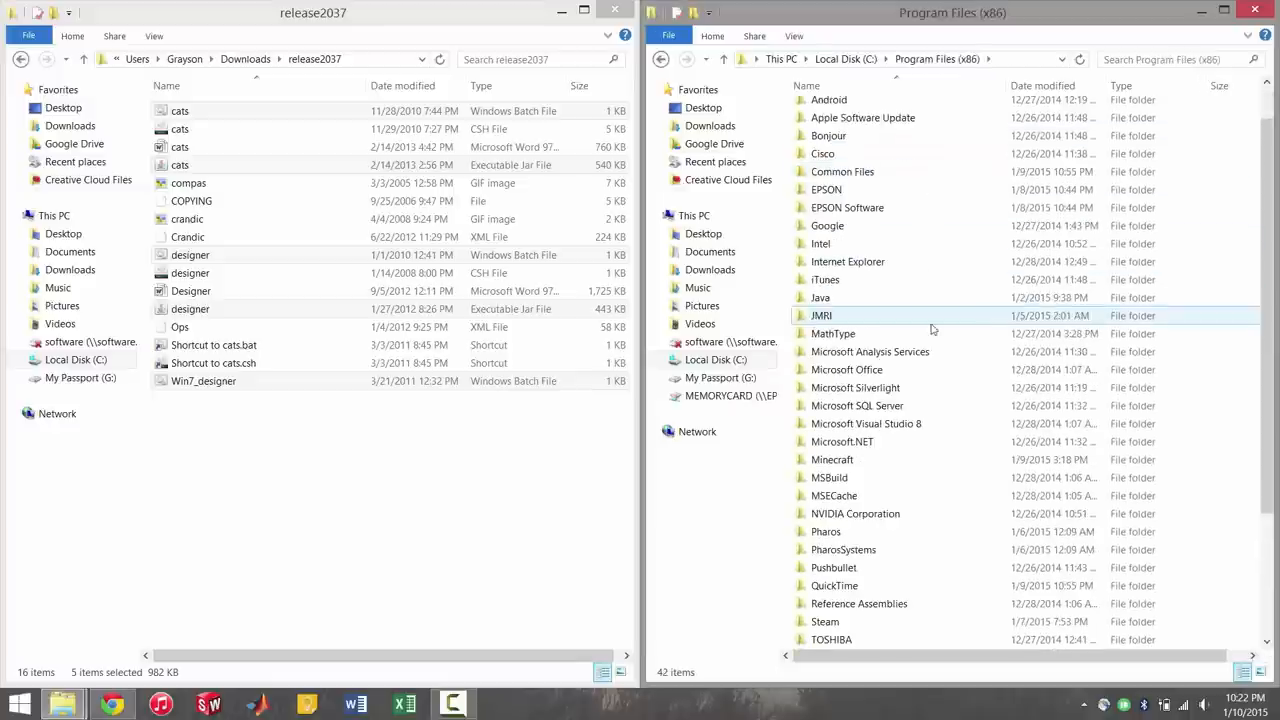
double_click(821, 315)
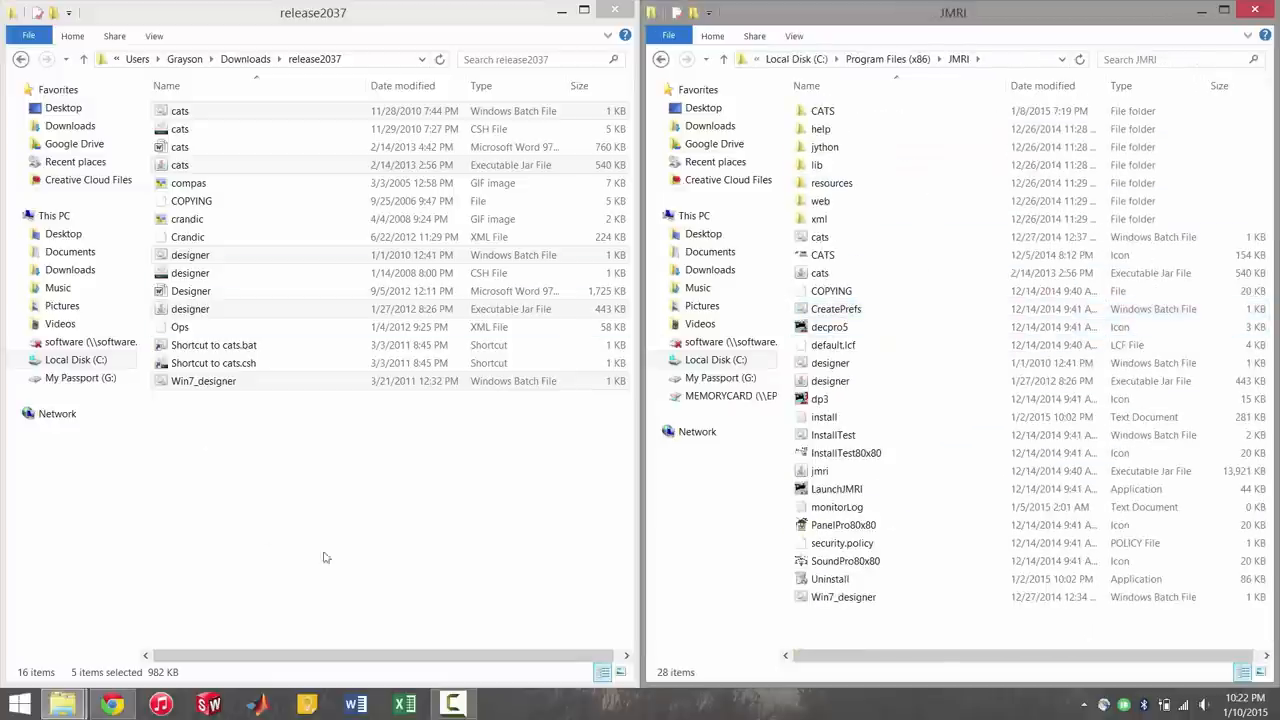
mouse_move(816, 25)
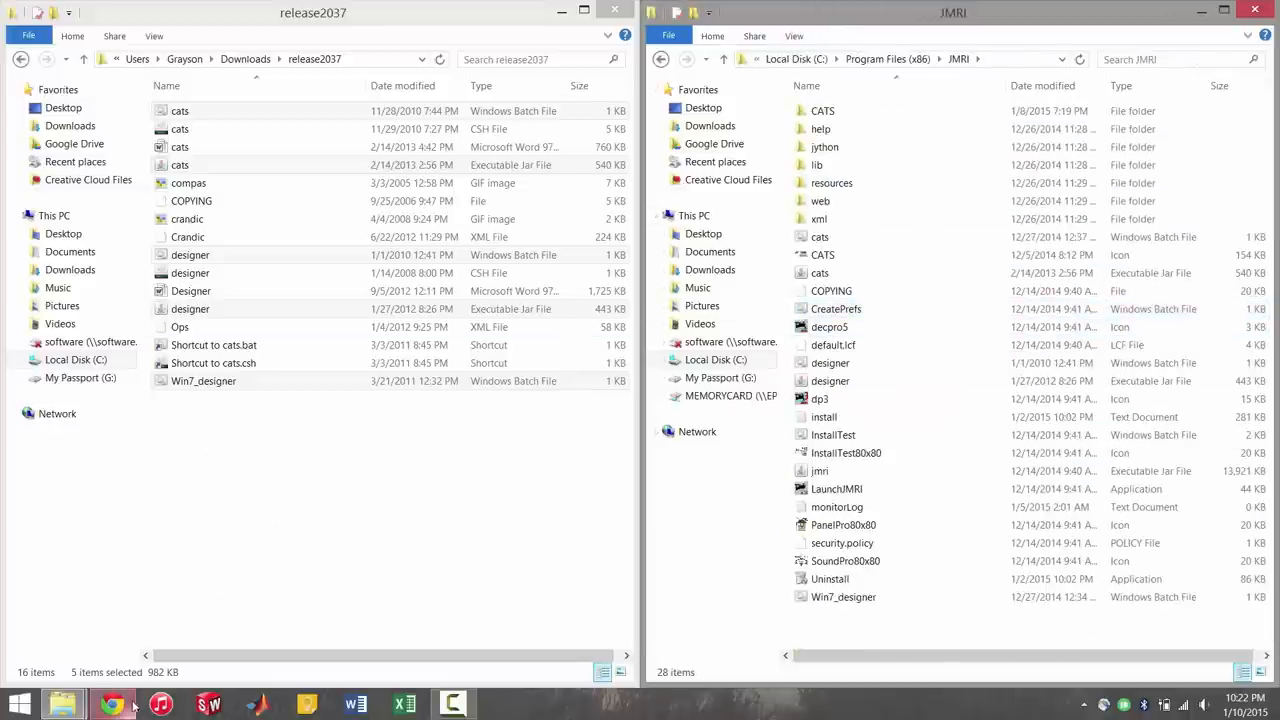
Step: Search Google for EditPad Pro and open editpadpro.com at its trial download link
left_click(113, 703)
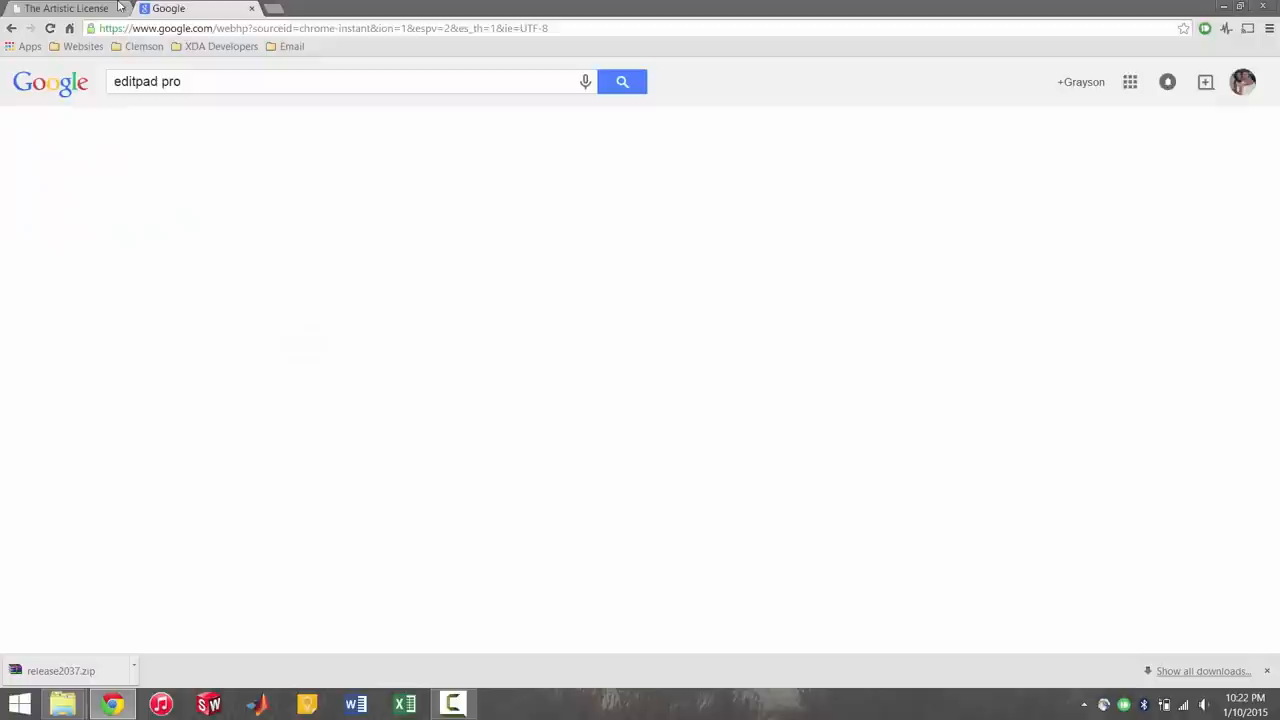
left_click(621, 81)
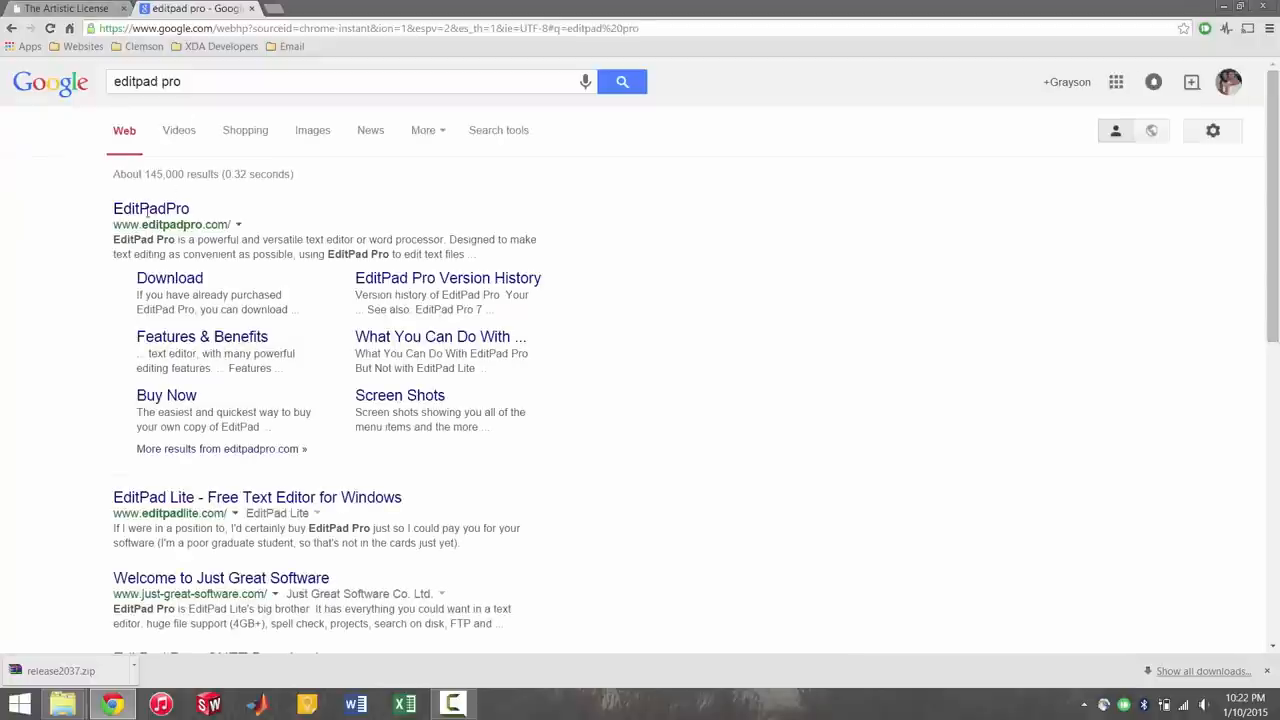
left_click(151, 208)
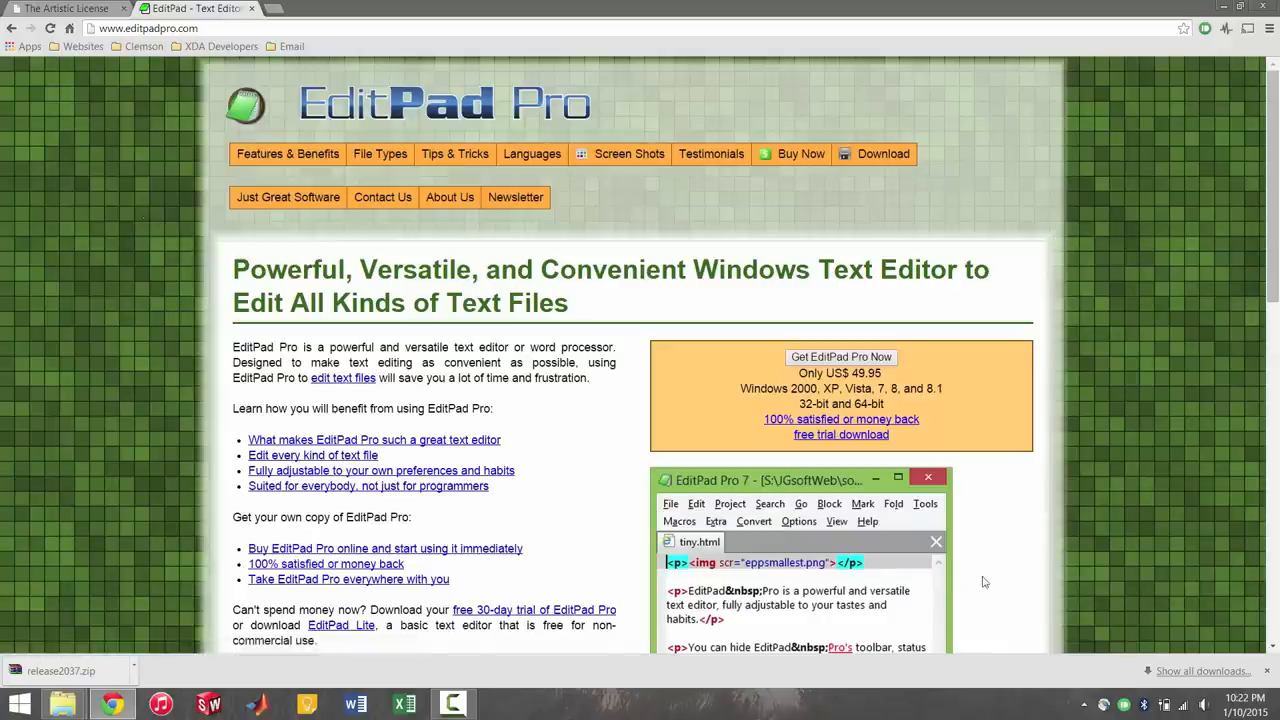
scroll("down", 3)
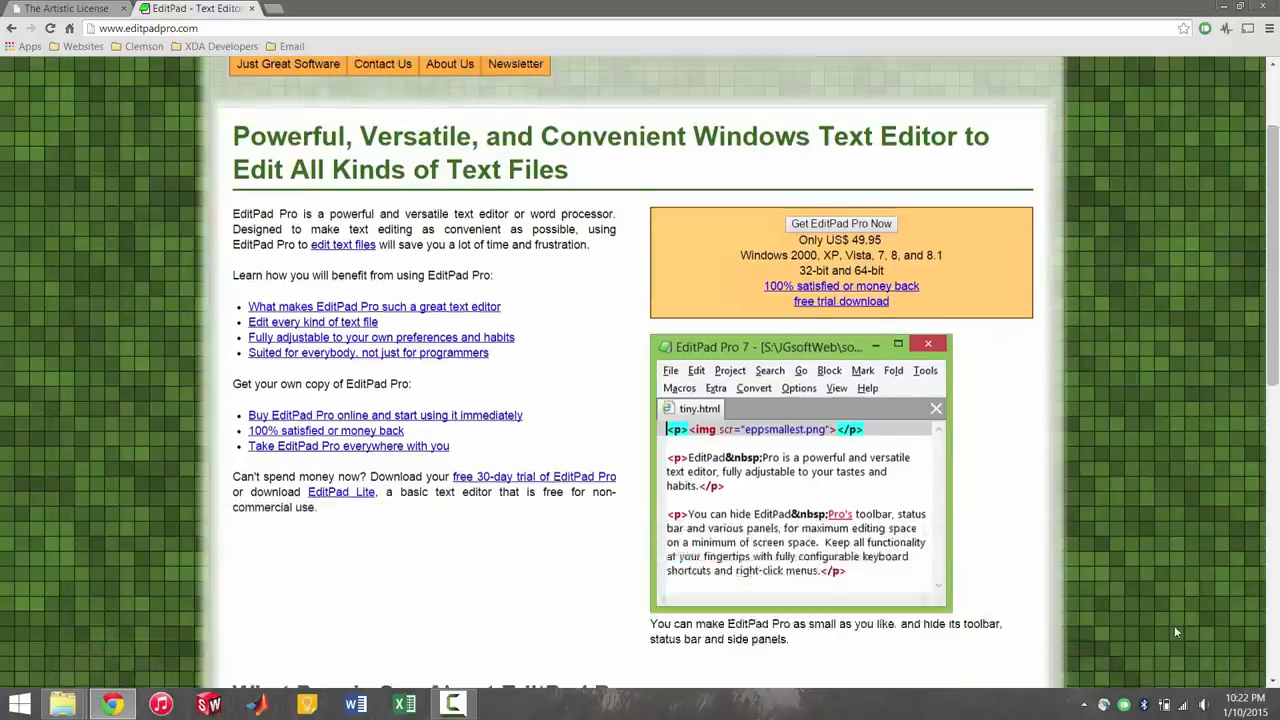
mouse_move(840, 301)
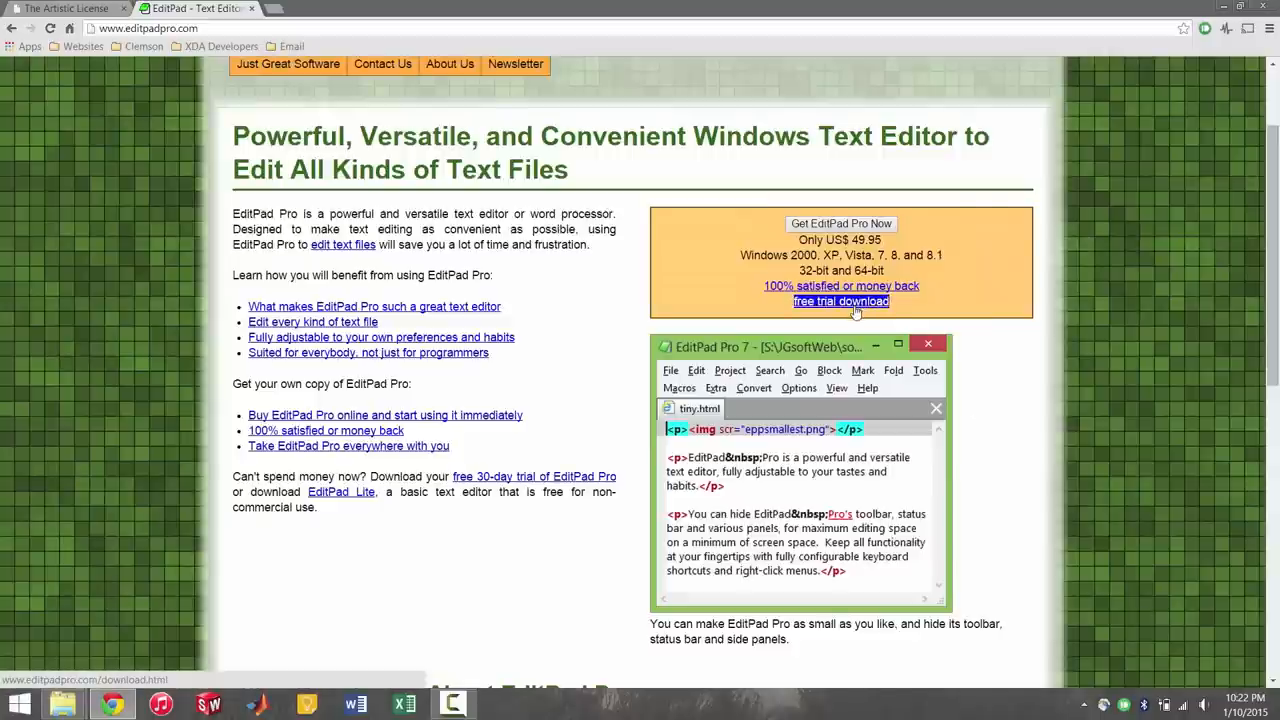
scroll("down", 3)
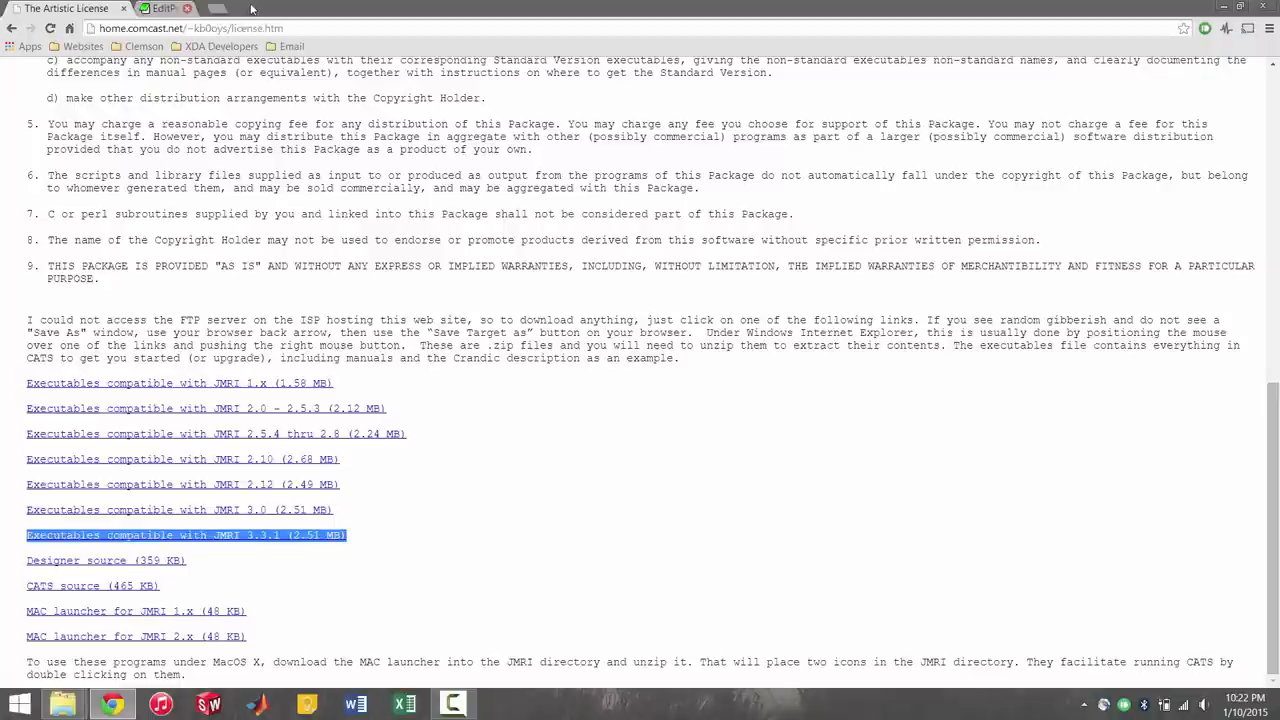
Step: Open both cats batch files in Notepad and compare the Program Files\JMRI and Program Files (x86)\JMRI launch paths
left_click(187, 8)
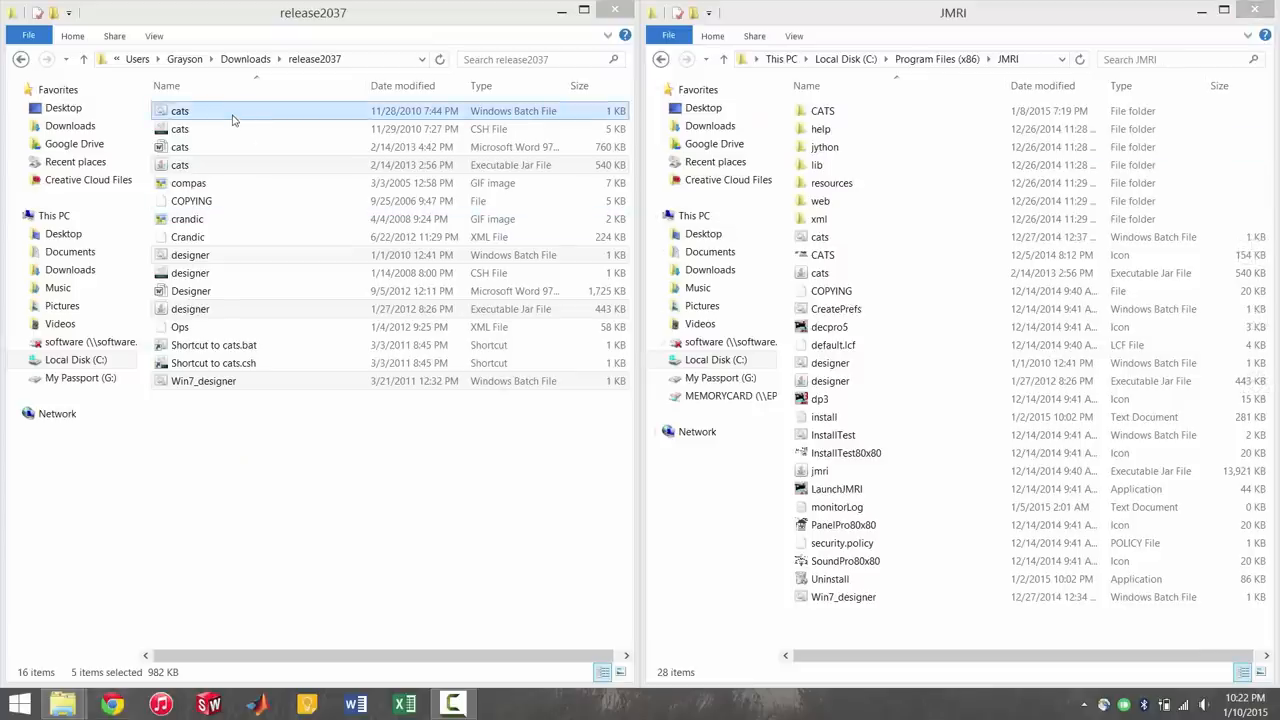
right_click(180, 110)
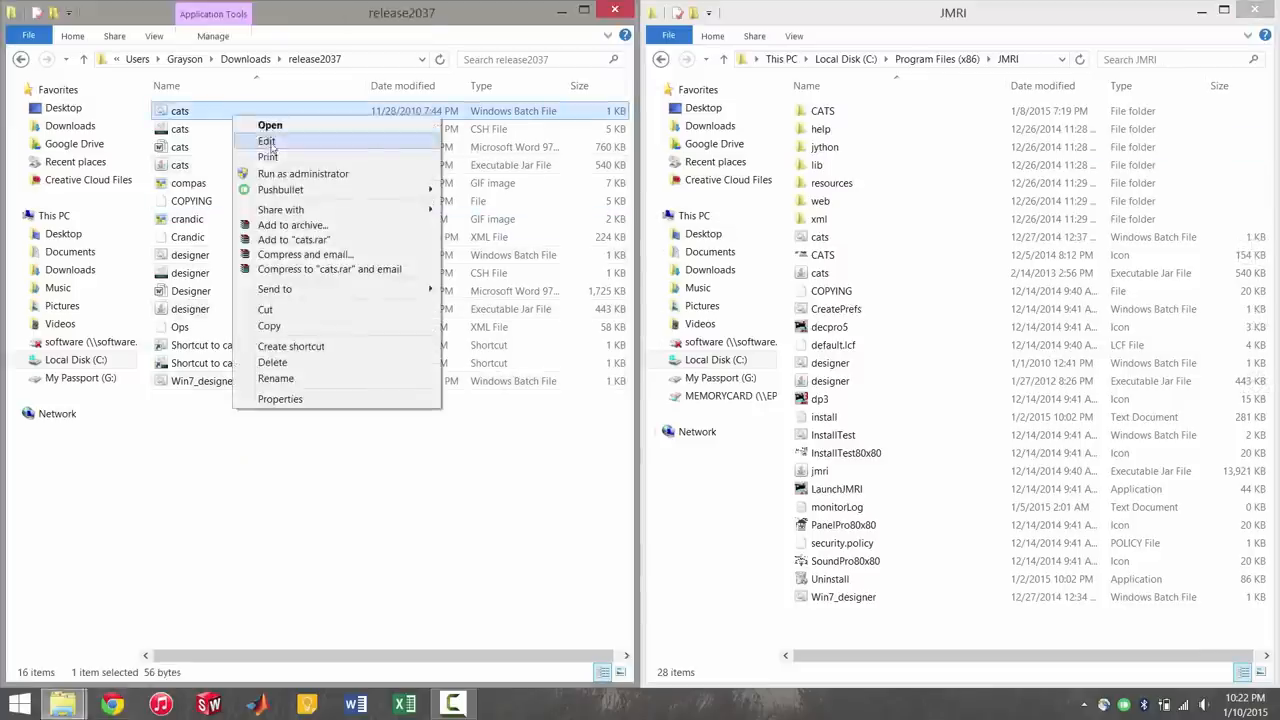
left_click(266, 141)
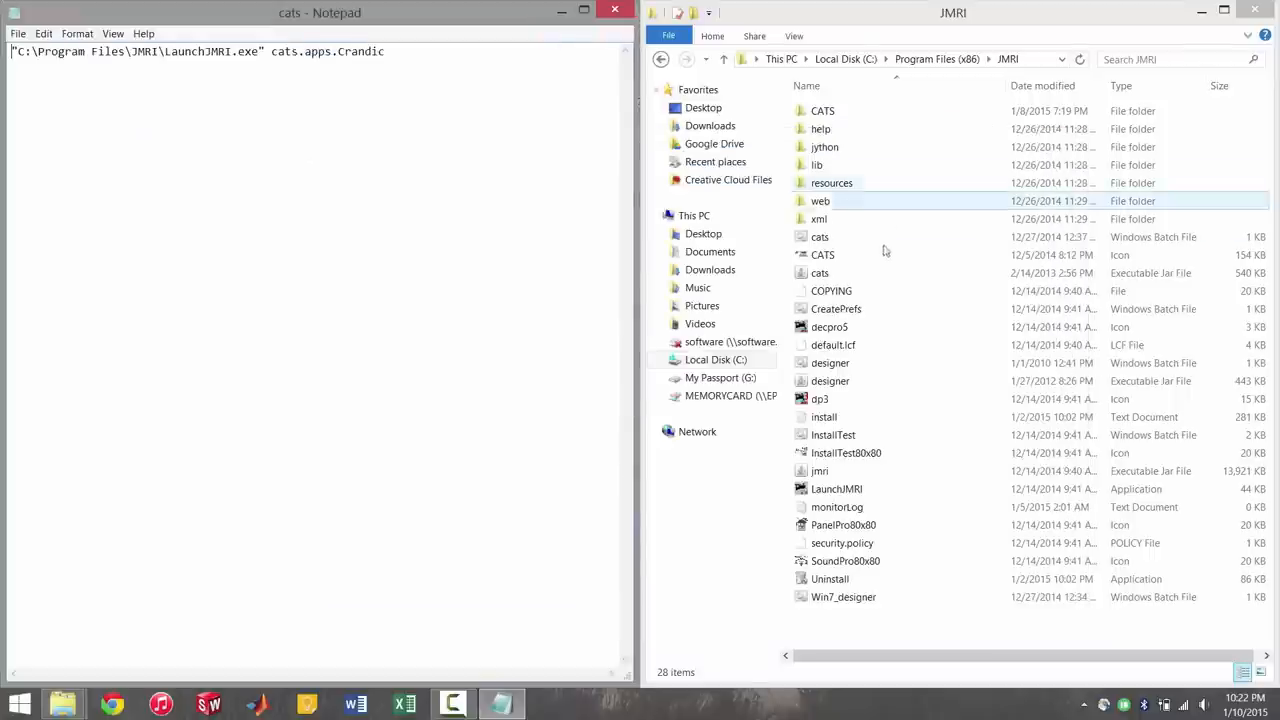
double_click(819, 236)
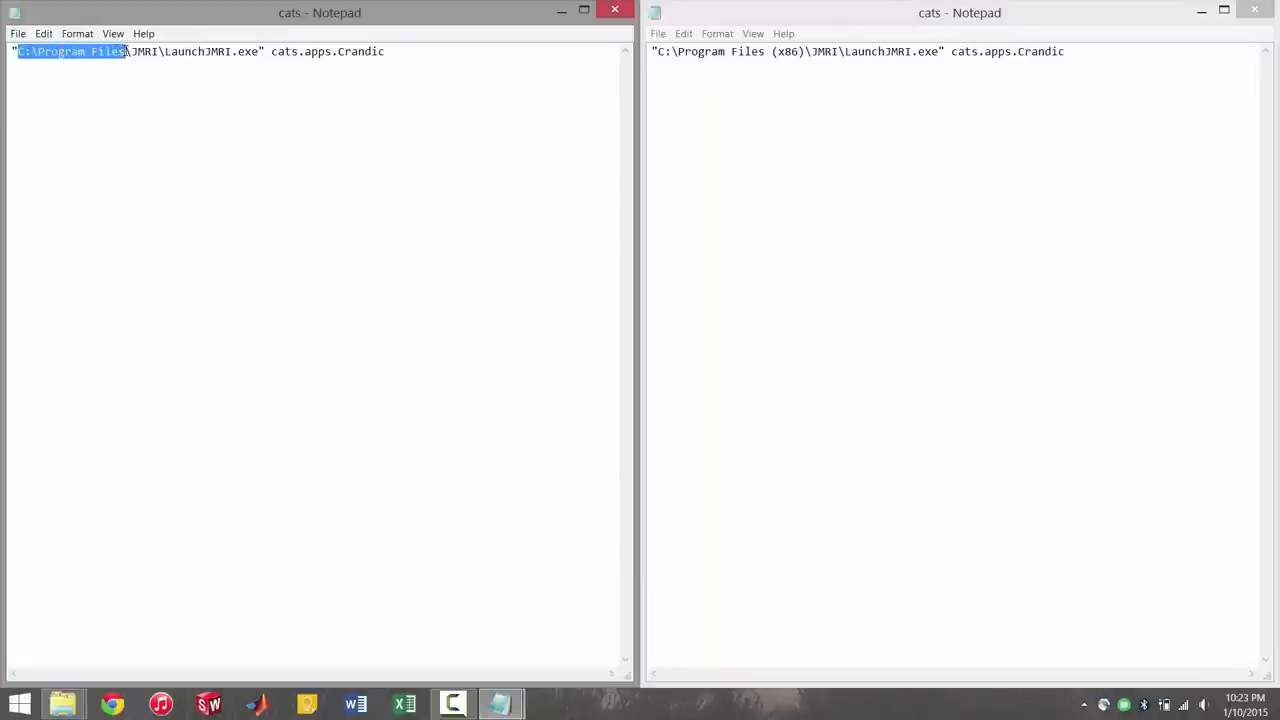
left_click_drag(125, 51, 160, 51)
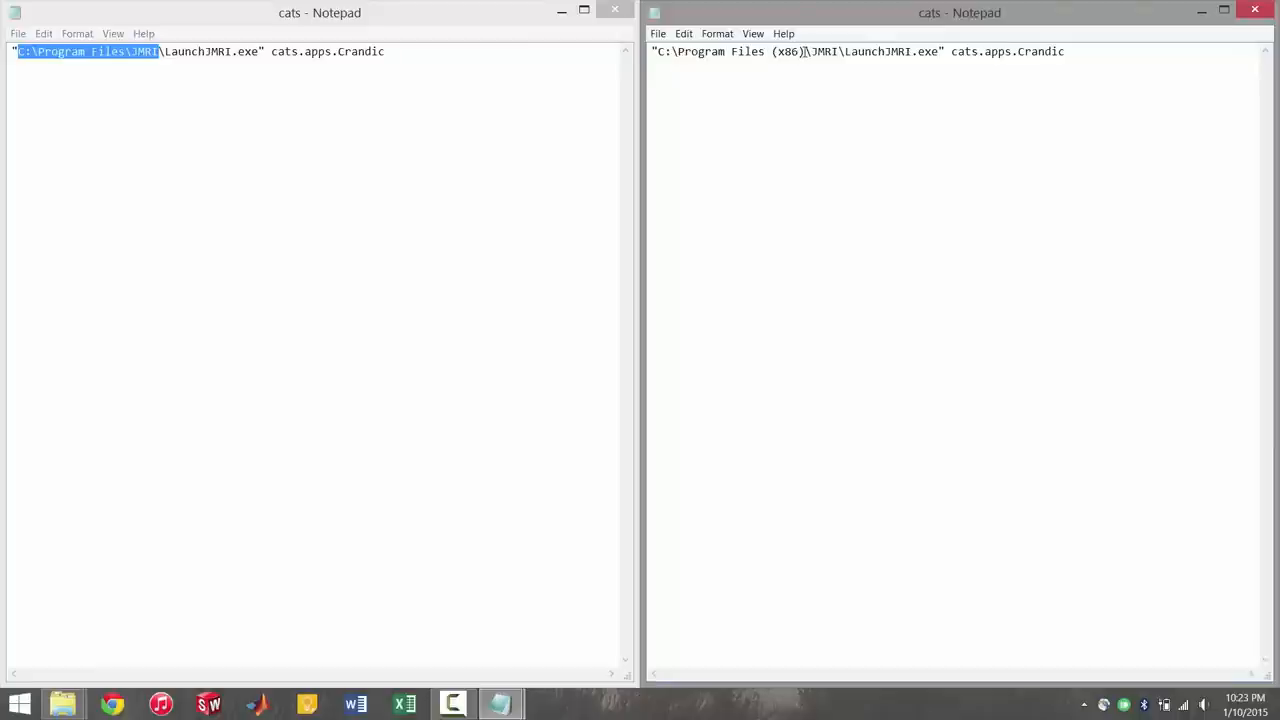
double_click(787, 51)
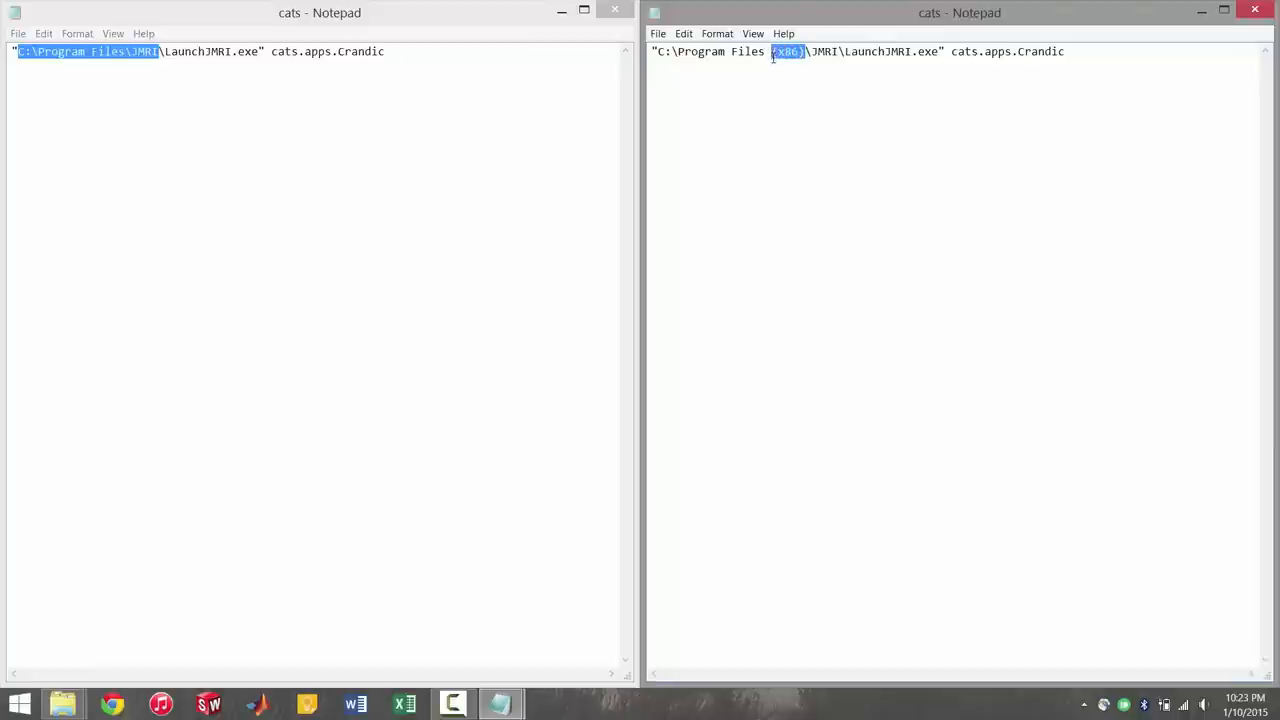
mouse_move(774, 84)
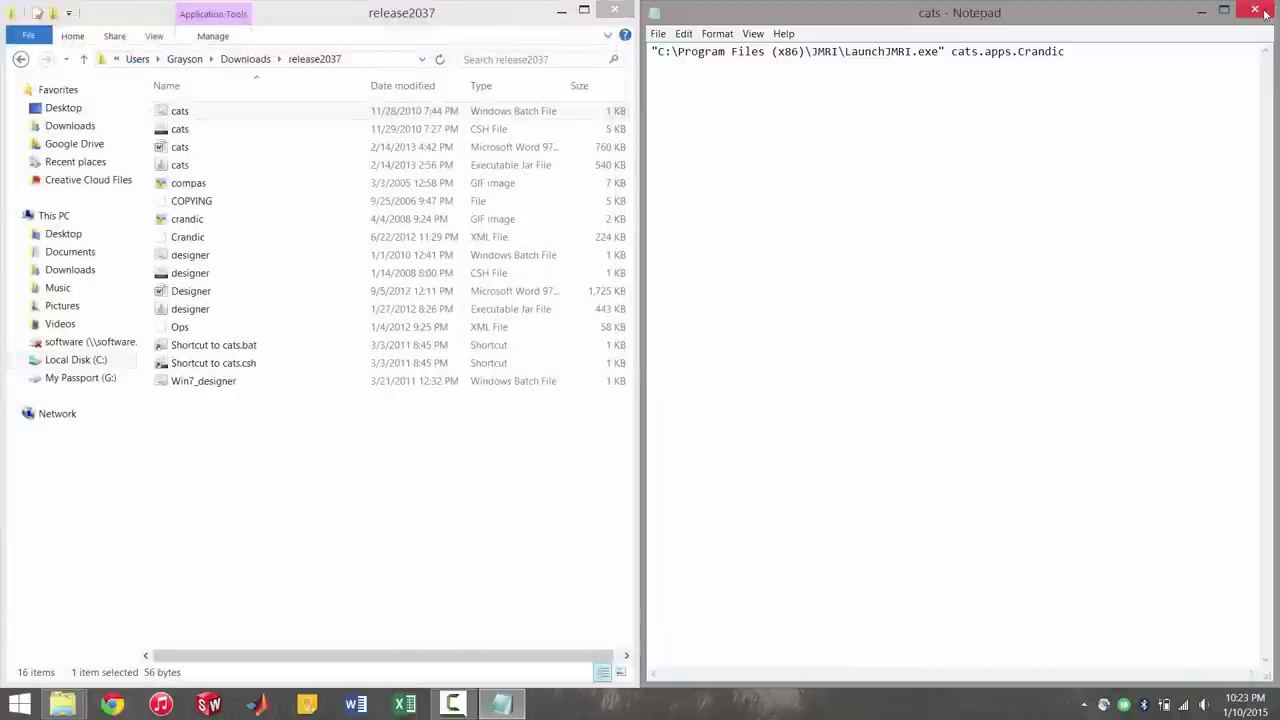
Step: Open the release2037 and JMRI copies of Win7_designer in Notepad for editing
left_click(1255, 11)
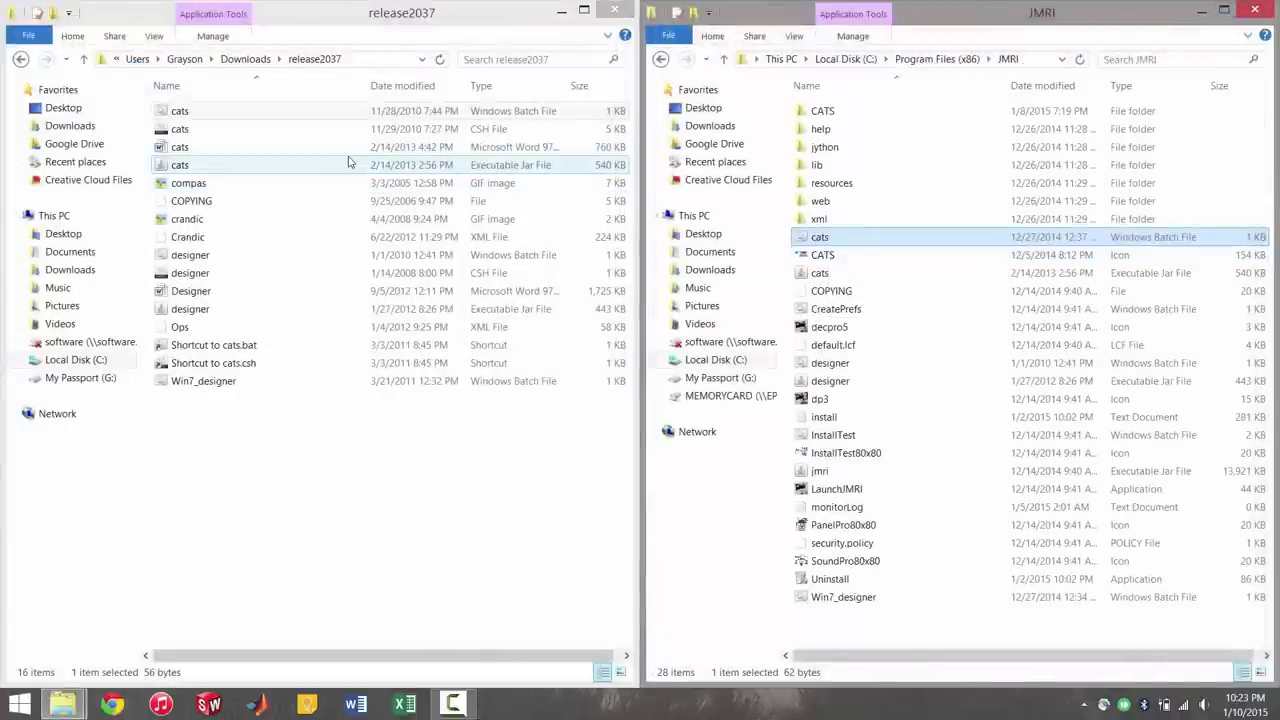
left_click(180, 110)
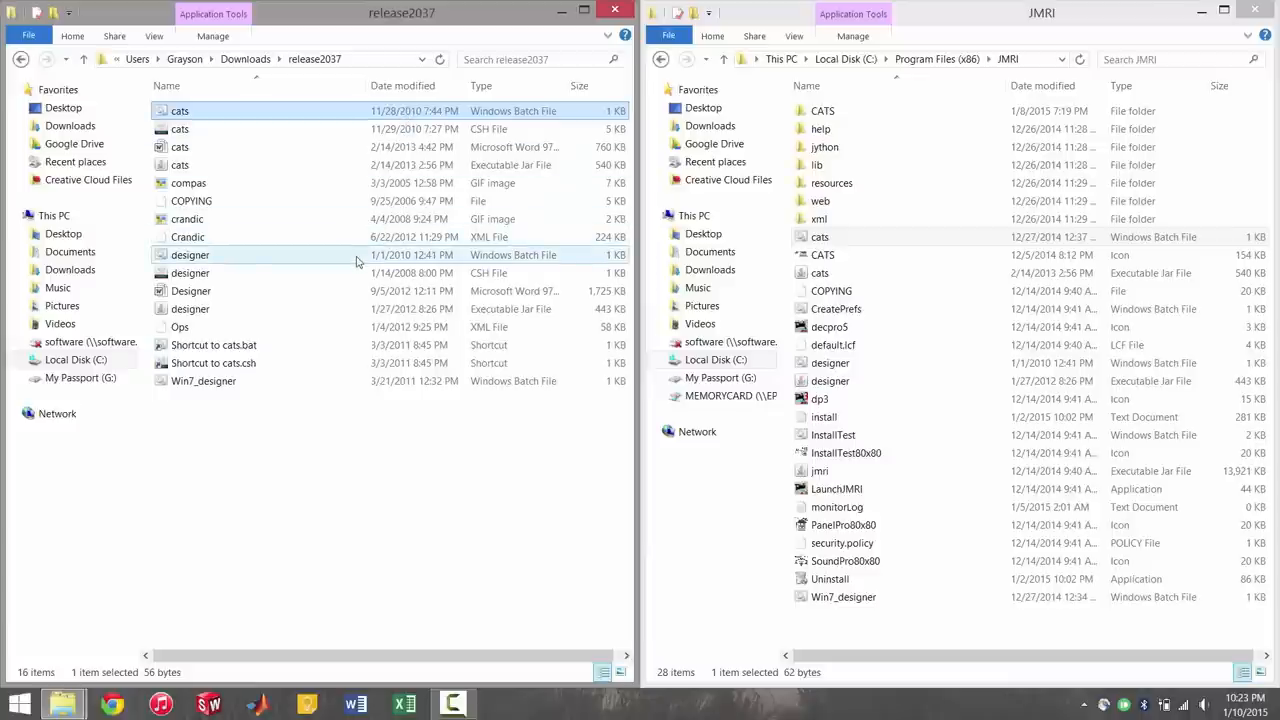
right_click(203, 381)
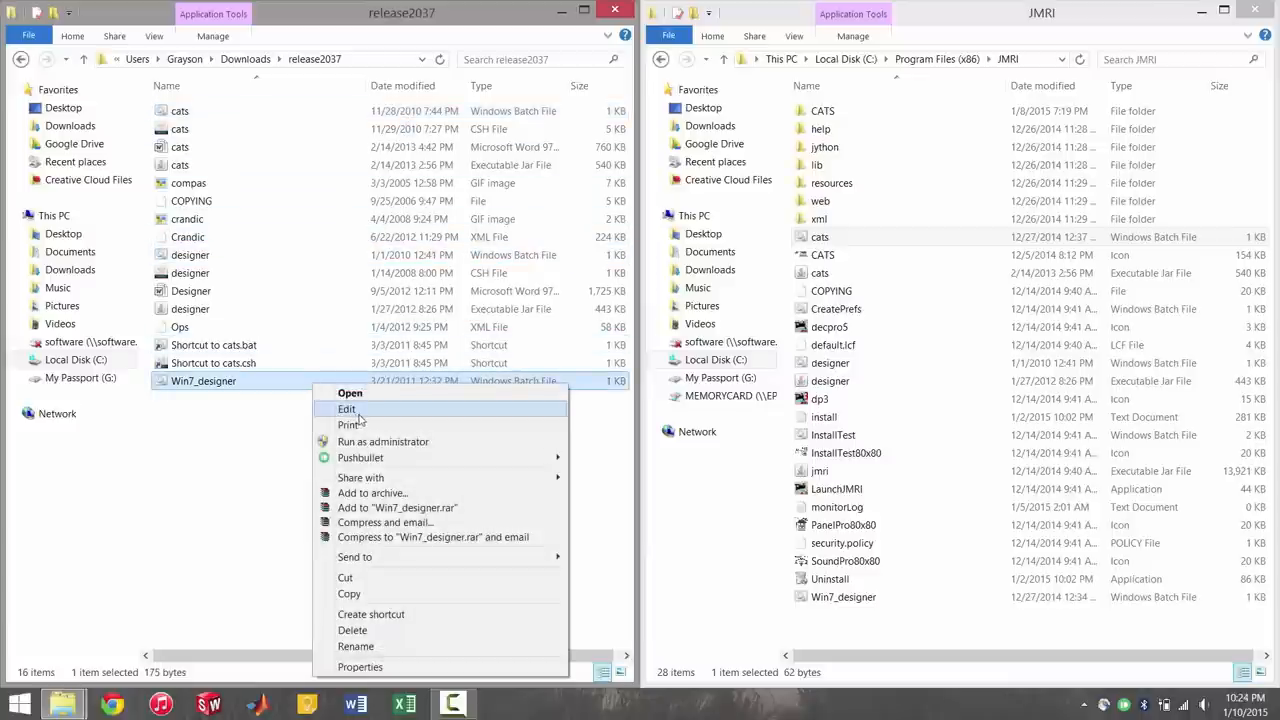
left_click(347, 409)
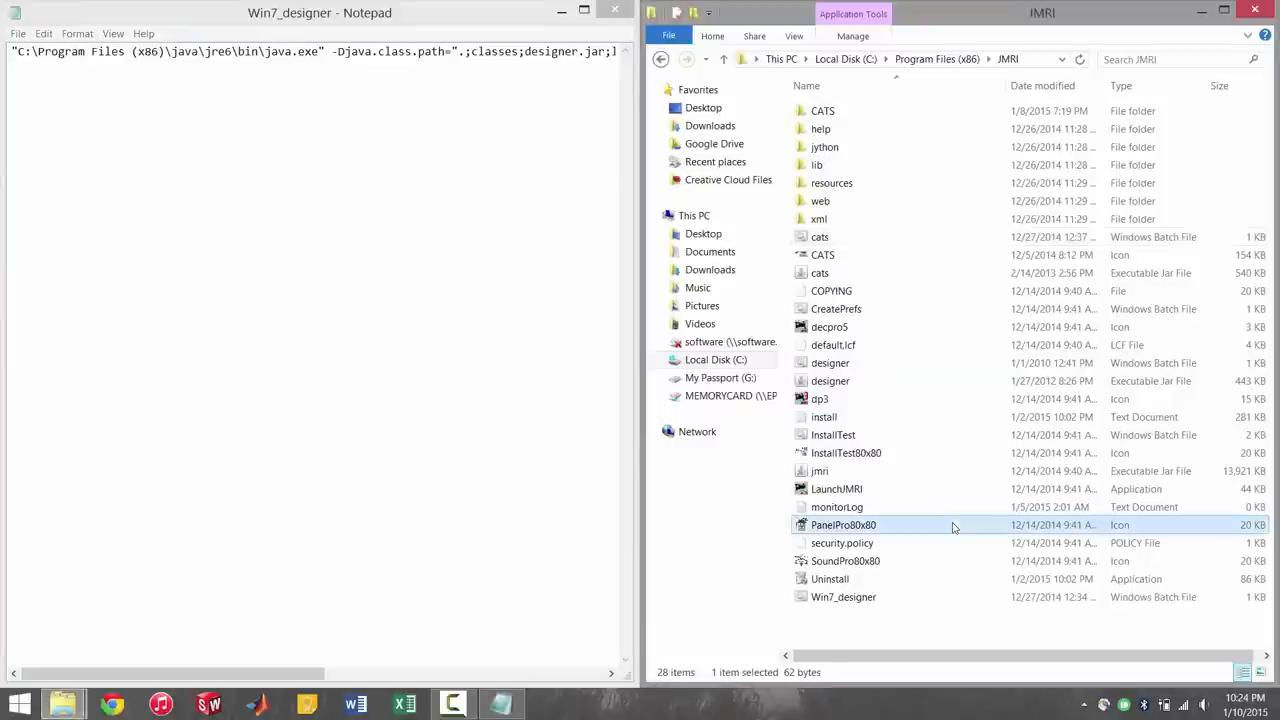
right_click(843, 597)
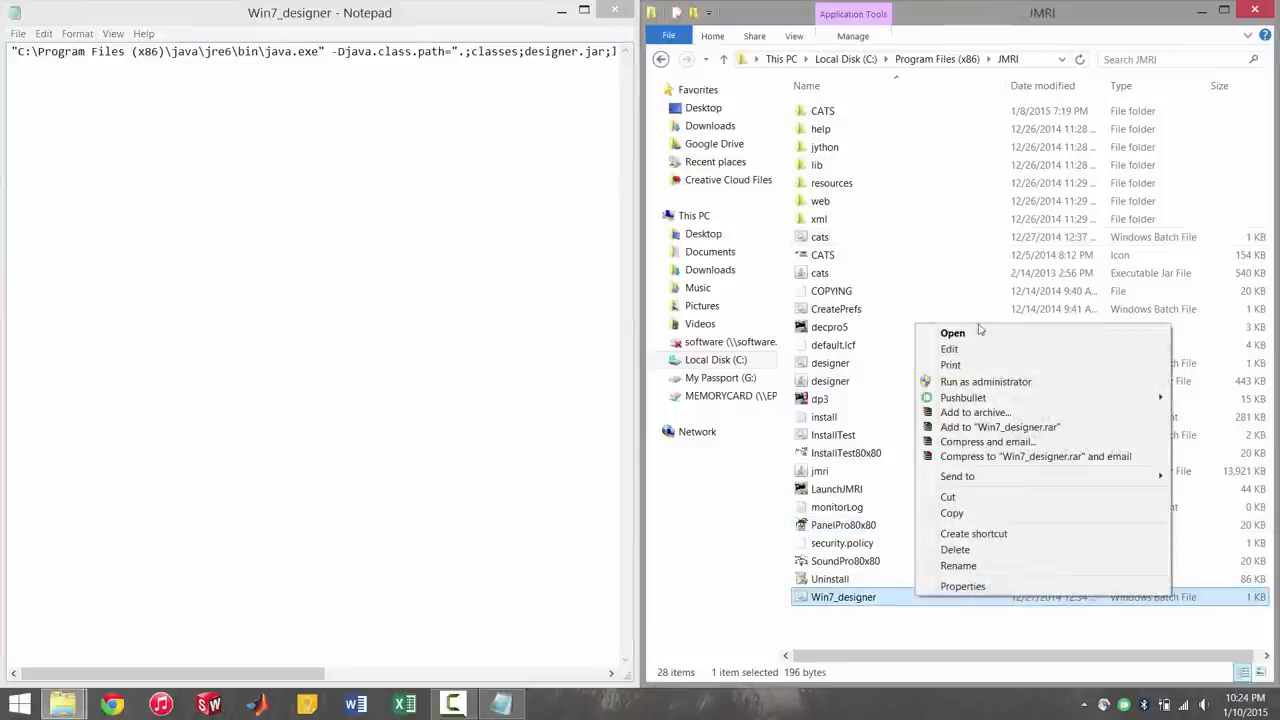
left_click(949, 349)
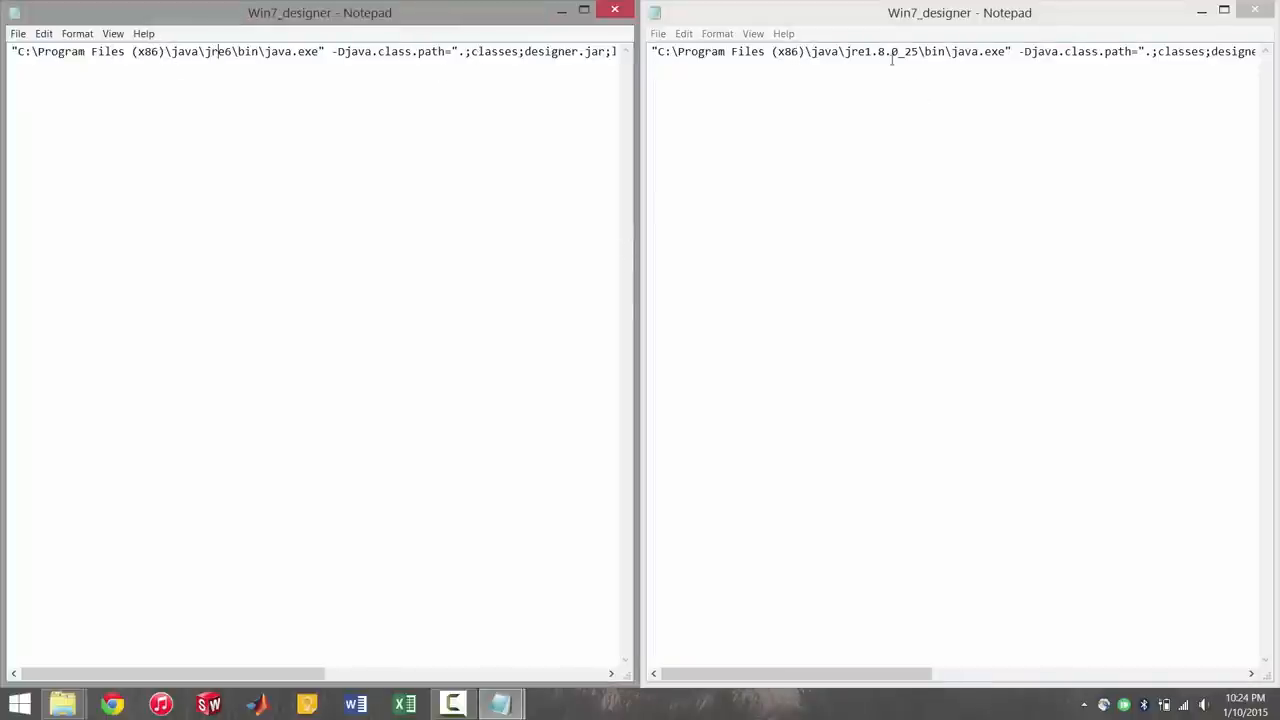
Step: Compare jre1.8.0_25 vs jre6 and log4j-1.2.17.jar vs log4j.jar, then close the JMRI copy
double_click(870, 51)
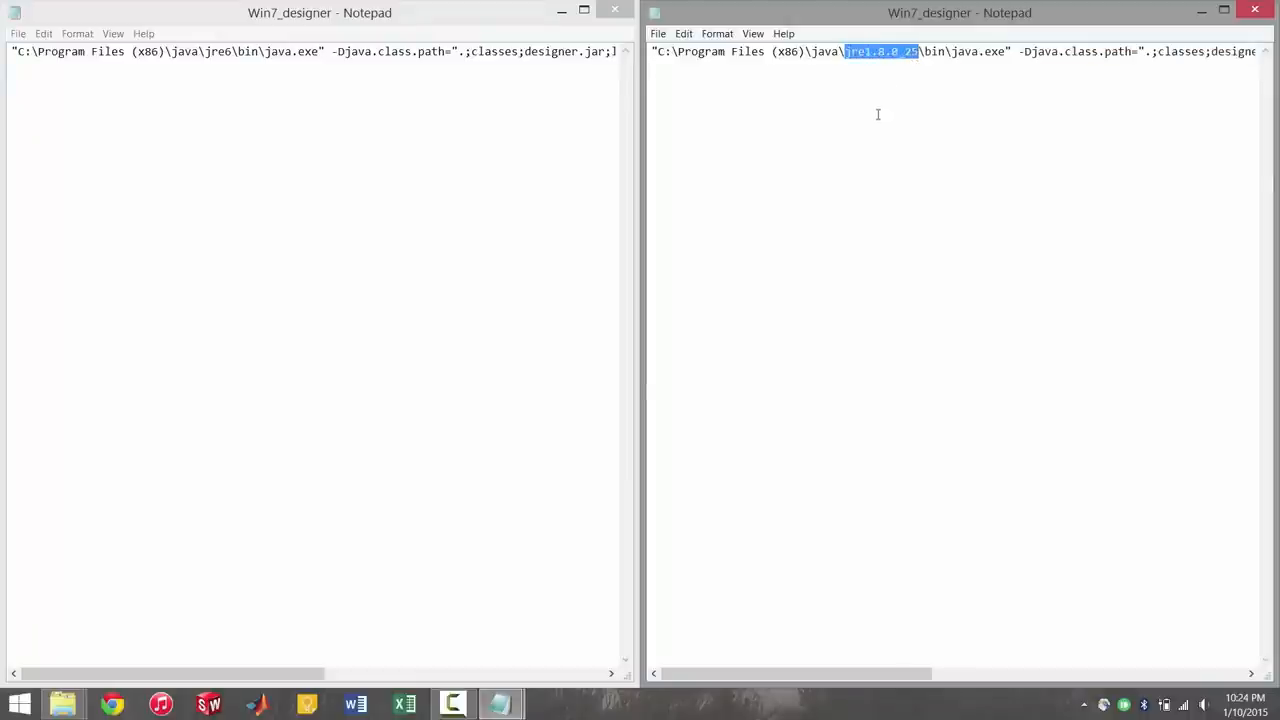
mouse_move(848, 140)
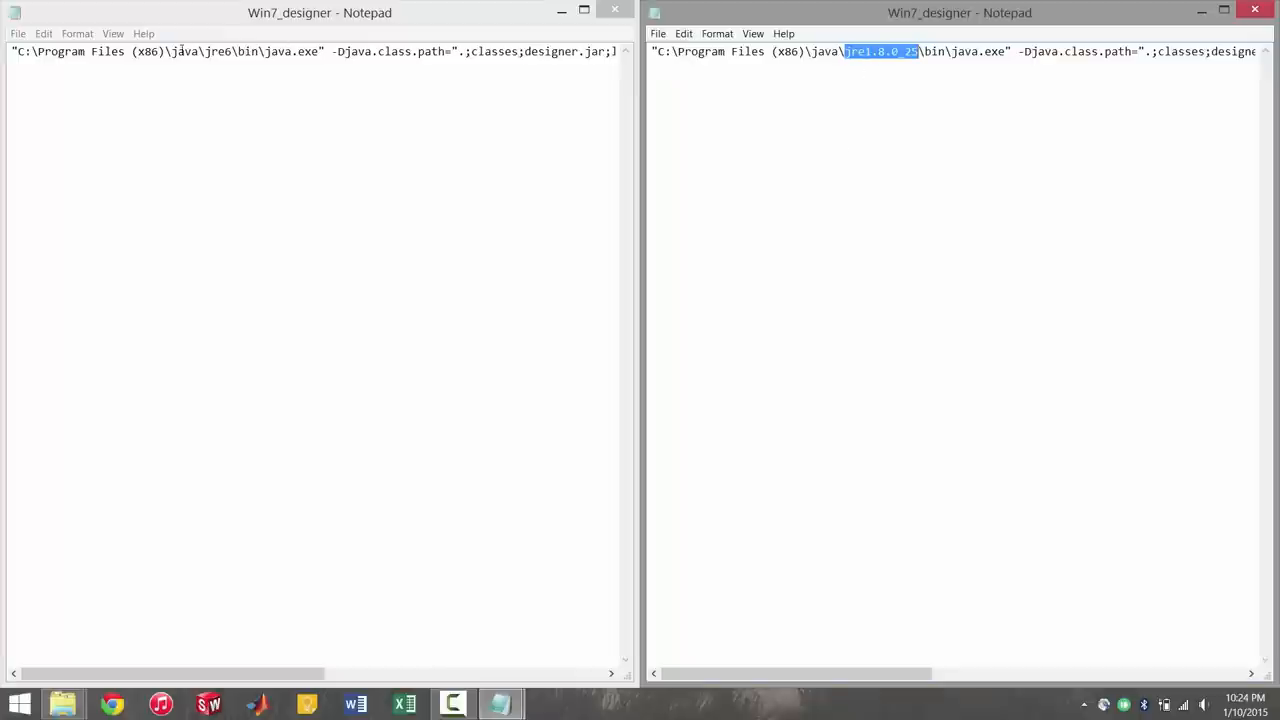
double_click(218, 51)
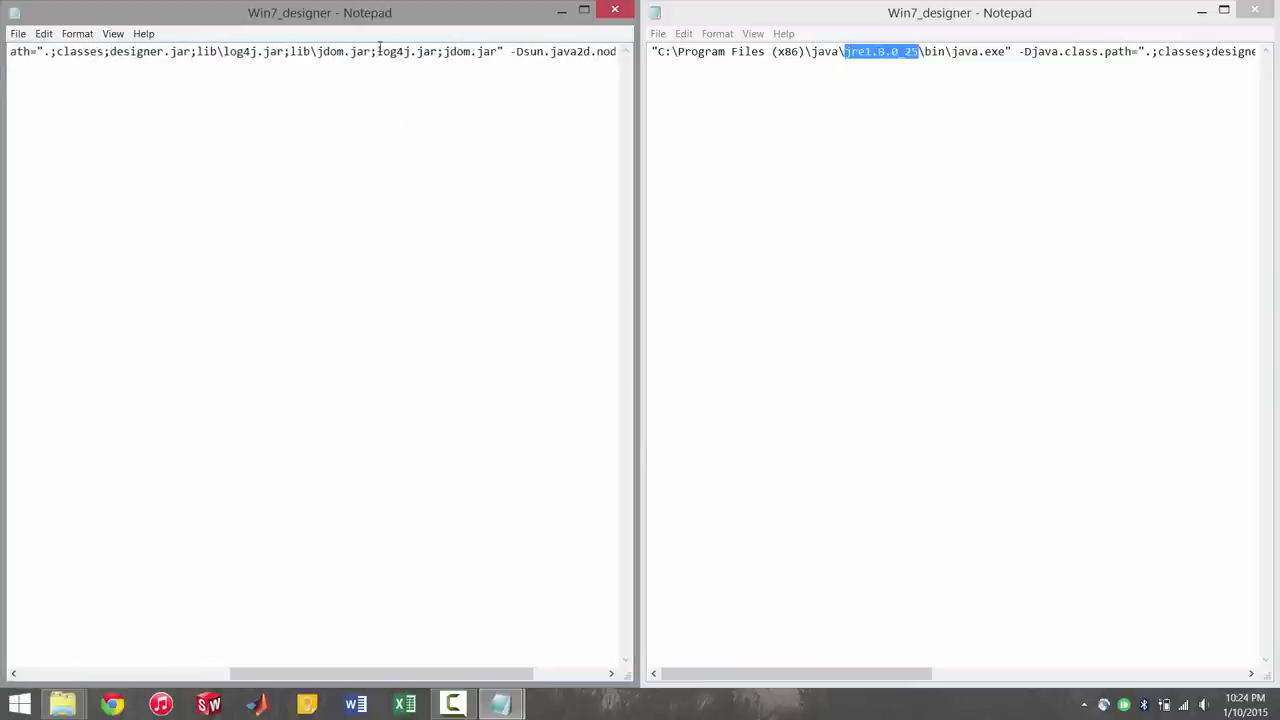
double_click(402, 51)
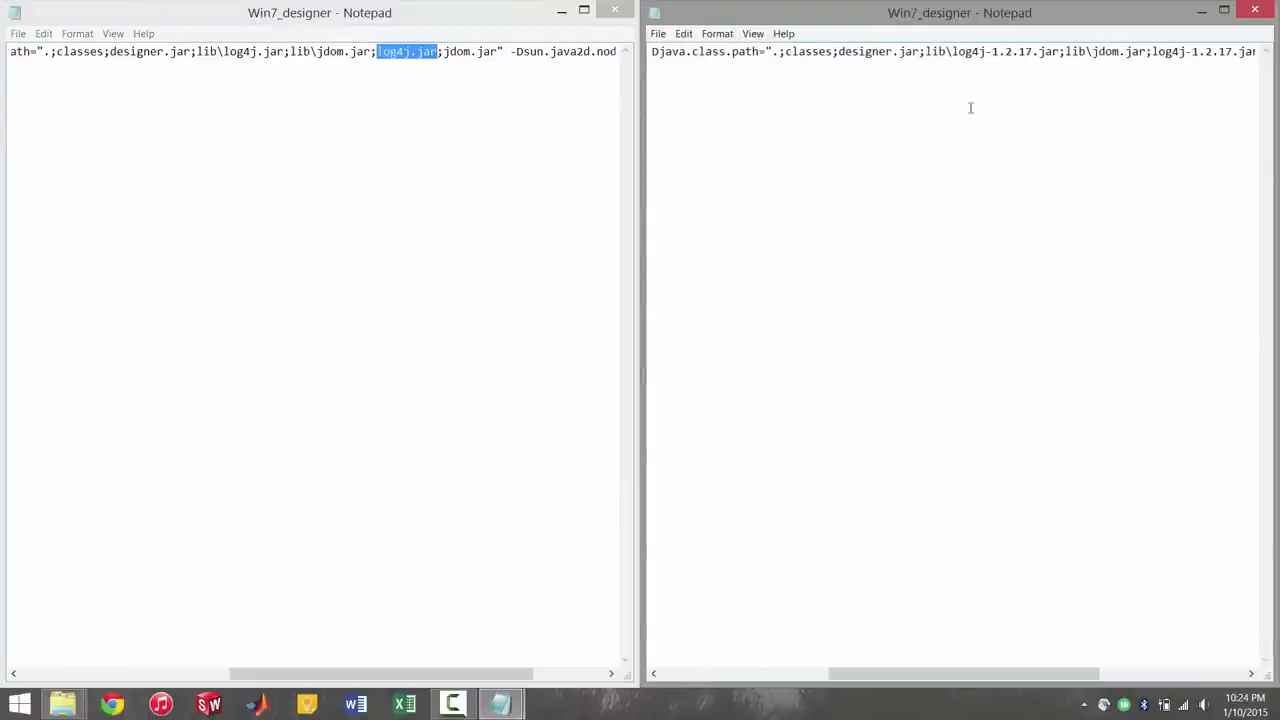
double_click(992, 51)
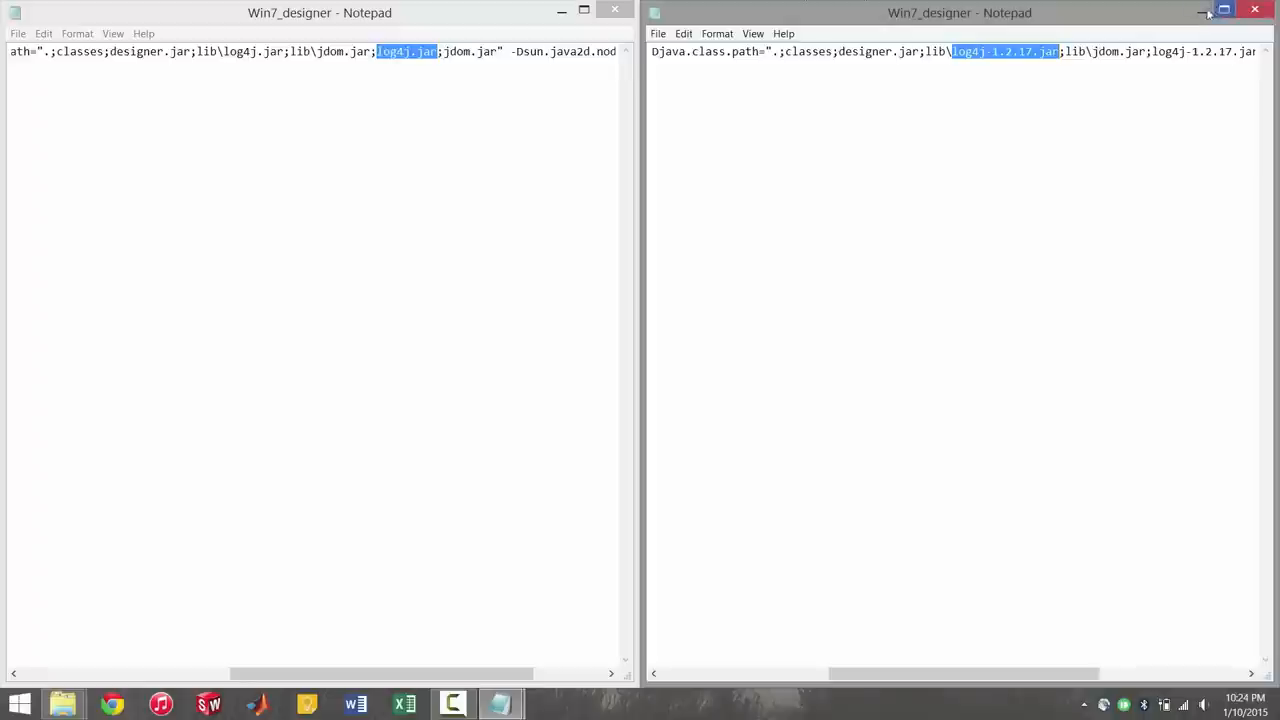
left_click(1206, 11)
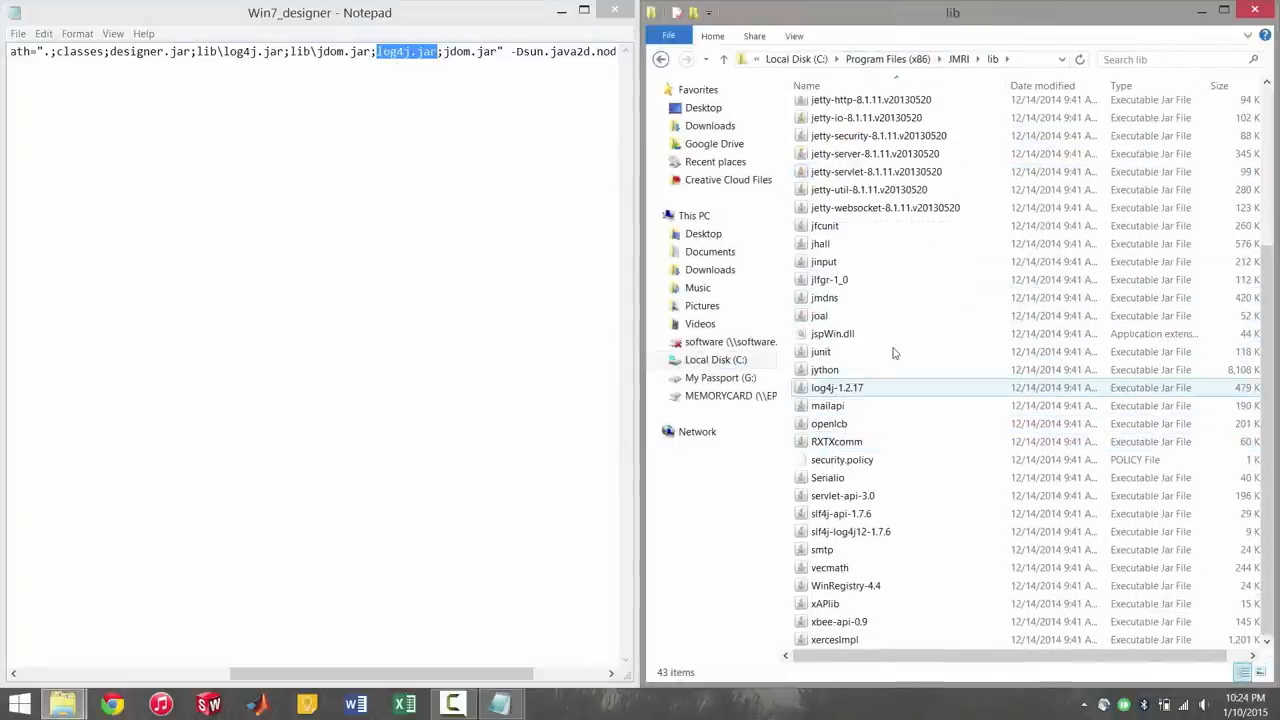
Step: Select log4j-1.2.17 in JMRI's lib folder and check its full file name
left_click(824, 261)
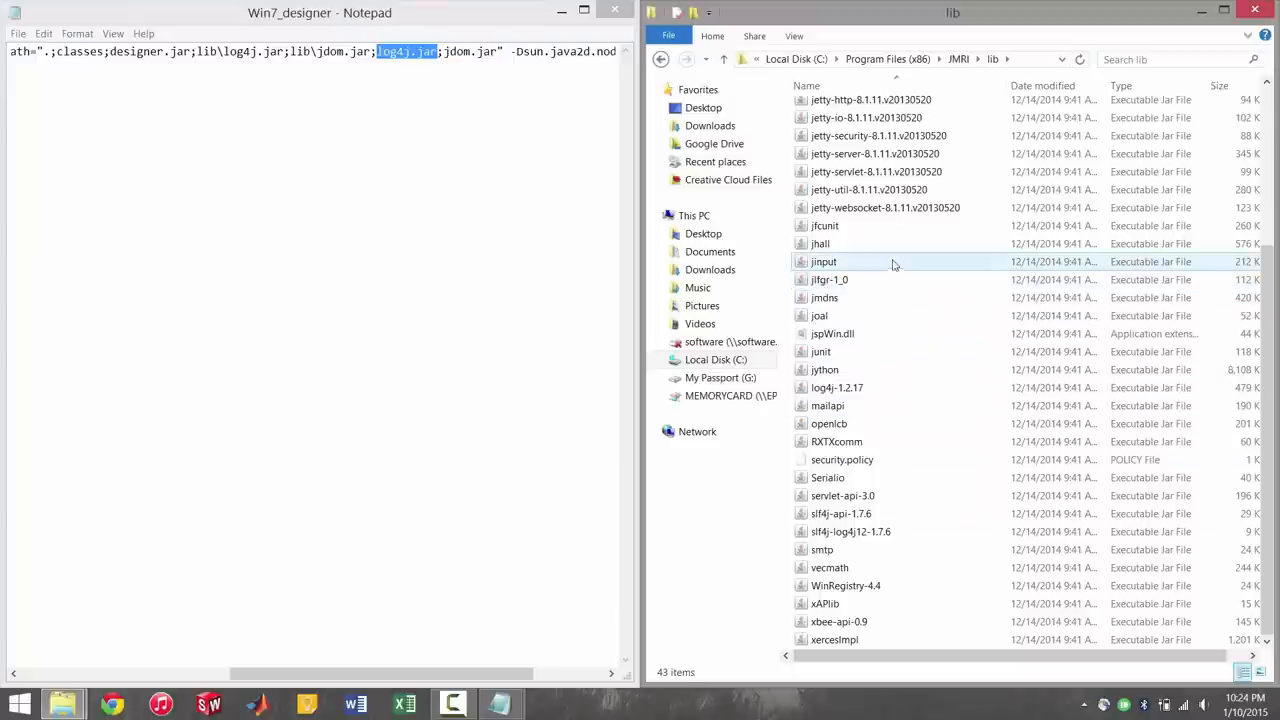
left_click(837, 387)
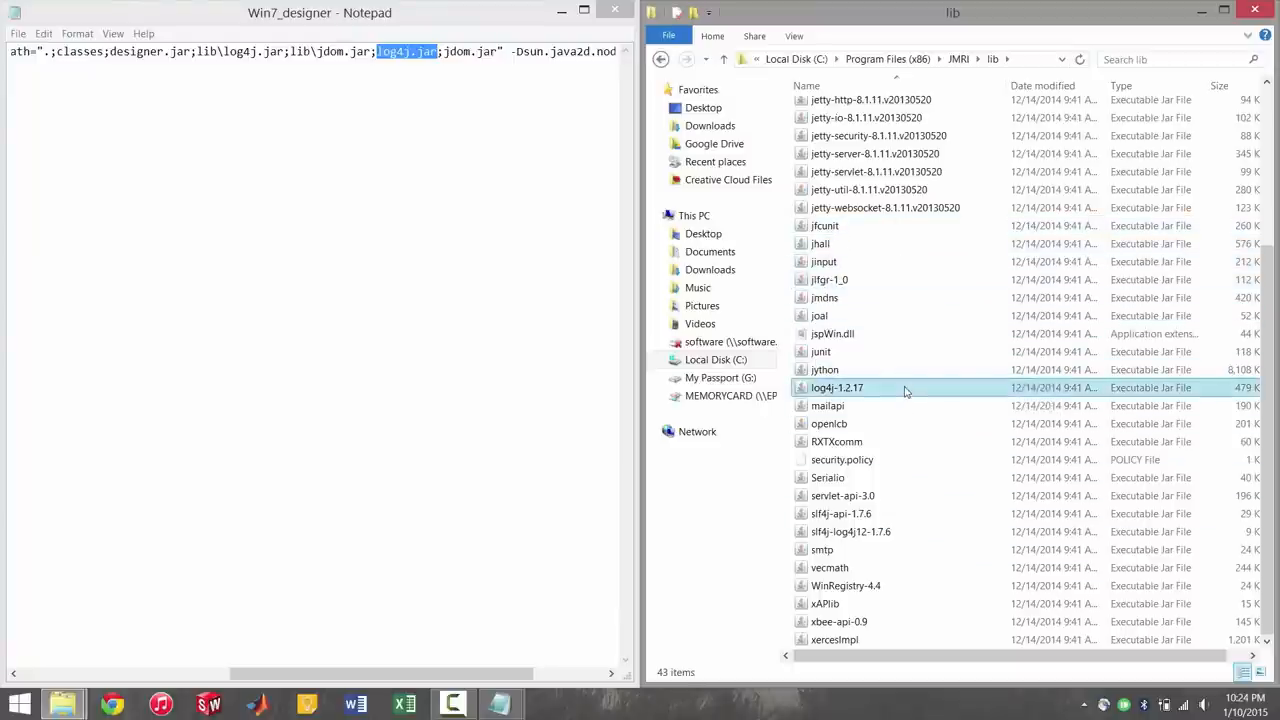
left_click(837, 387)
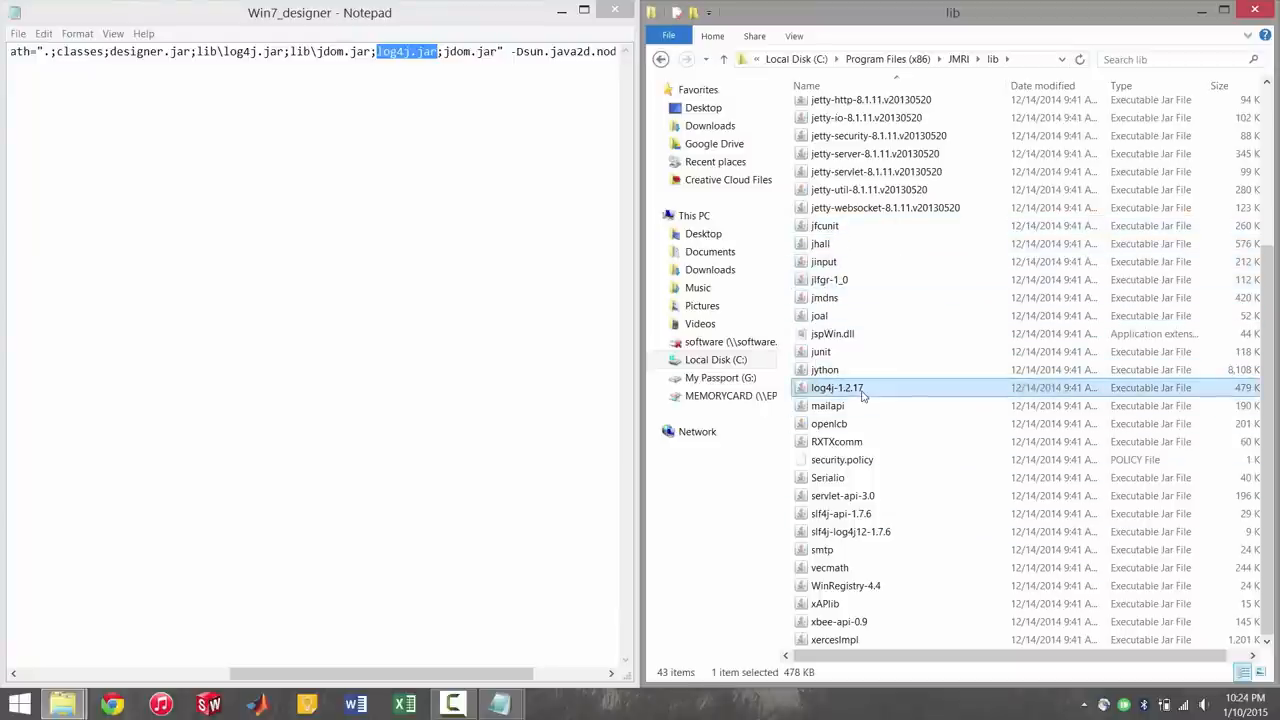
mouse_move(838, 388)
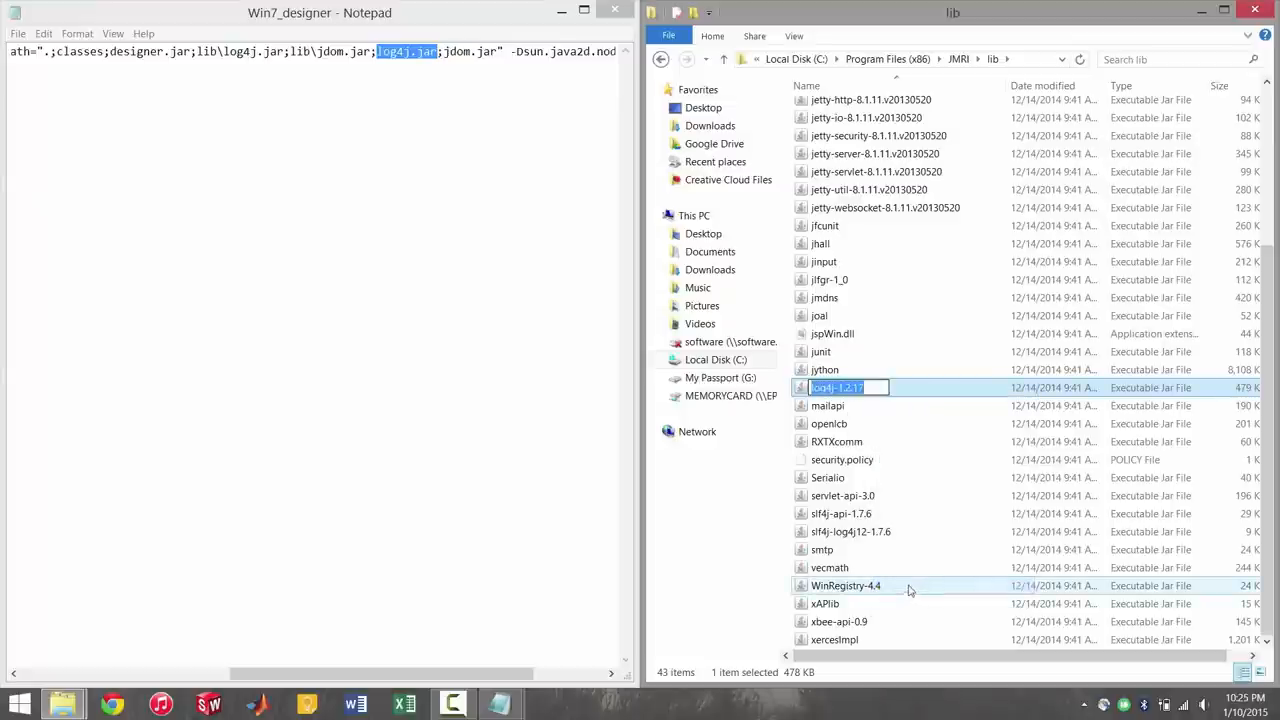
left_click(819, 315)
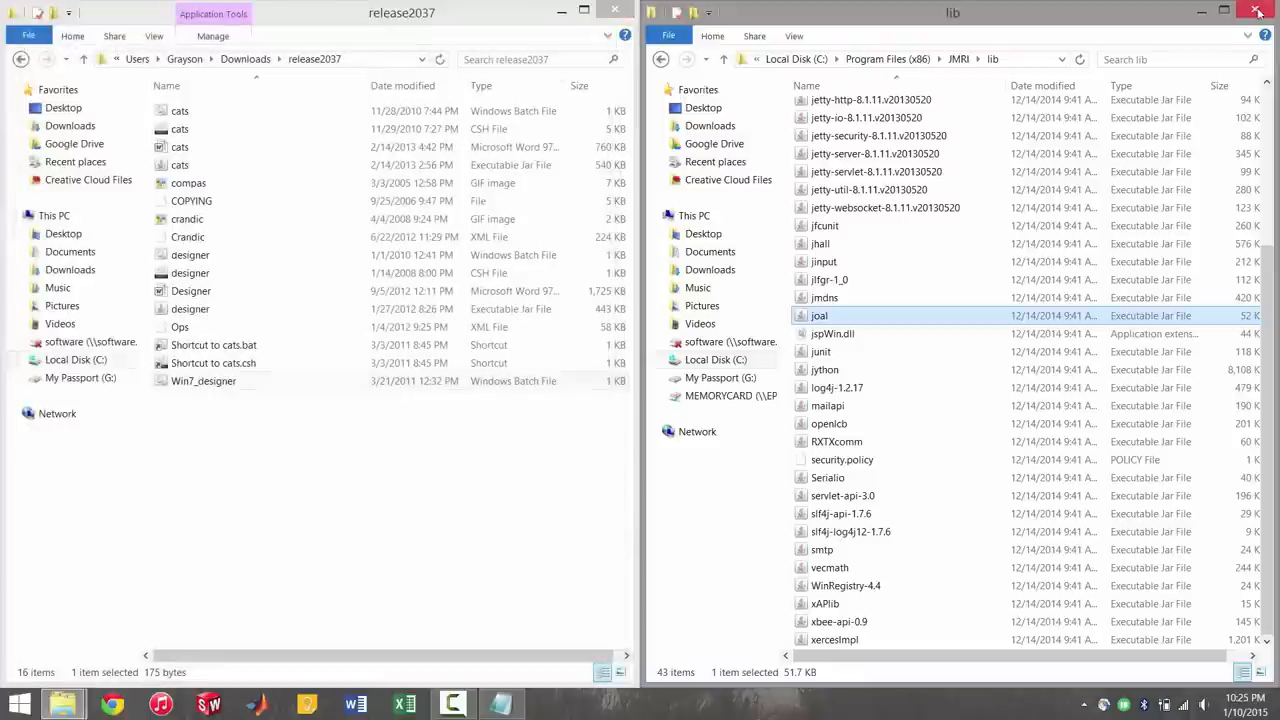
Step: Close the lib and release2037 windows and select the CATS folder in the JMRI folder
left_click(1268, 11)
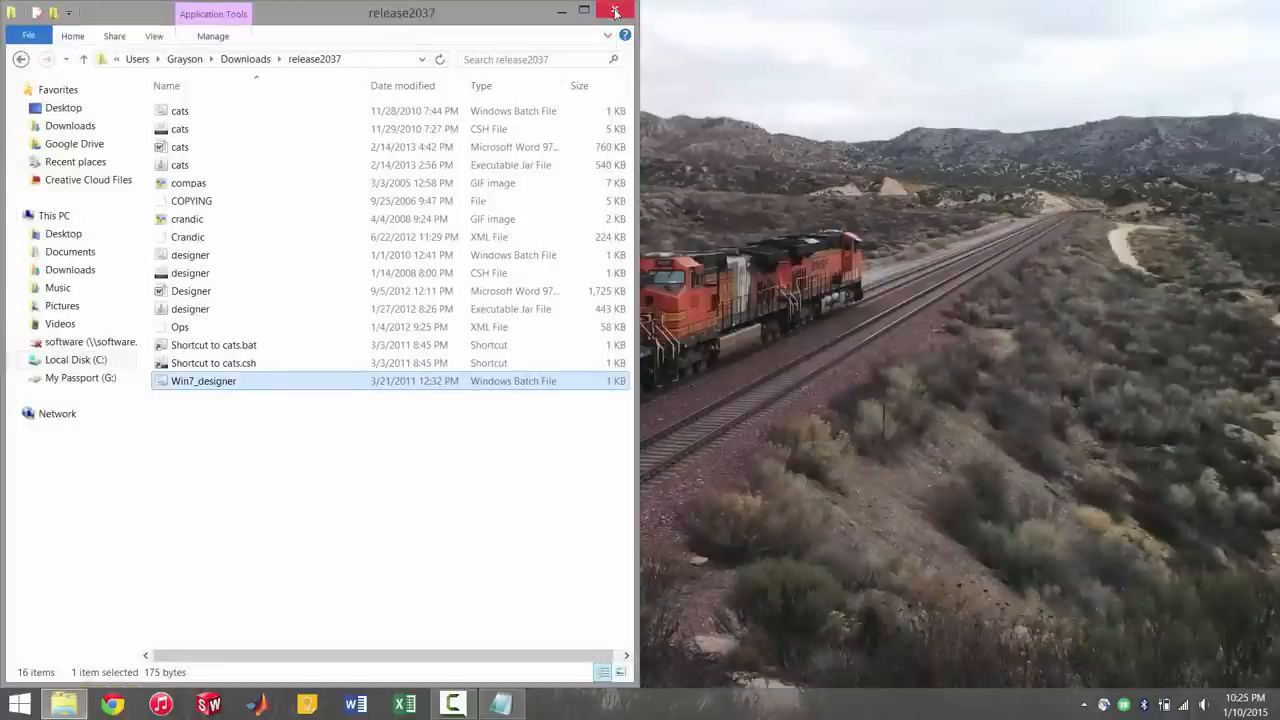
left_click(615, 11)
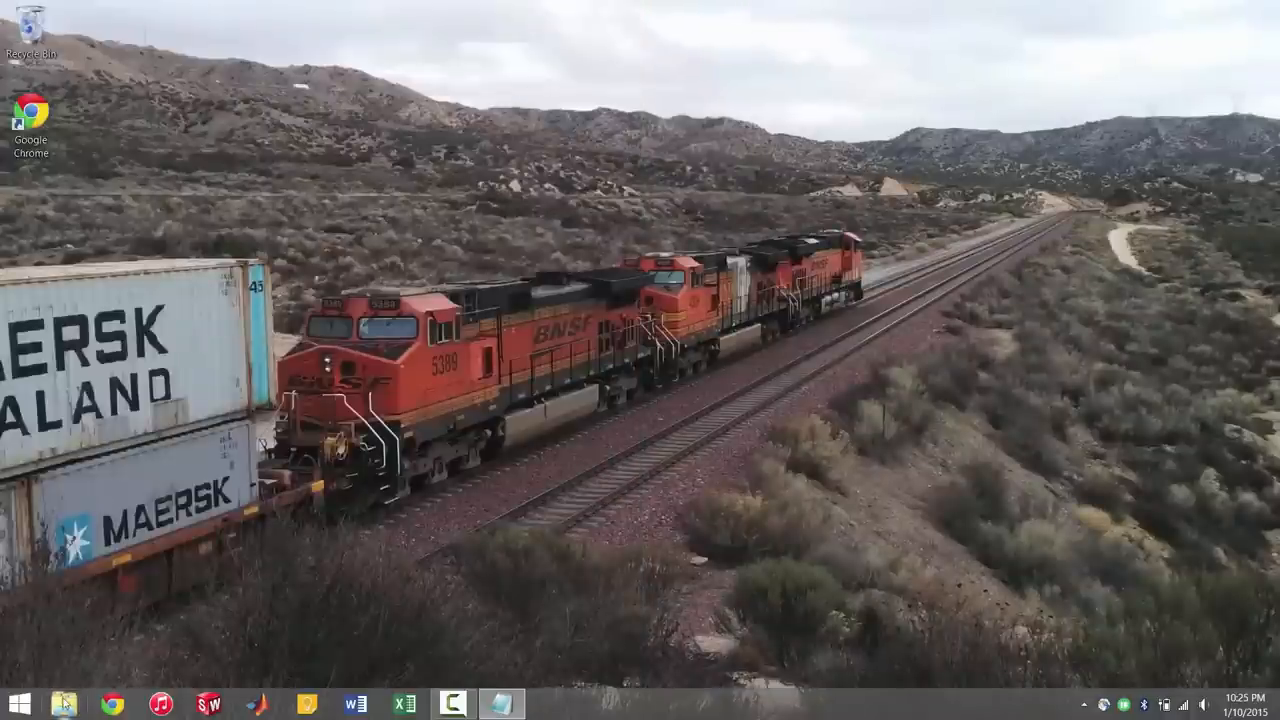
left_click(65, 703)
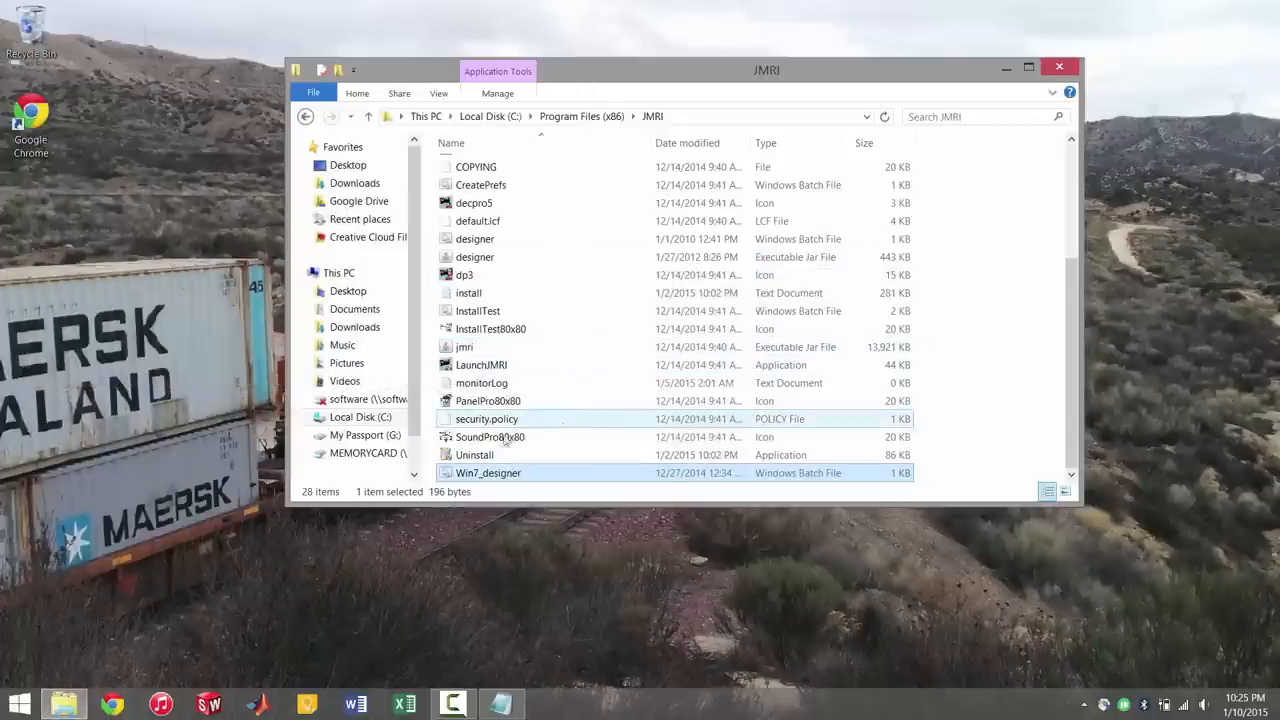
mouse_move(562, 455)
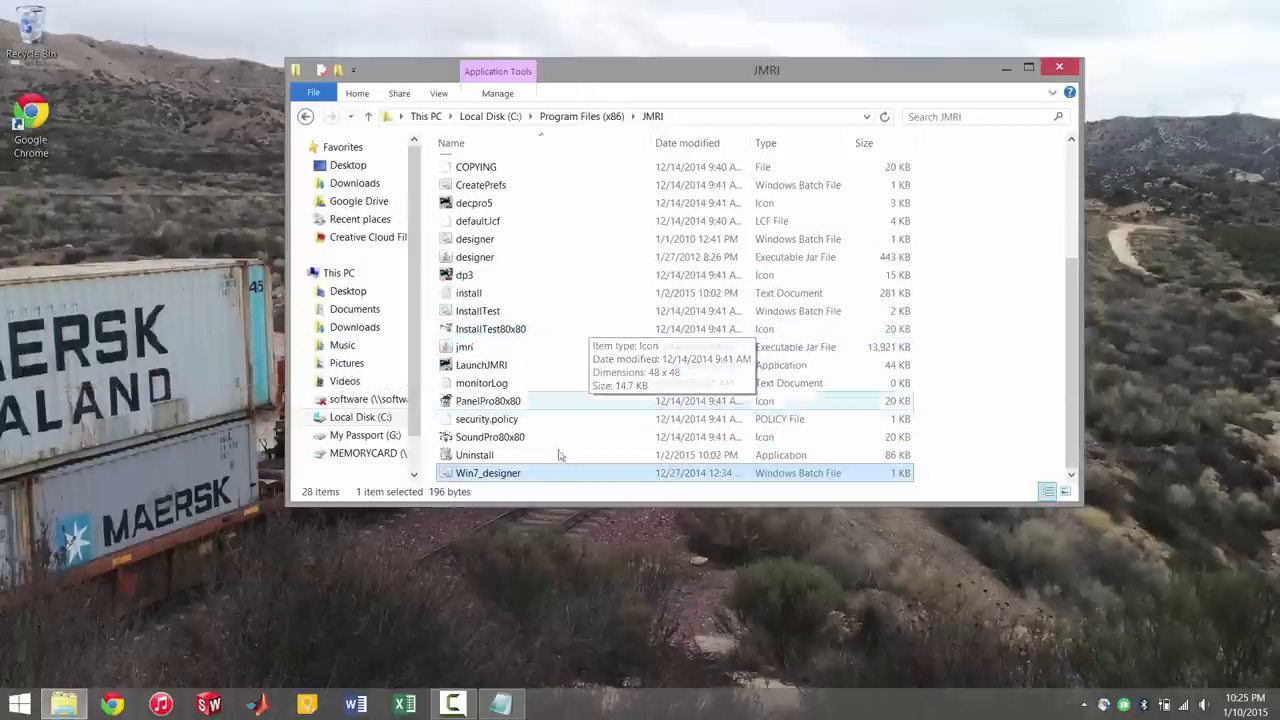
mouse_move(545, 472)
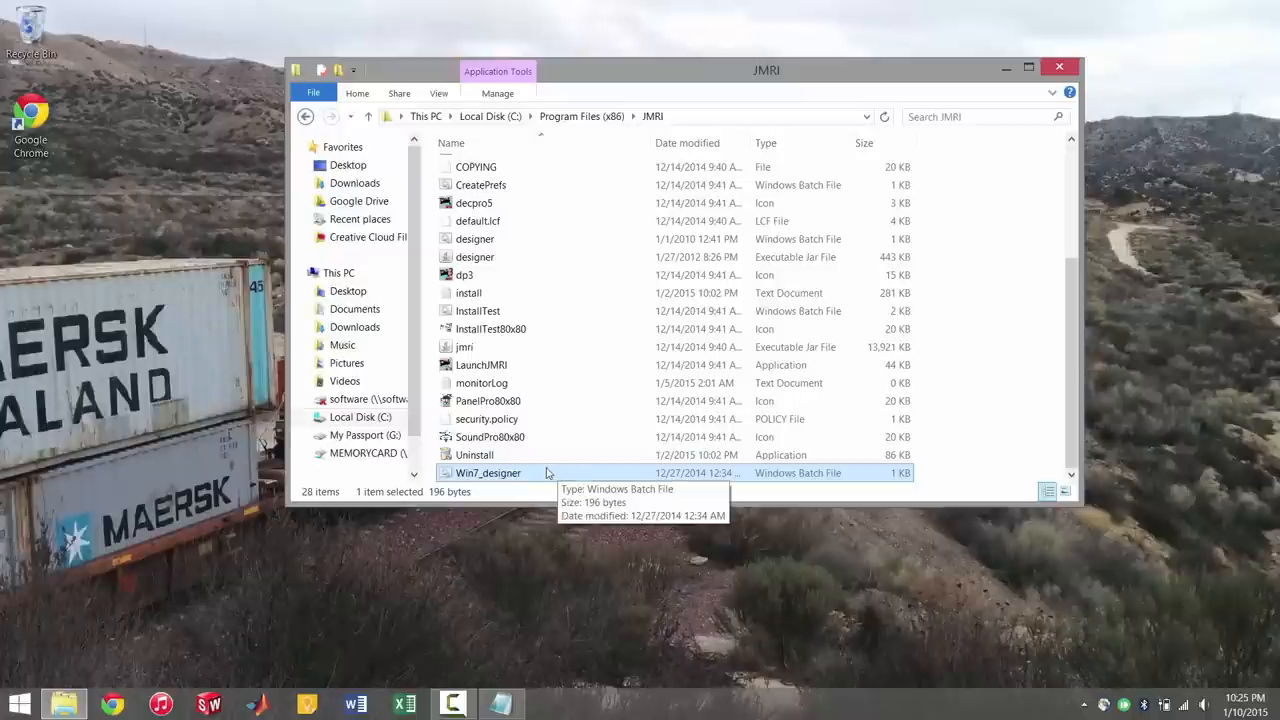
mouse_move(583, 436)
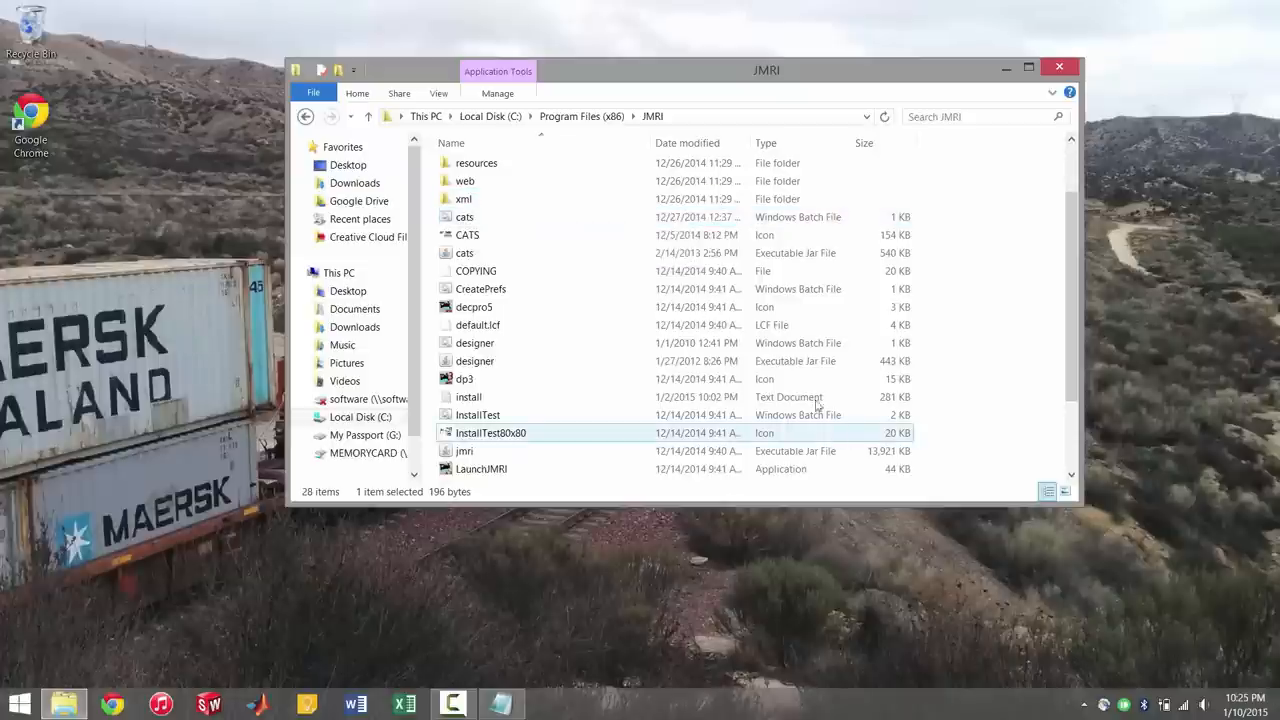
scroll("up", 3)
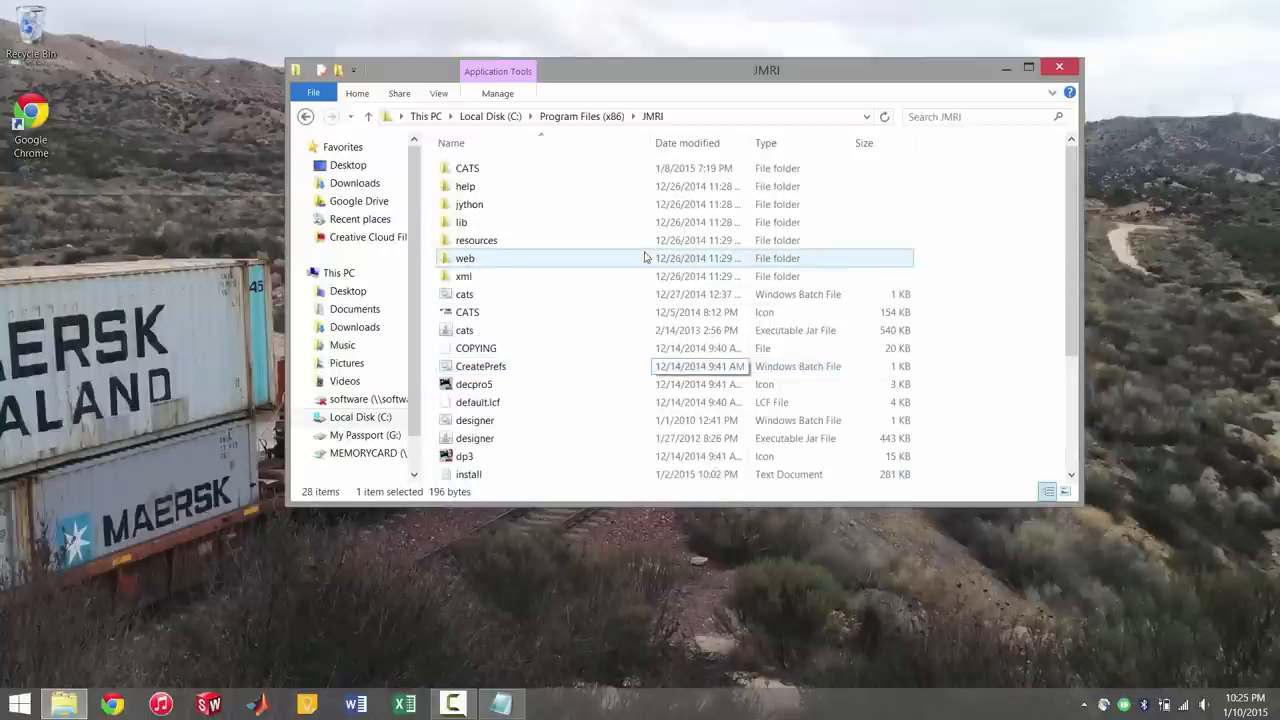
left_click(467, 167)
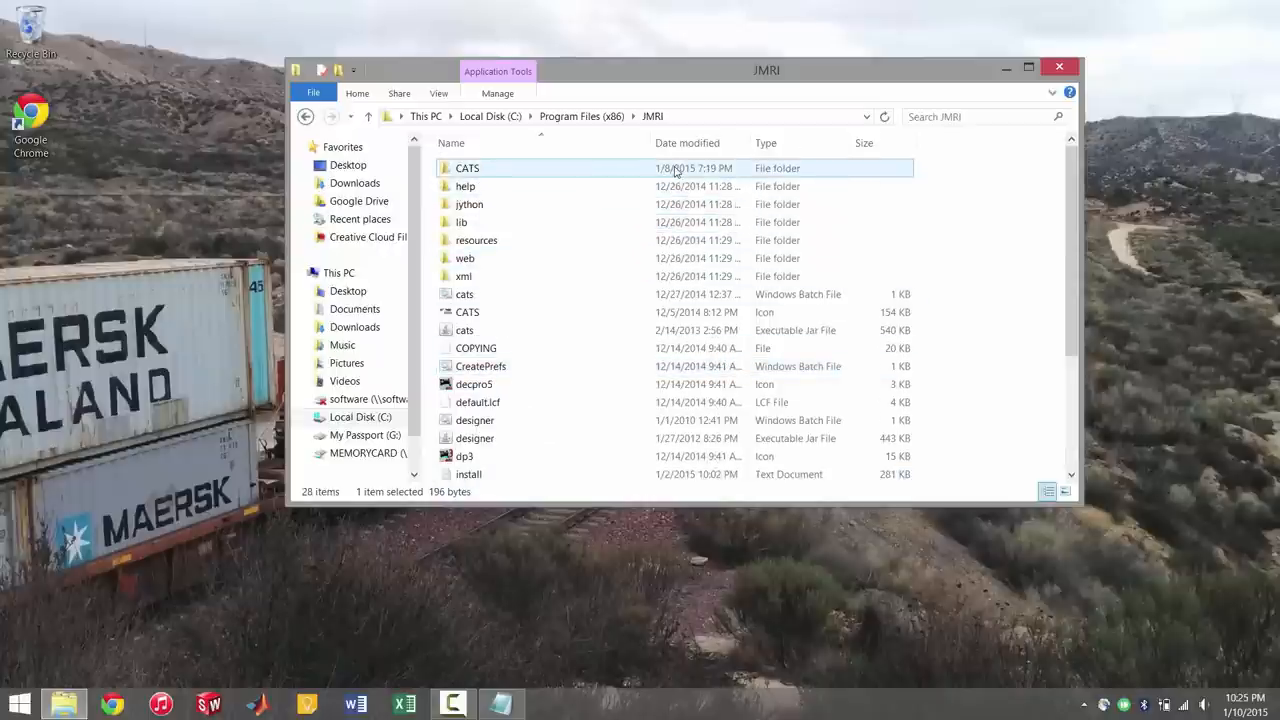